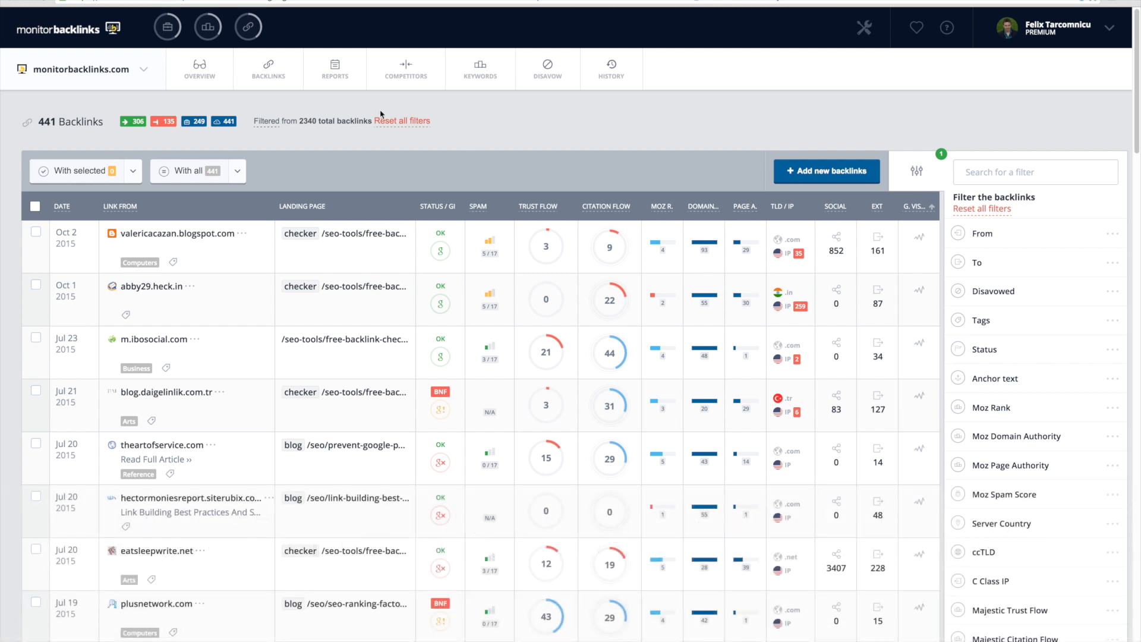
mouse_move(268, 70)
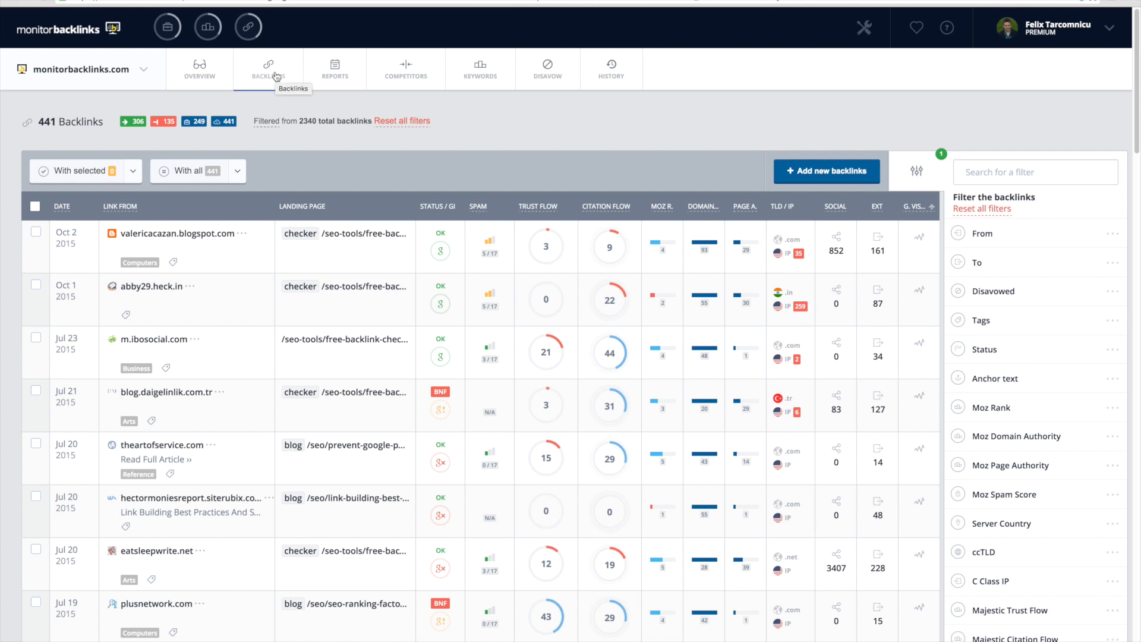
mouse_move(316, 153)
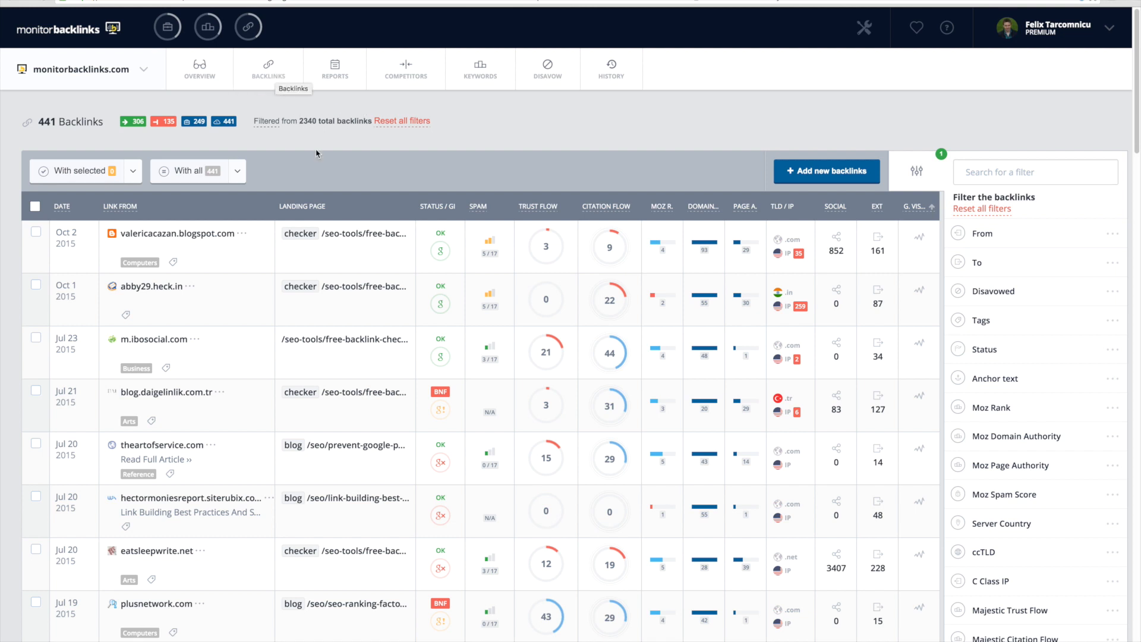
Step: Scroll through the backlink list, then reset all active backlink filters
scroll(down, 3)
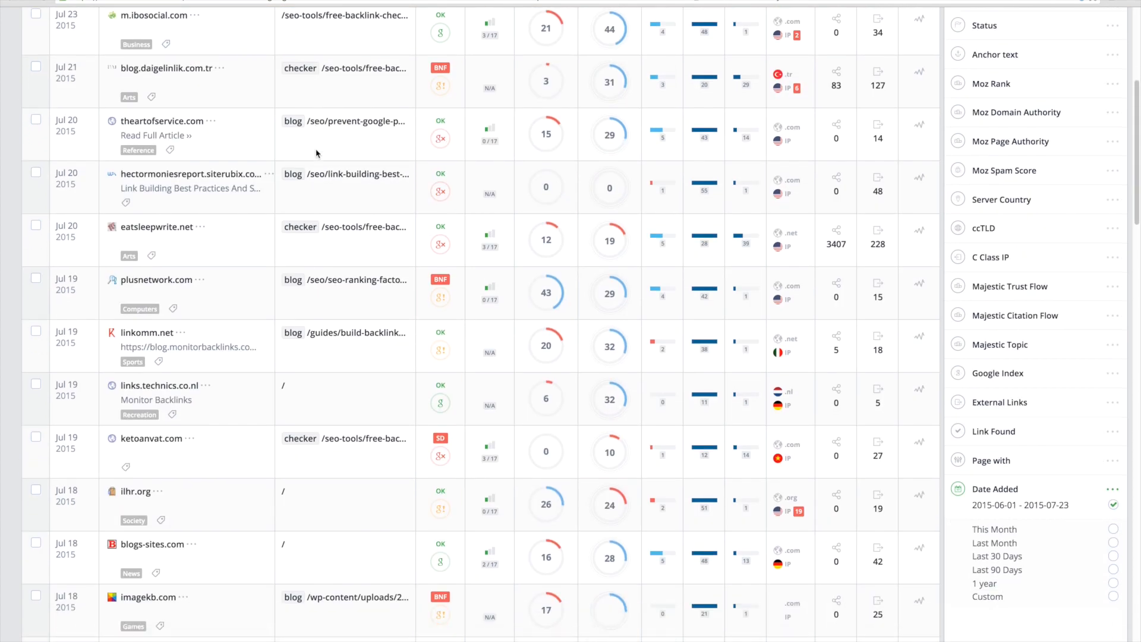
scroll(down, 3)
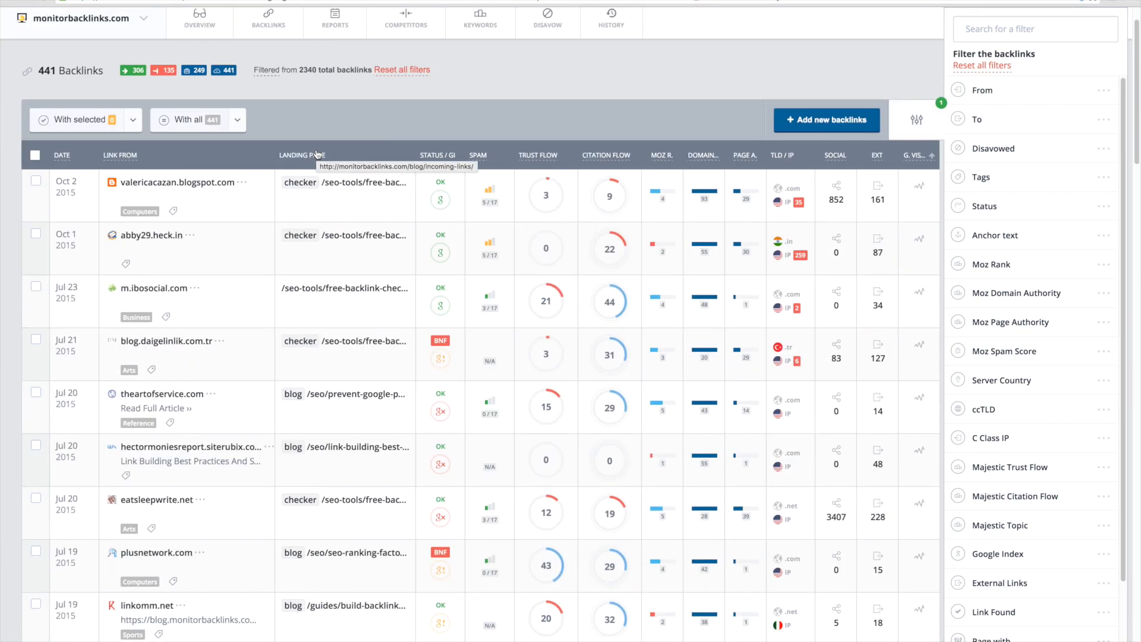
scroll(down, 3)
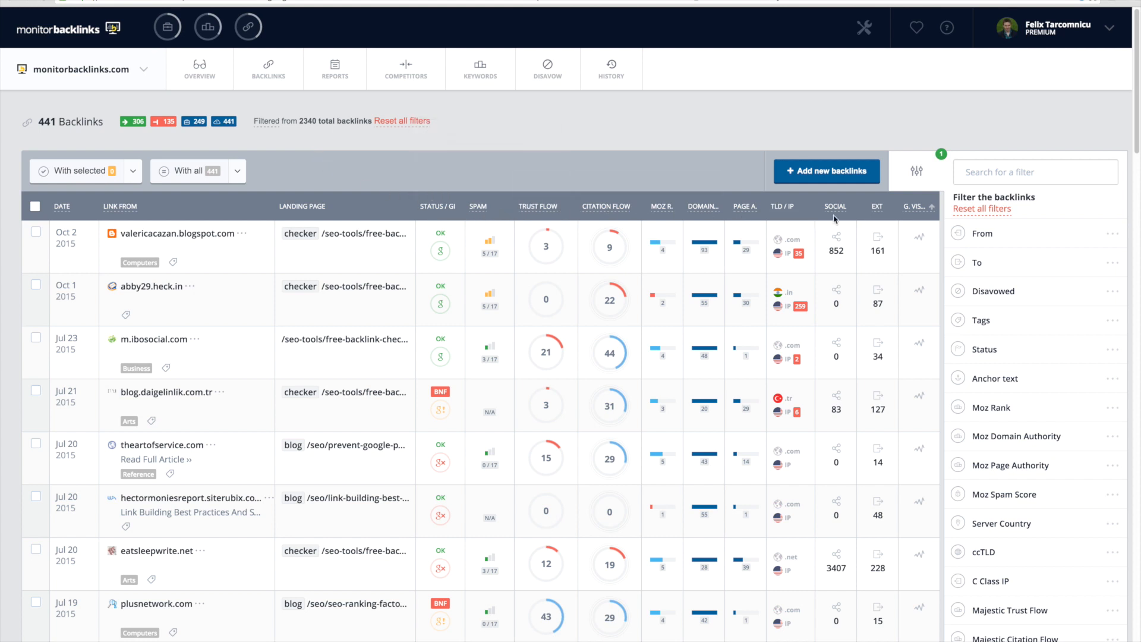
mouse_move(992, 328)
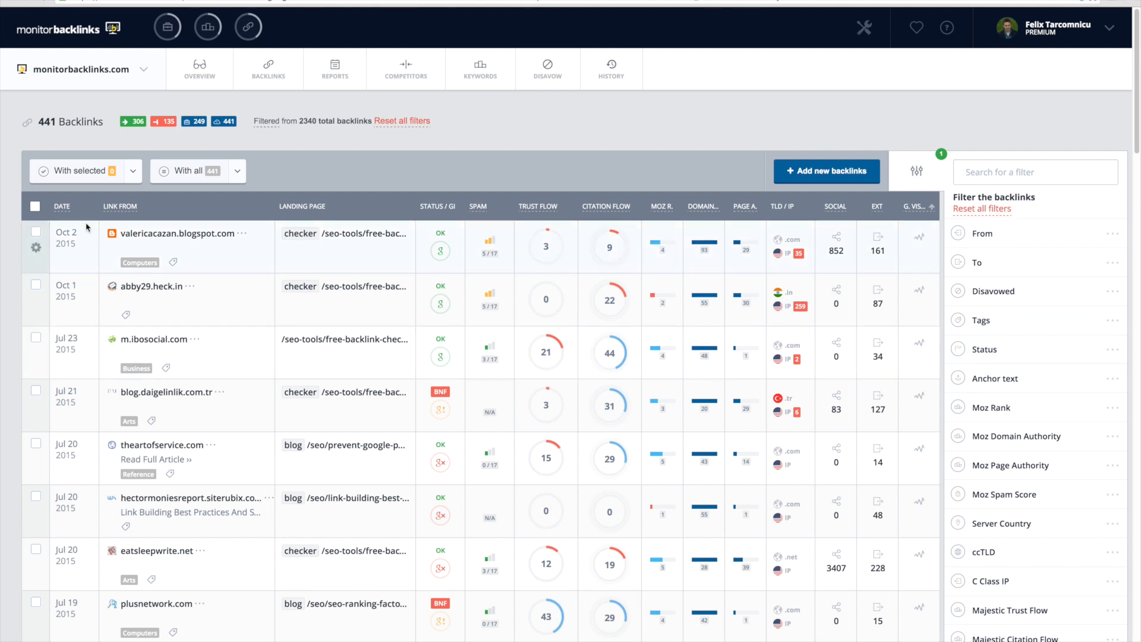
mouse_move(62, 207)
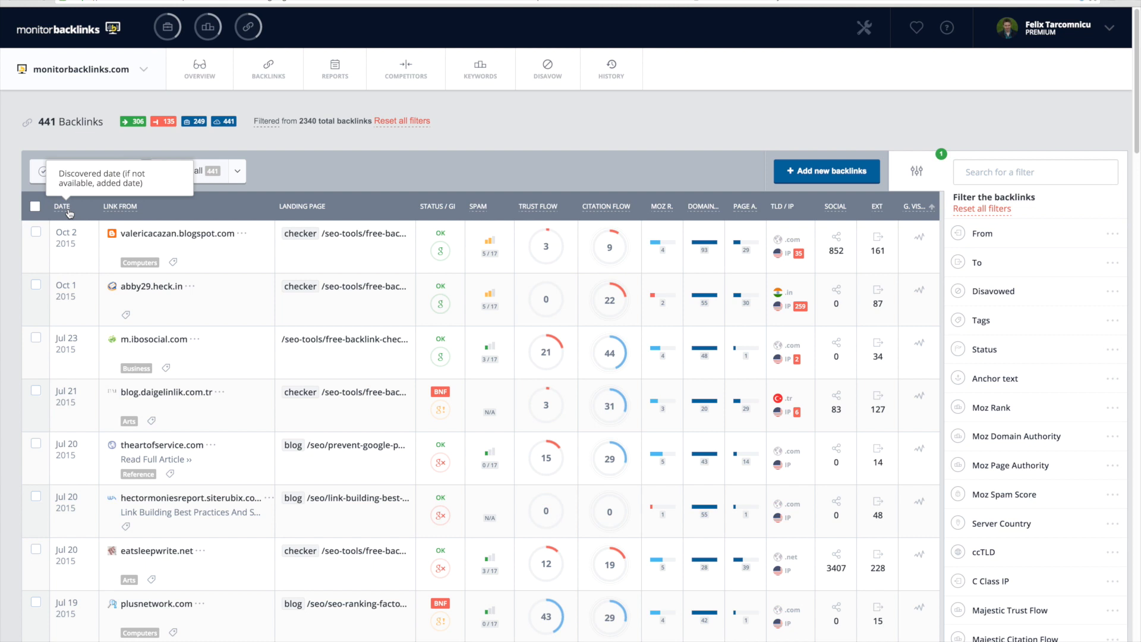
mouse_move(66, 244)
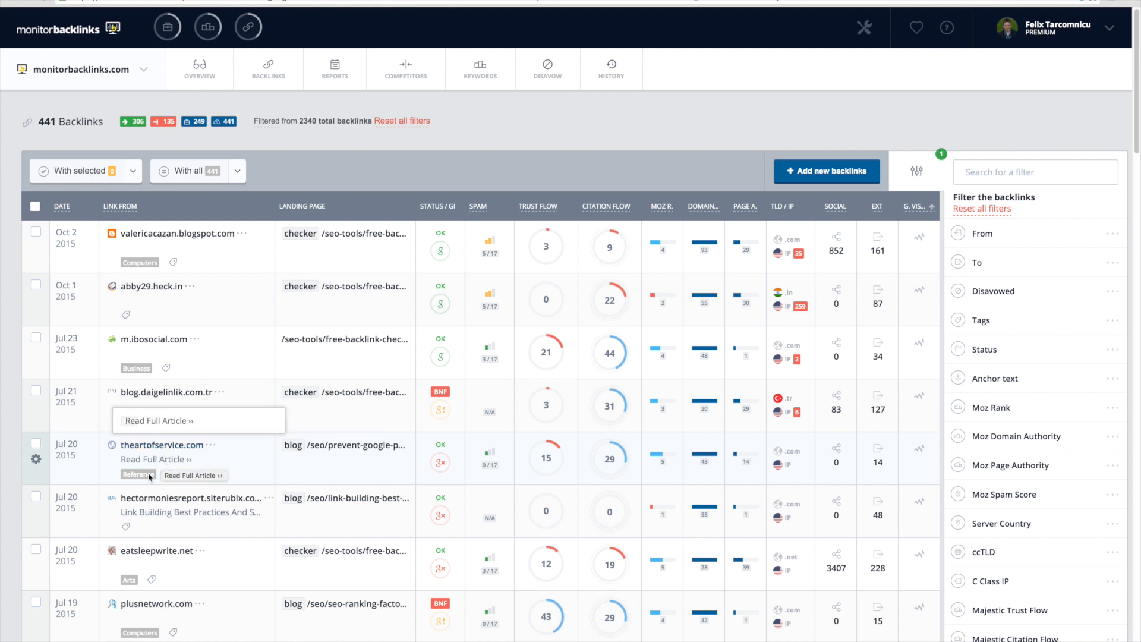
mouse_move(141, 478)
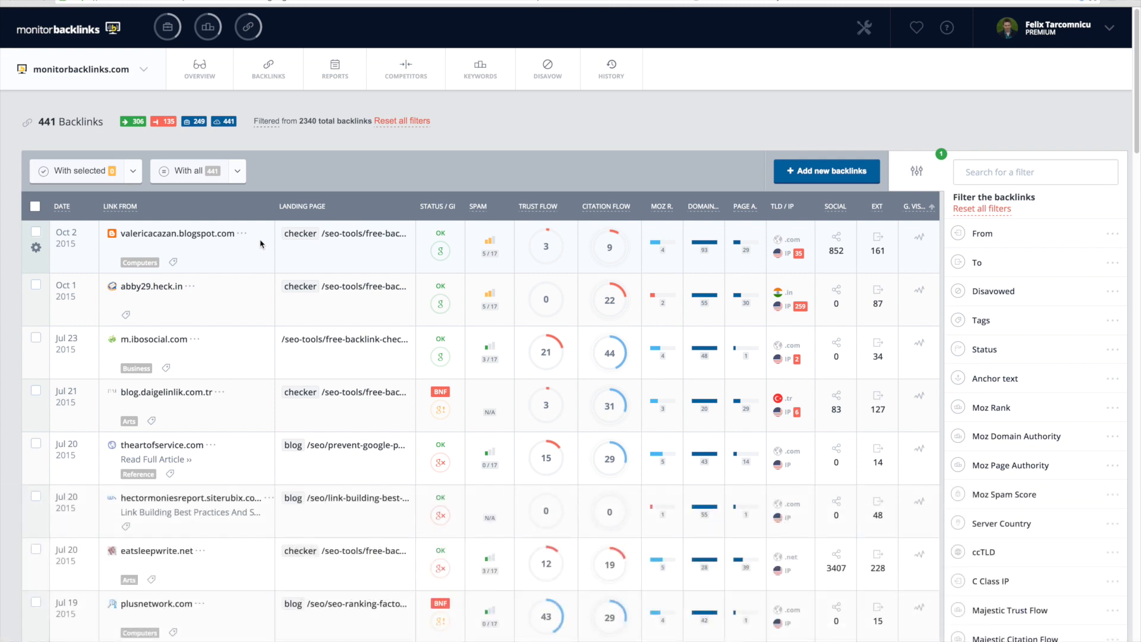
mouse_move(327, 240)
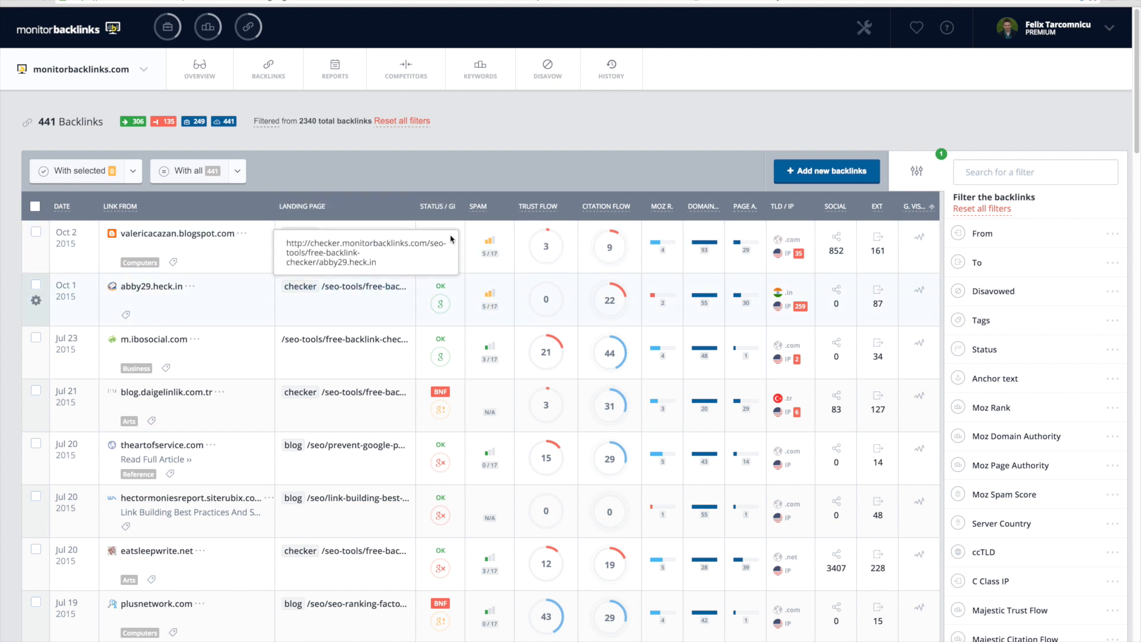
mouse_move(439, 207)
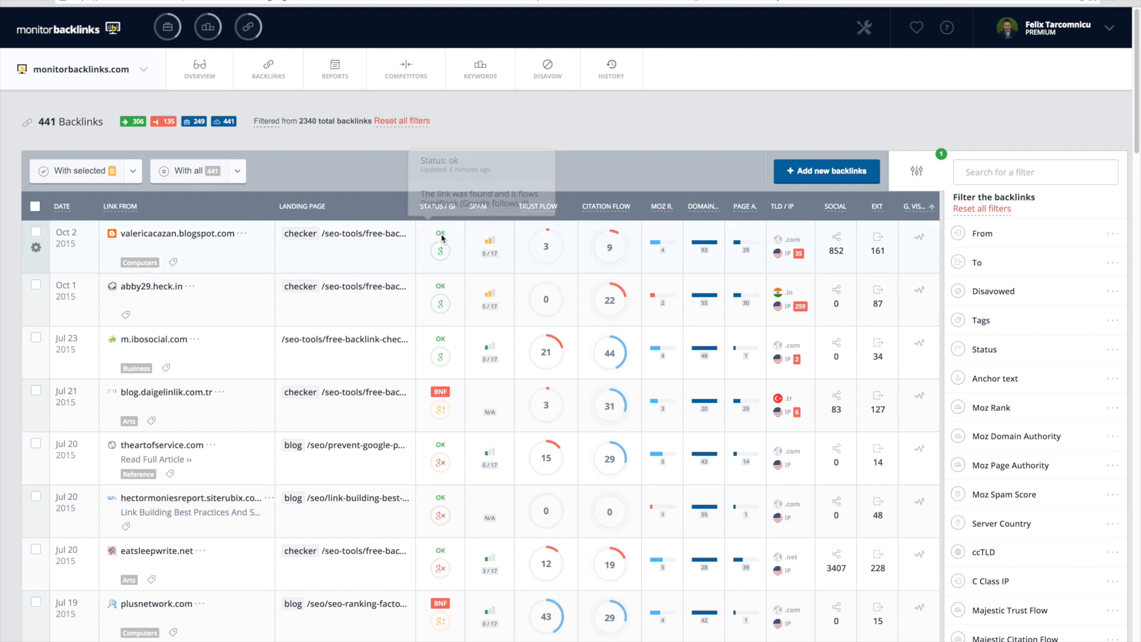
mouse_move(440, 340)
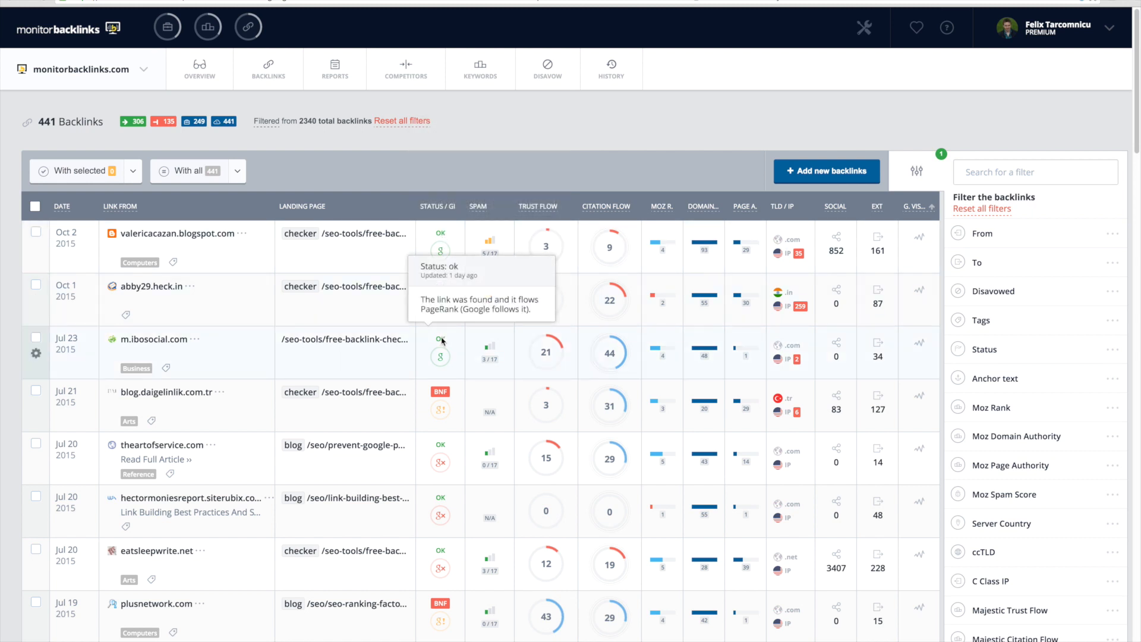
mouse_move(444, 481)
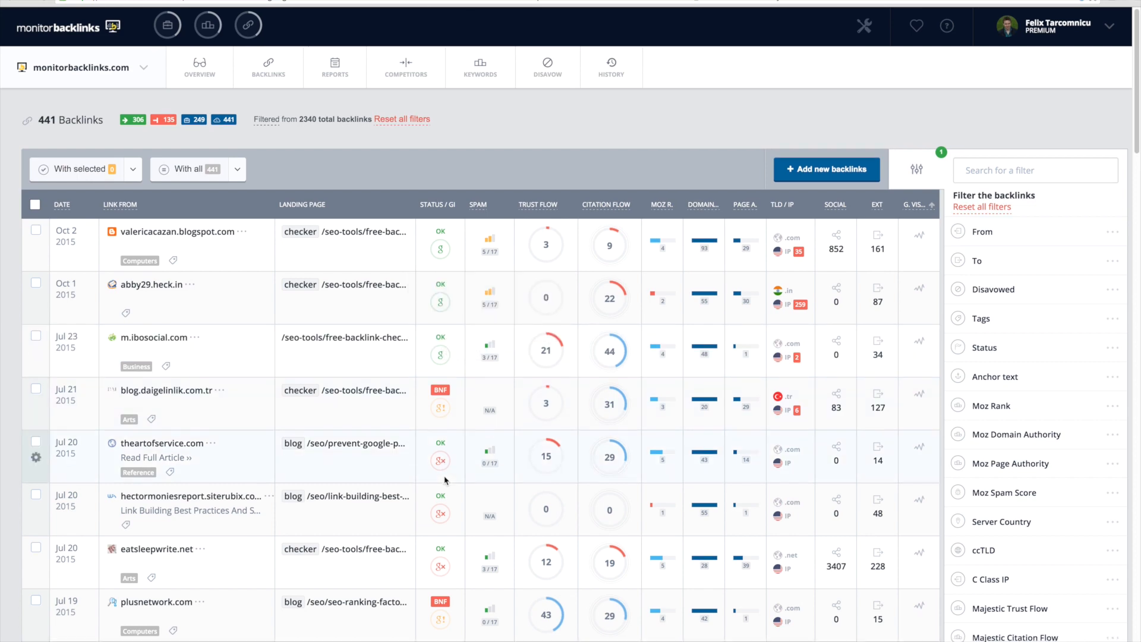
scroll(down, 3)
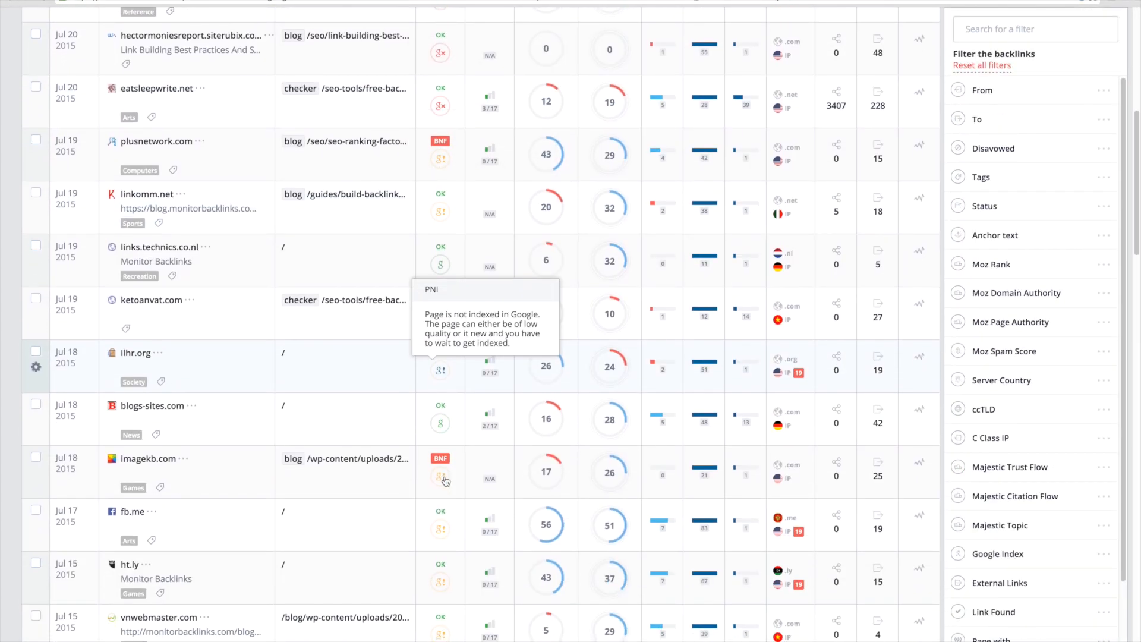
scroll(down, 3)
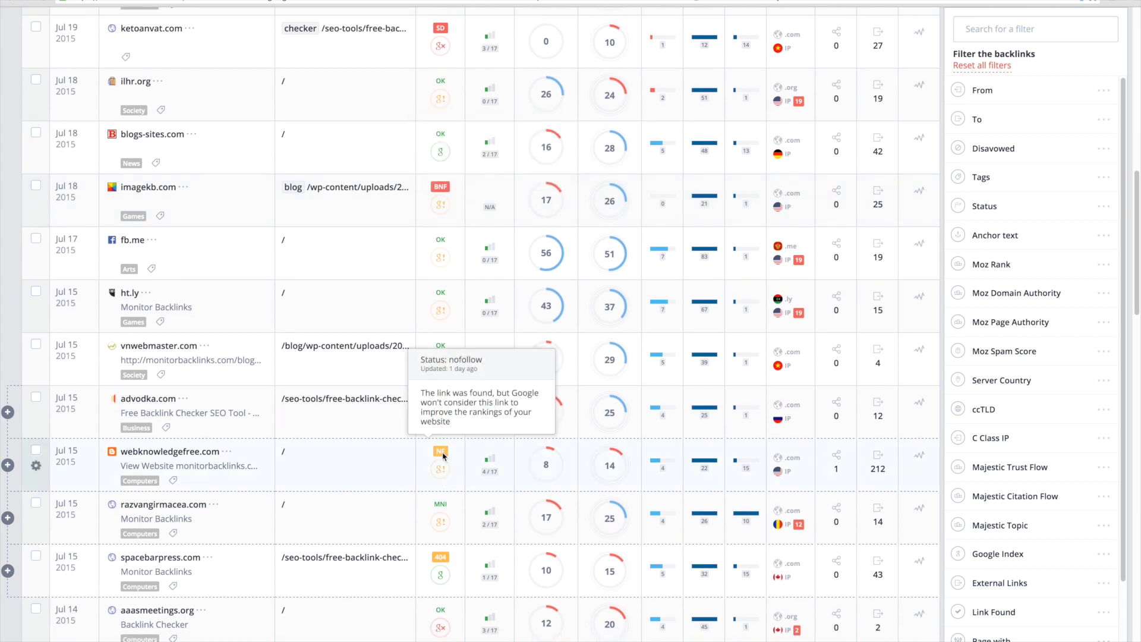
mouse_move(439, 451)
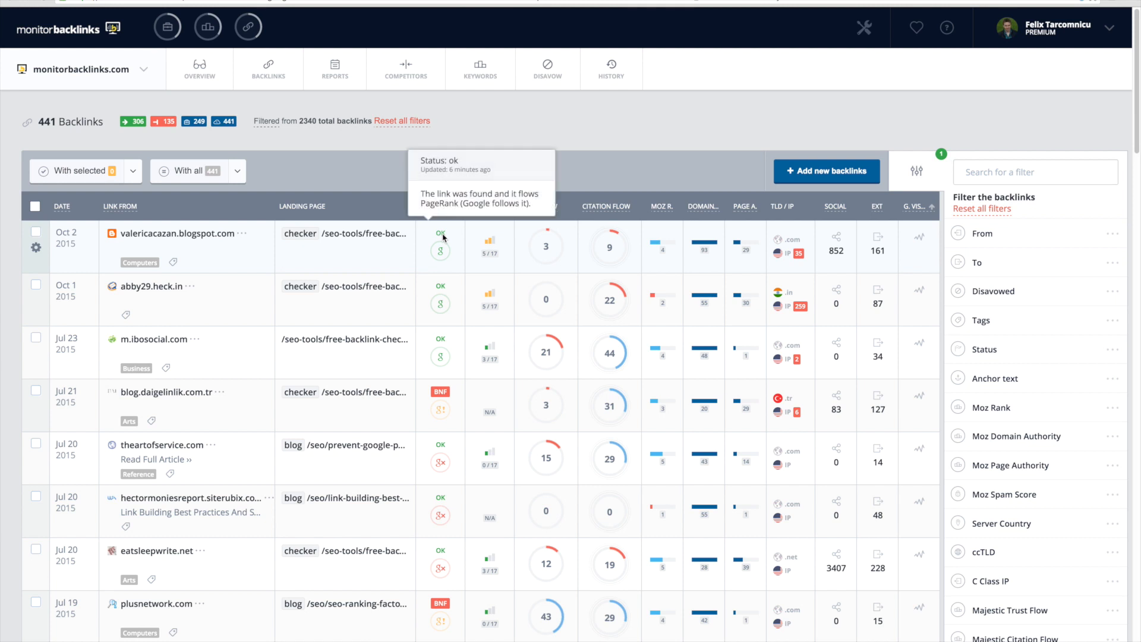
mouse_move(439, 247)
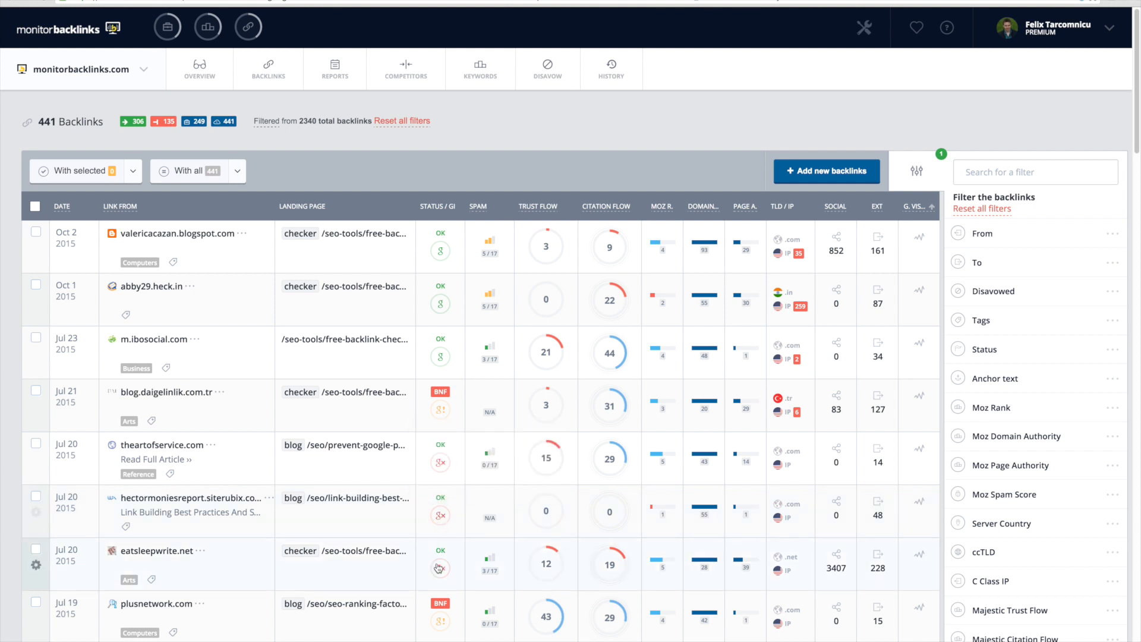
mouse_move(440, 568)
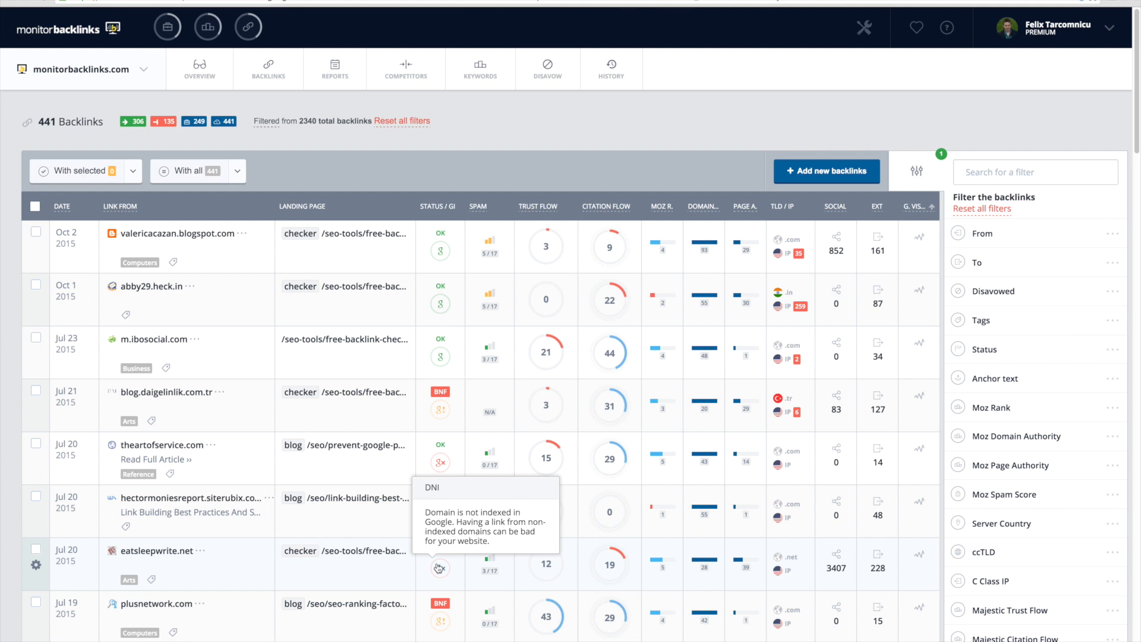
mouse_move(455, 511)
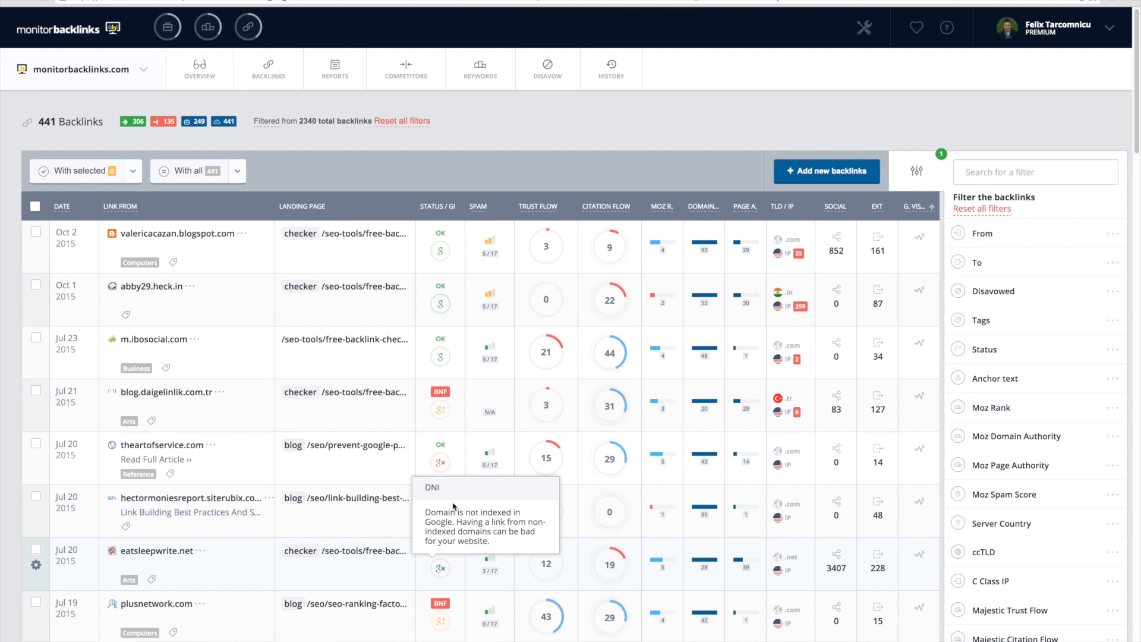
mouse_move(490, 245)
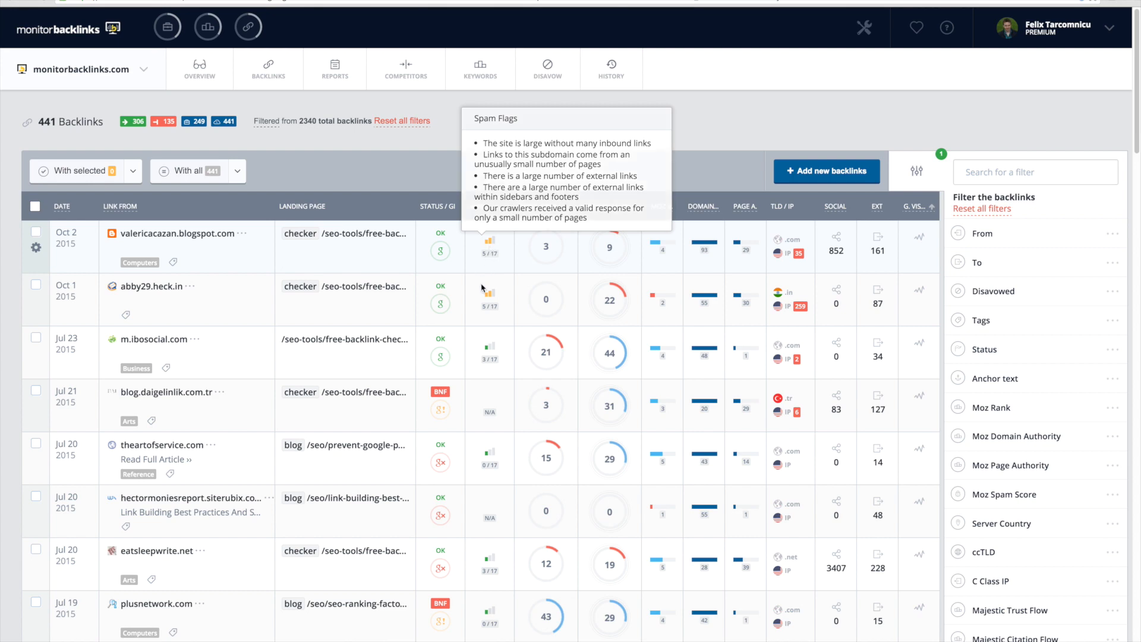
mouse_move(487, 349)
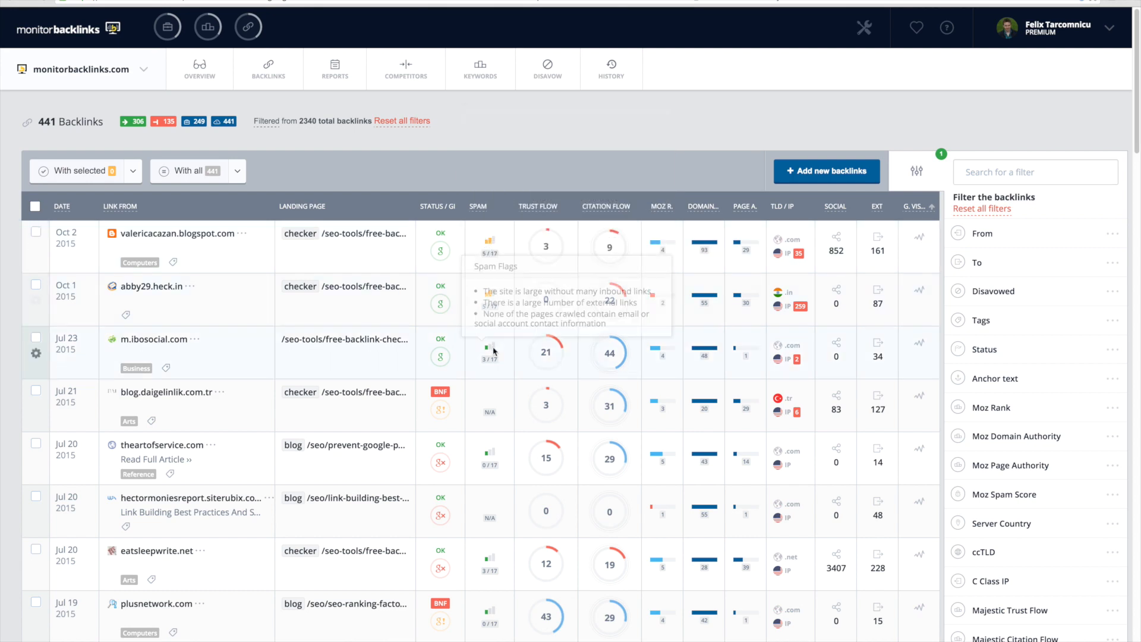
scroll(down, 3)
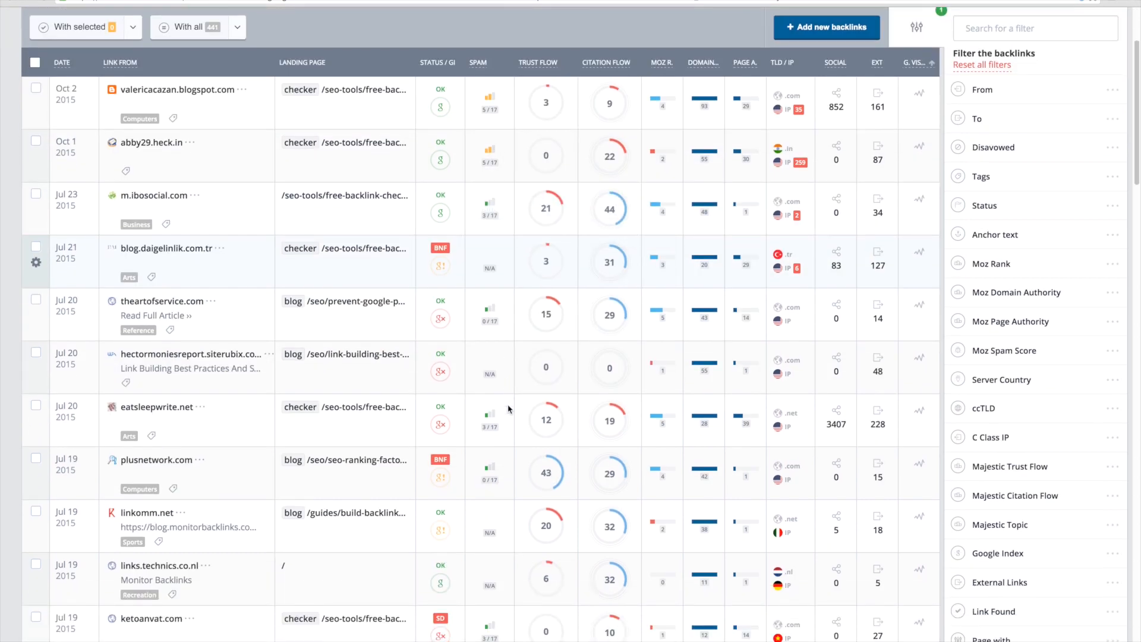
scroll(down, 3)
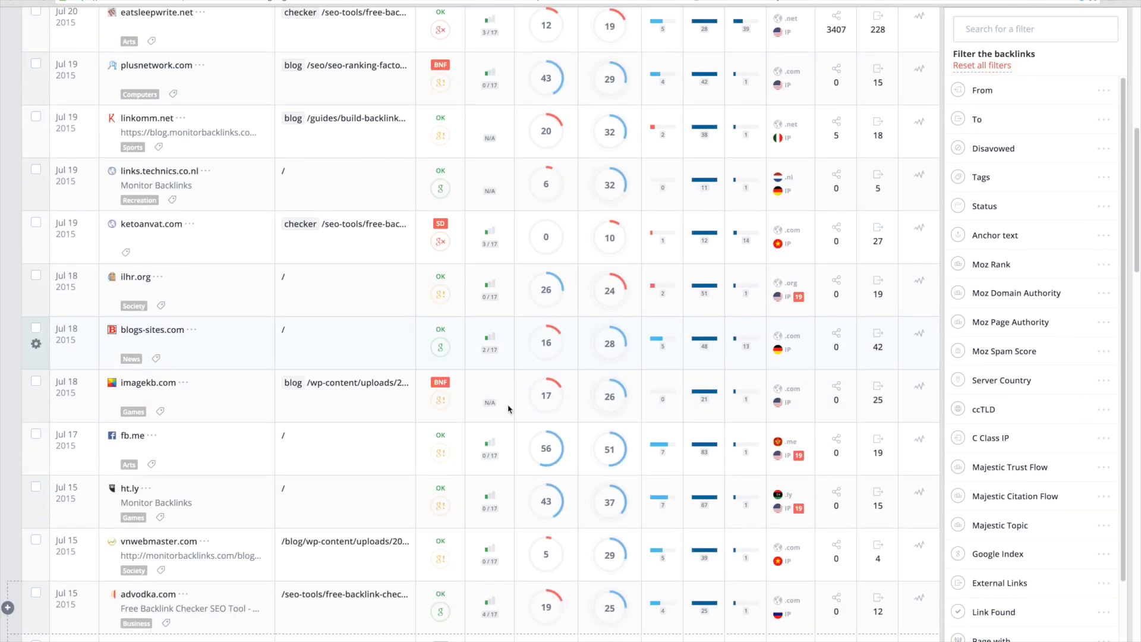
scroll(up, 3)
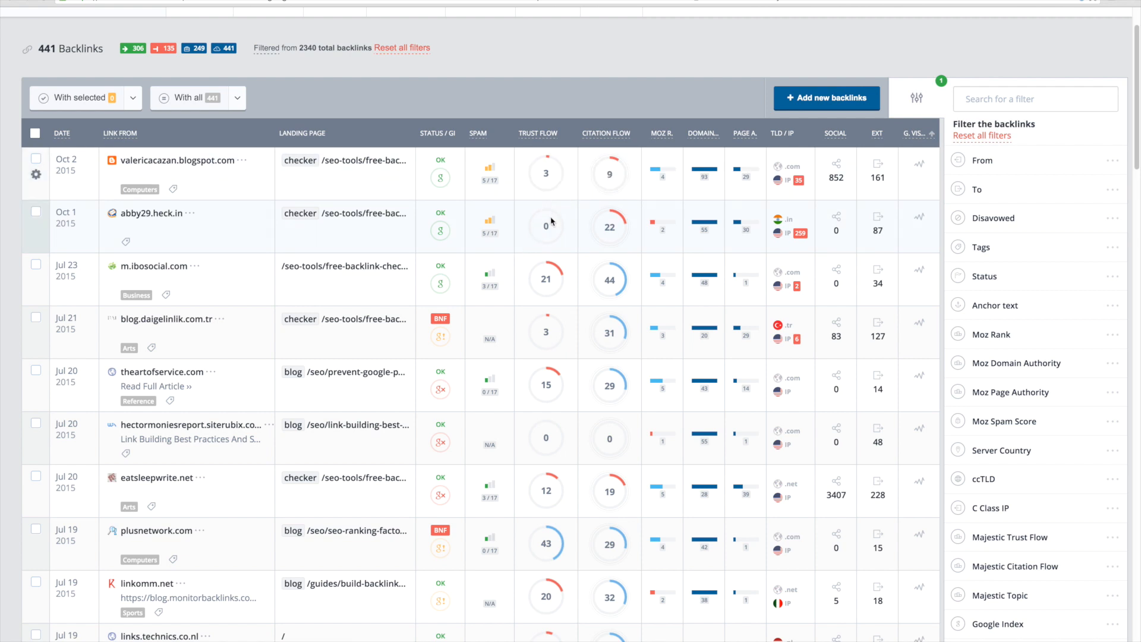
mouse_move(598, 229)
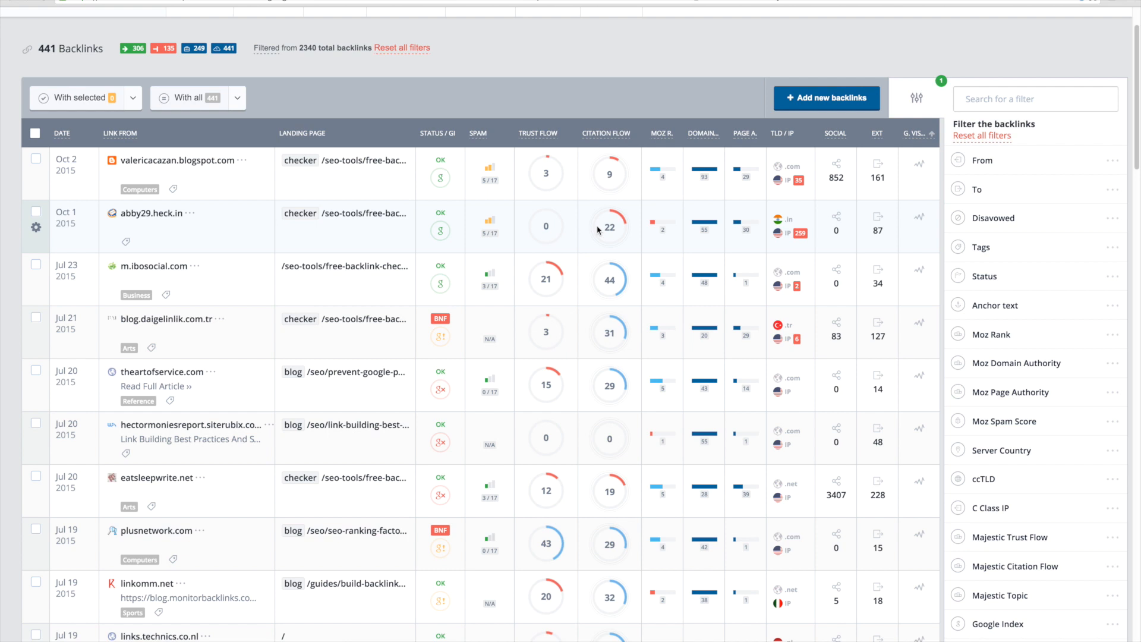
mouse_move(574, 282)
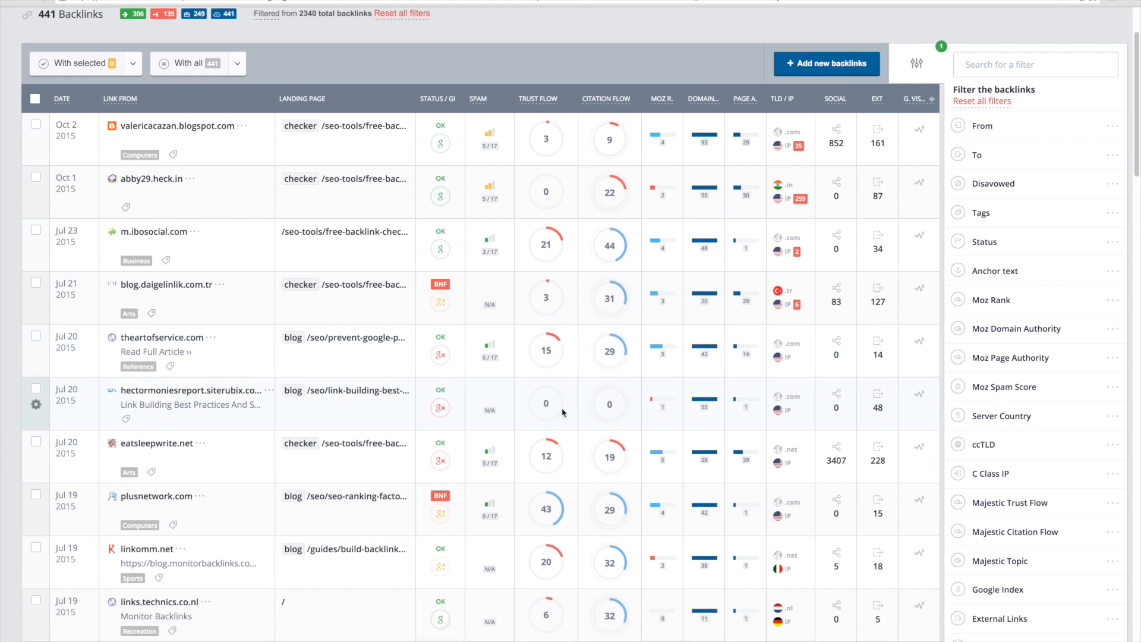
mouse_move(584, 407)
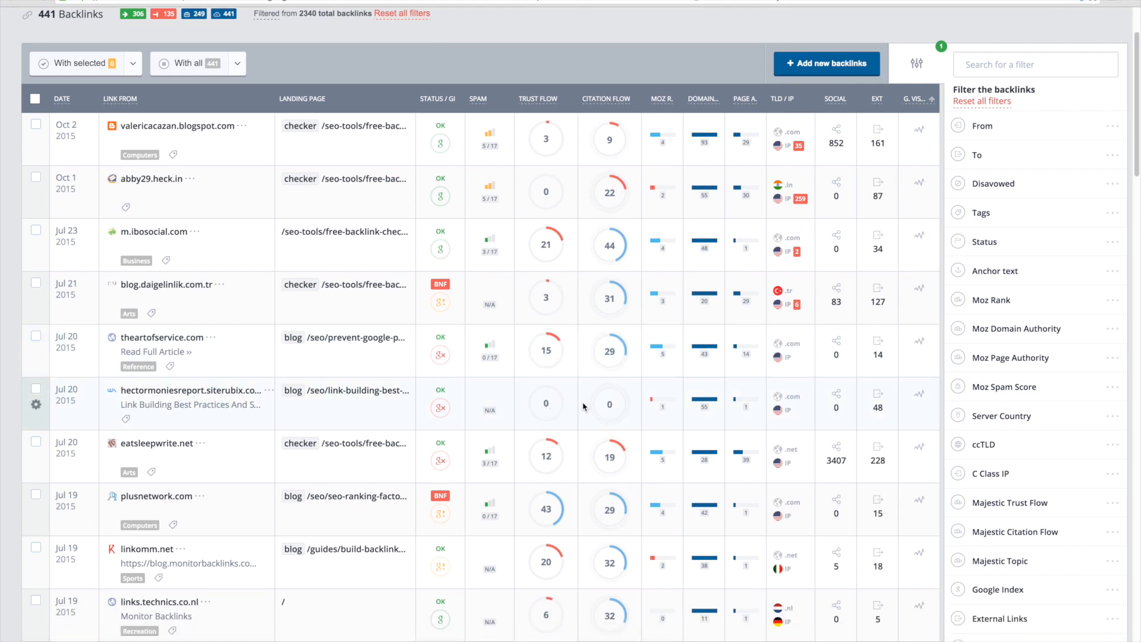
mouse_move(547, 458)
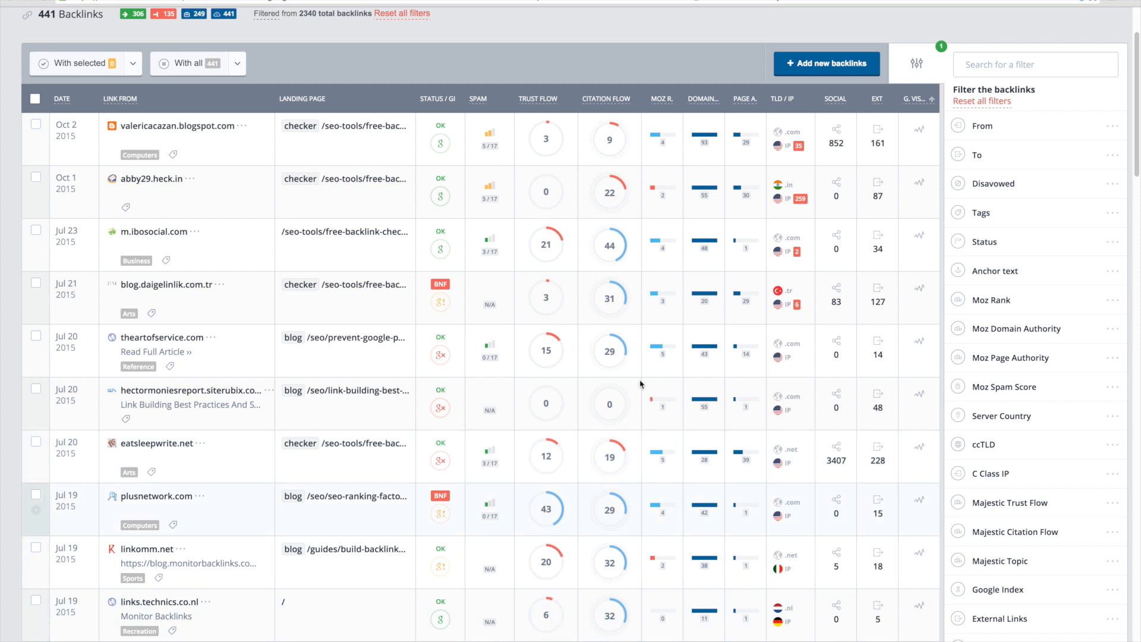
mouse_move(707, 103)
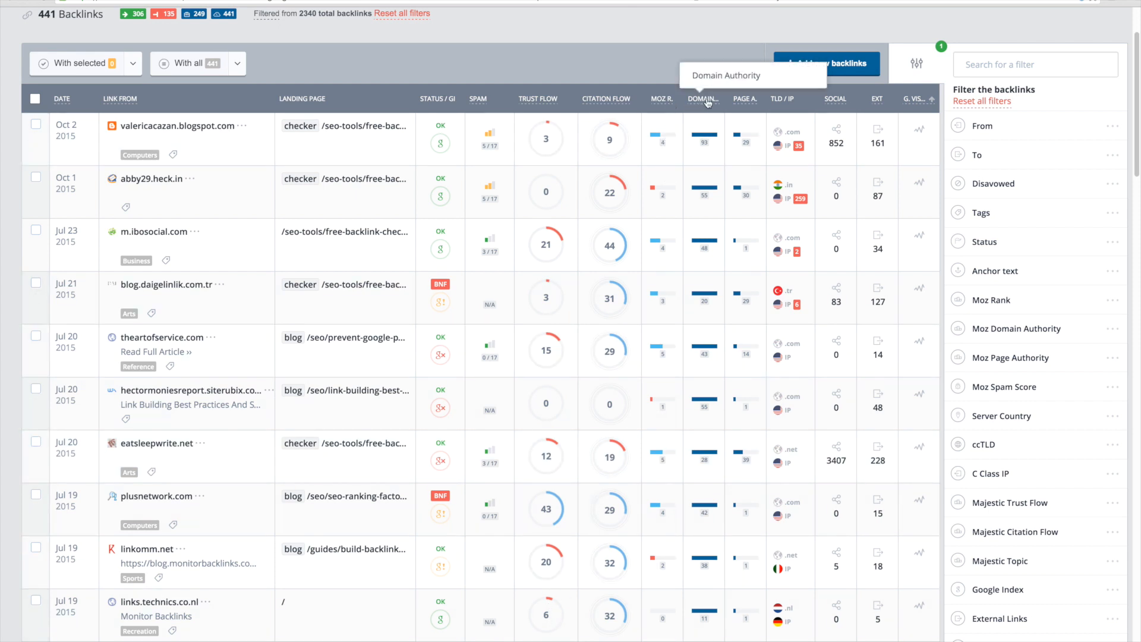
mouse_move(744, 102)
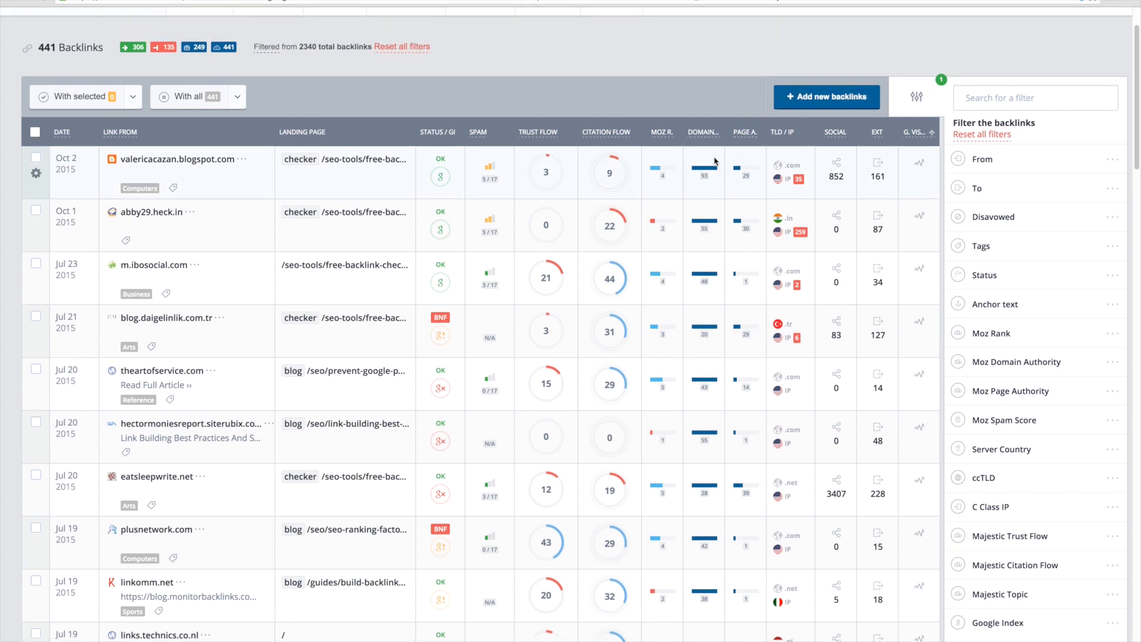
mouse_move(661, 172)
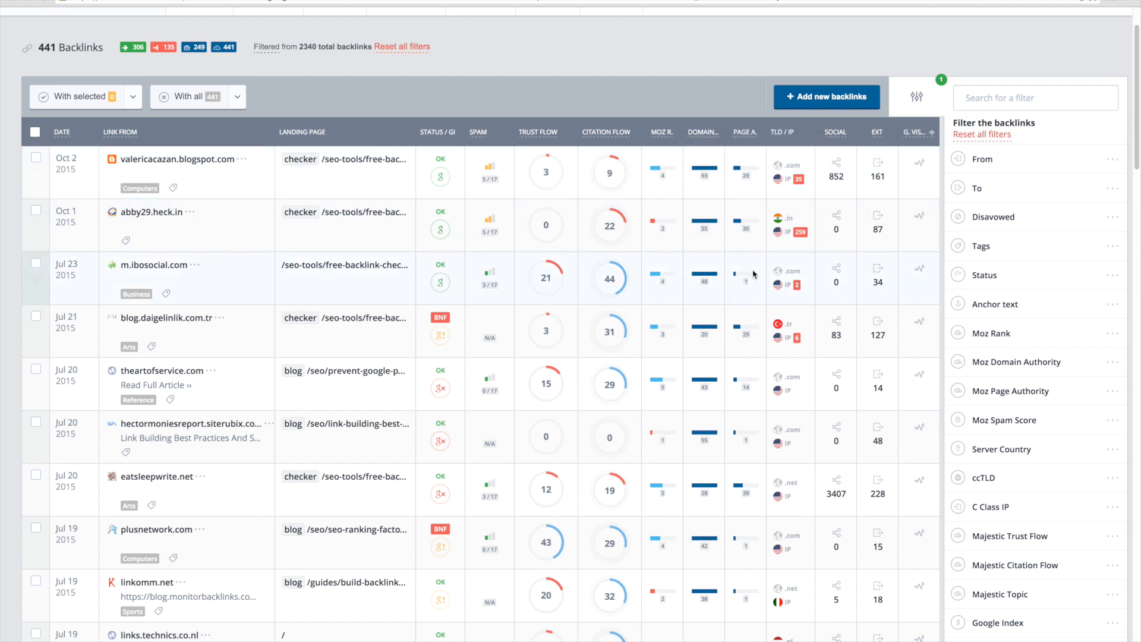
mouse_move(736, 275)
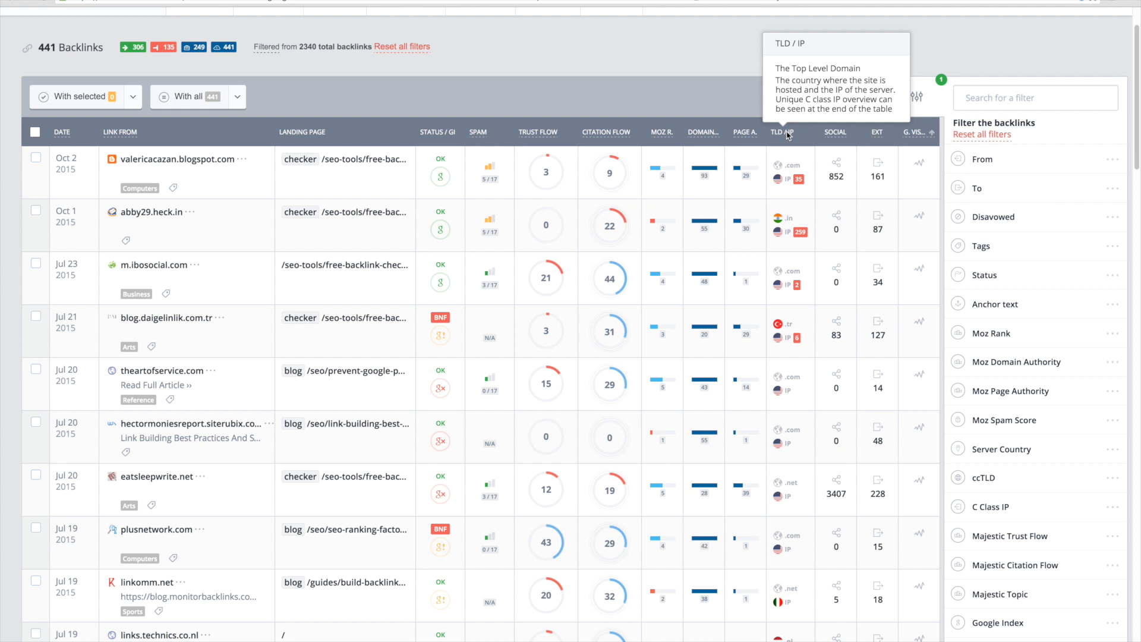
mouse_move(794, 151)
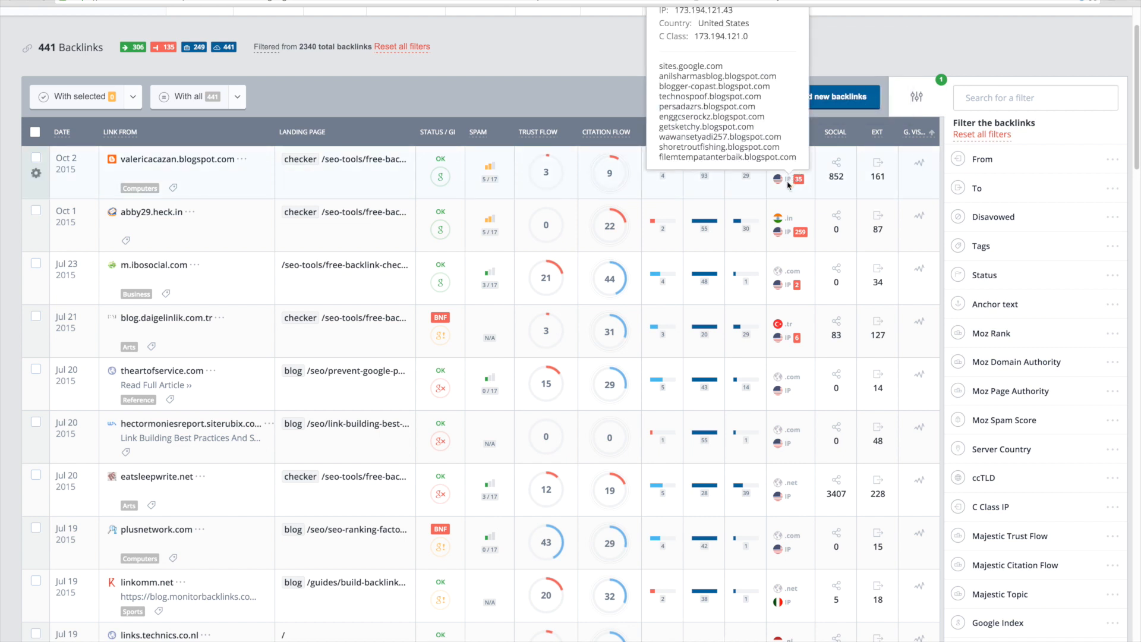
mouse_move(798, 185)
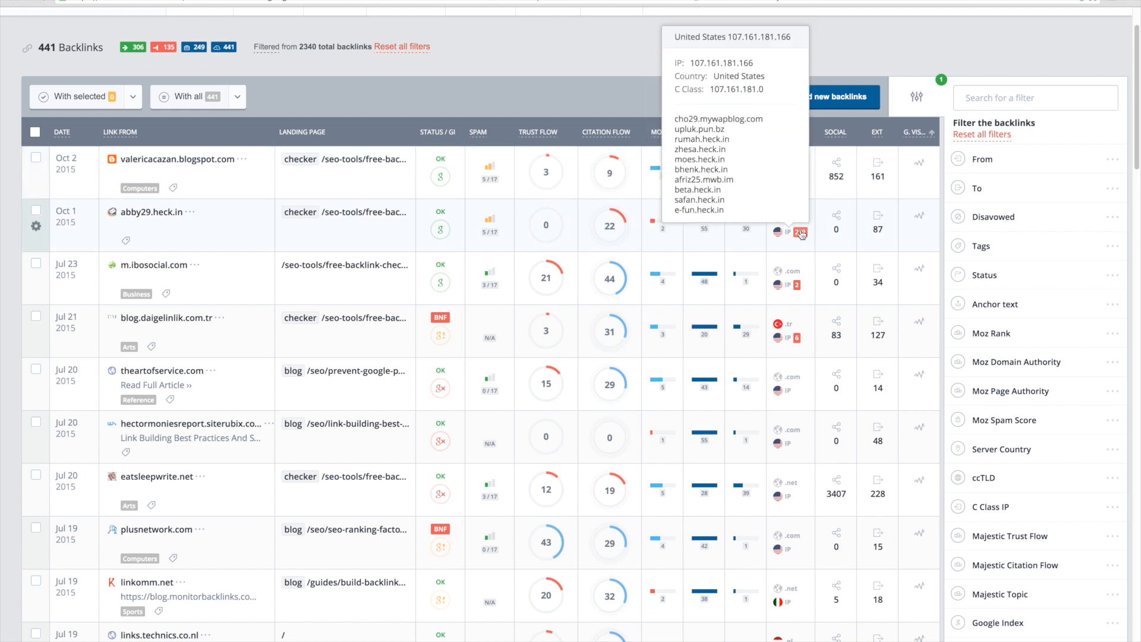
mouse_move(804, 255)
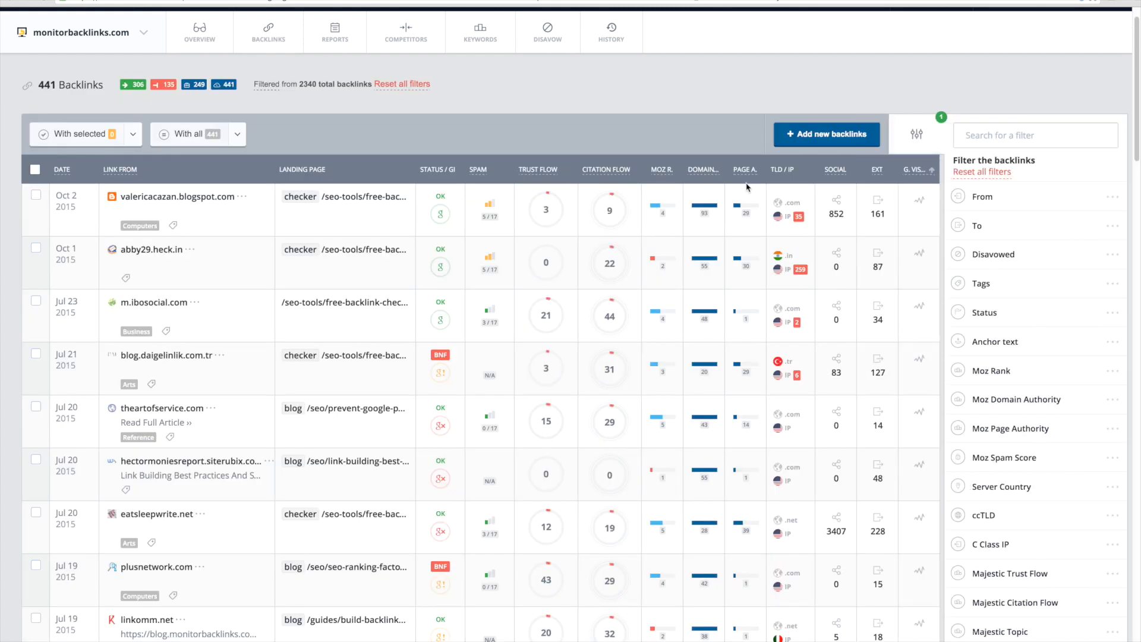
mouse_move(840, 174)
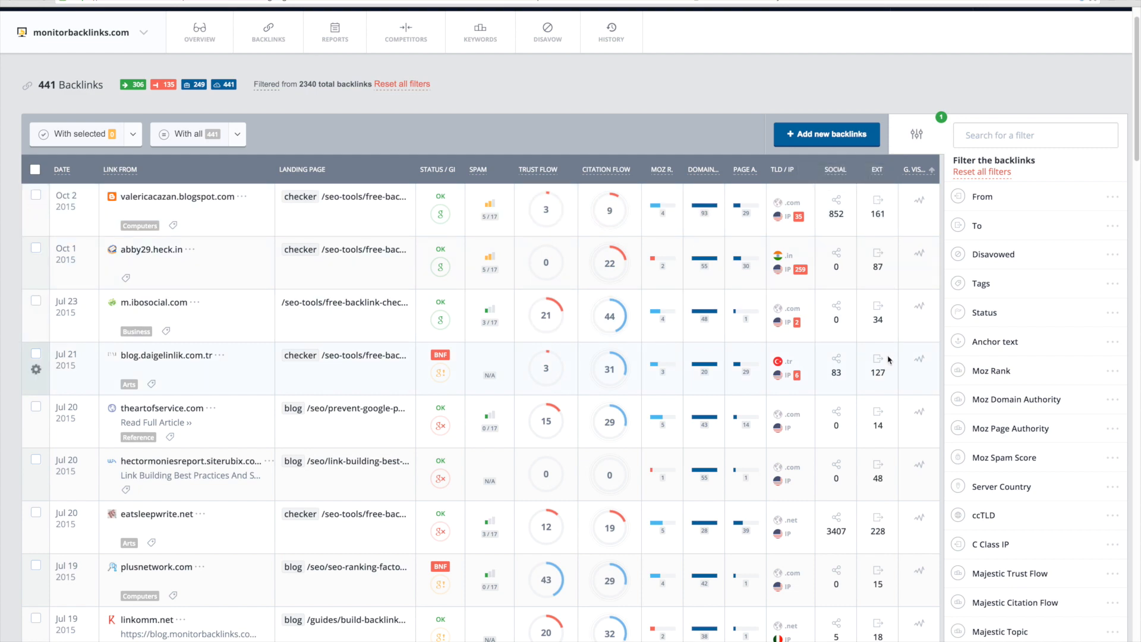
mouse_move(879, 367)
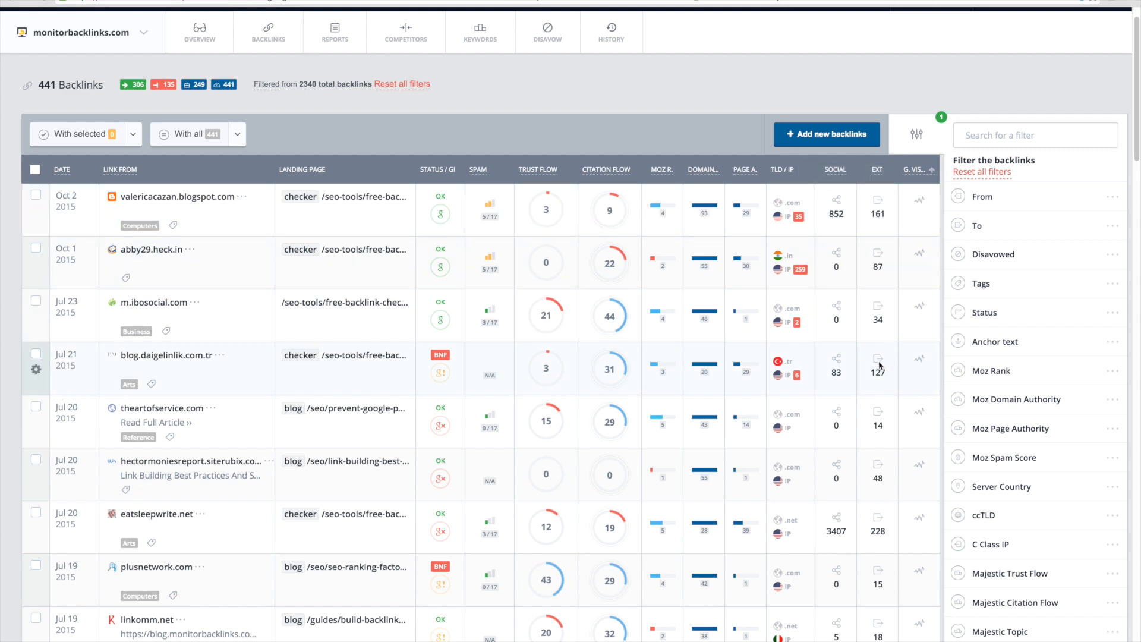
scroll(down, 3)
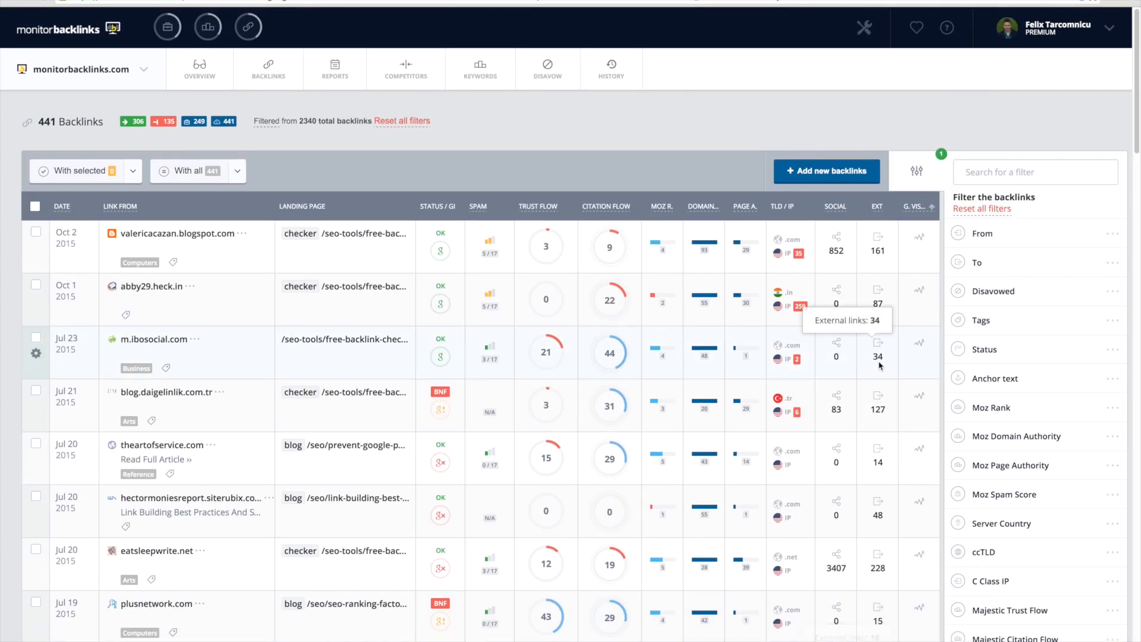
scroll(down, 3)
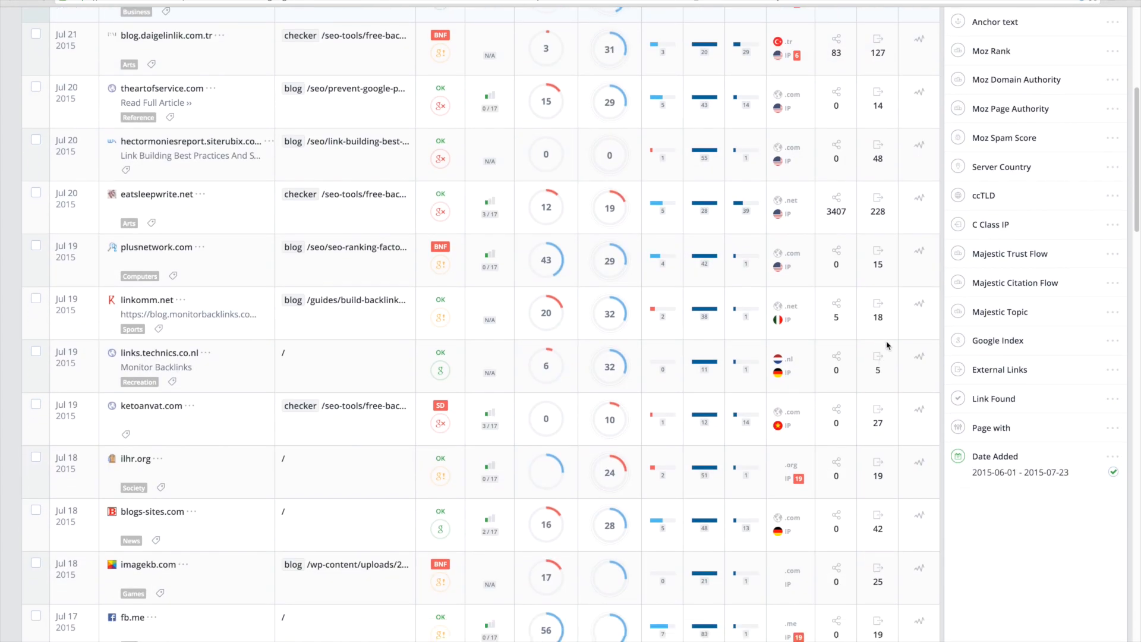
scroll(down, 3)
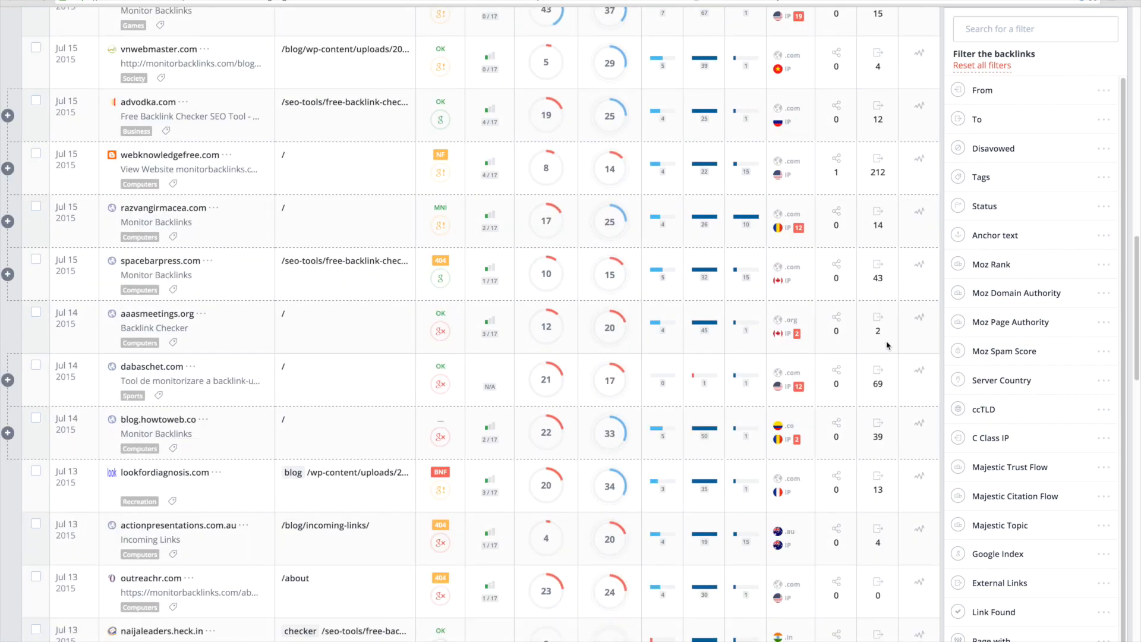
scroll(down, 3)
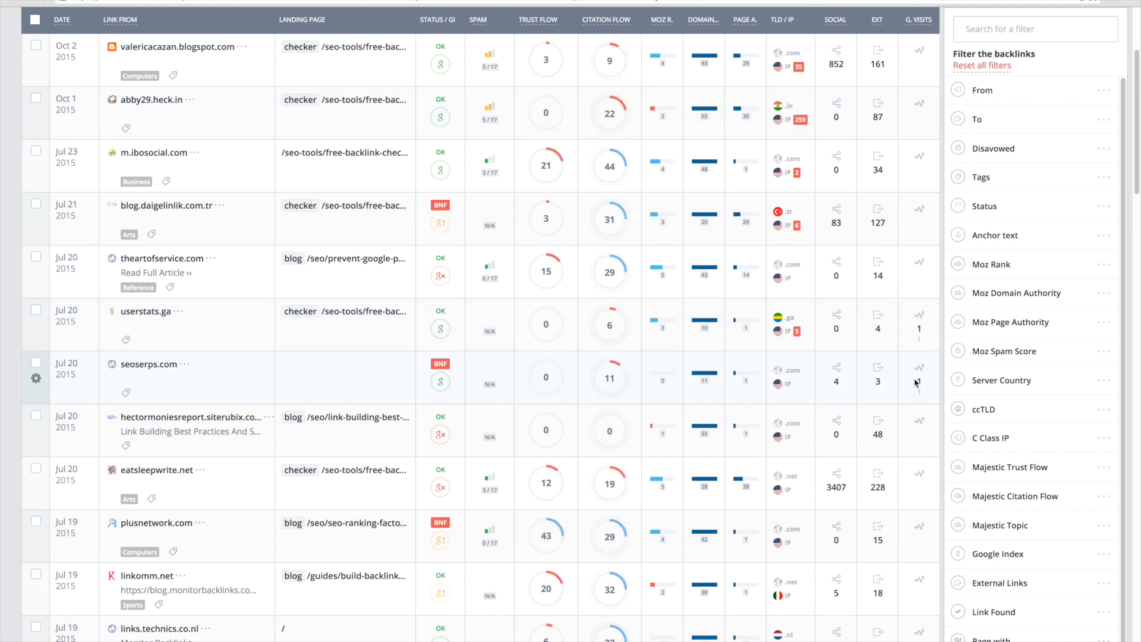
scroll(down, 3)
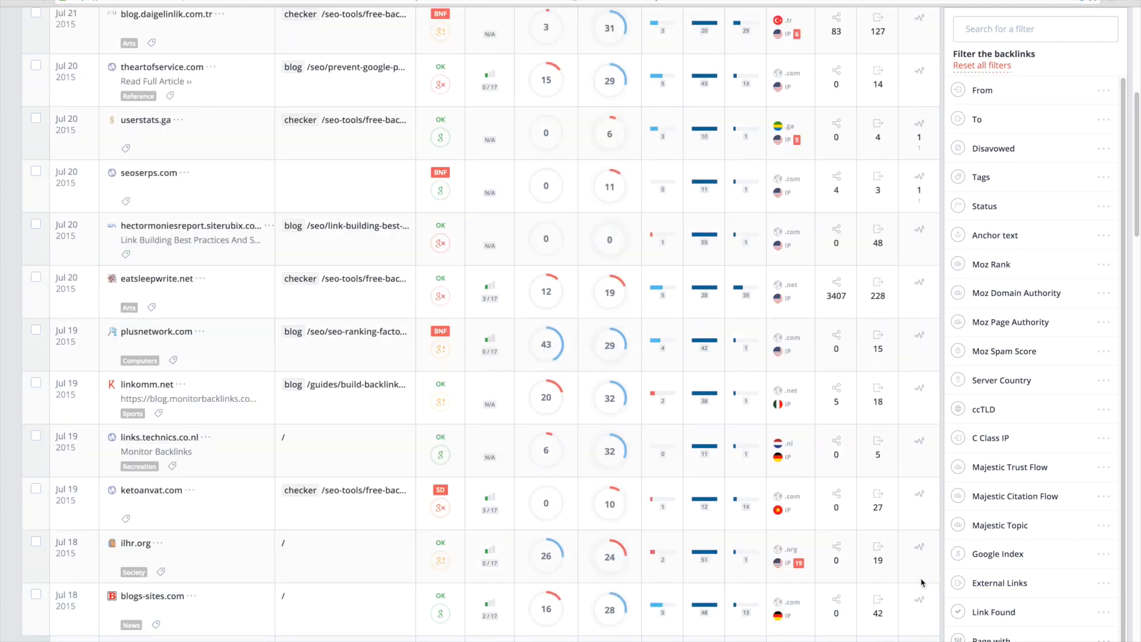
scroll(up, 3)
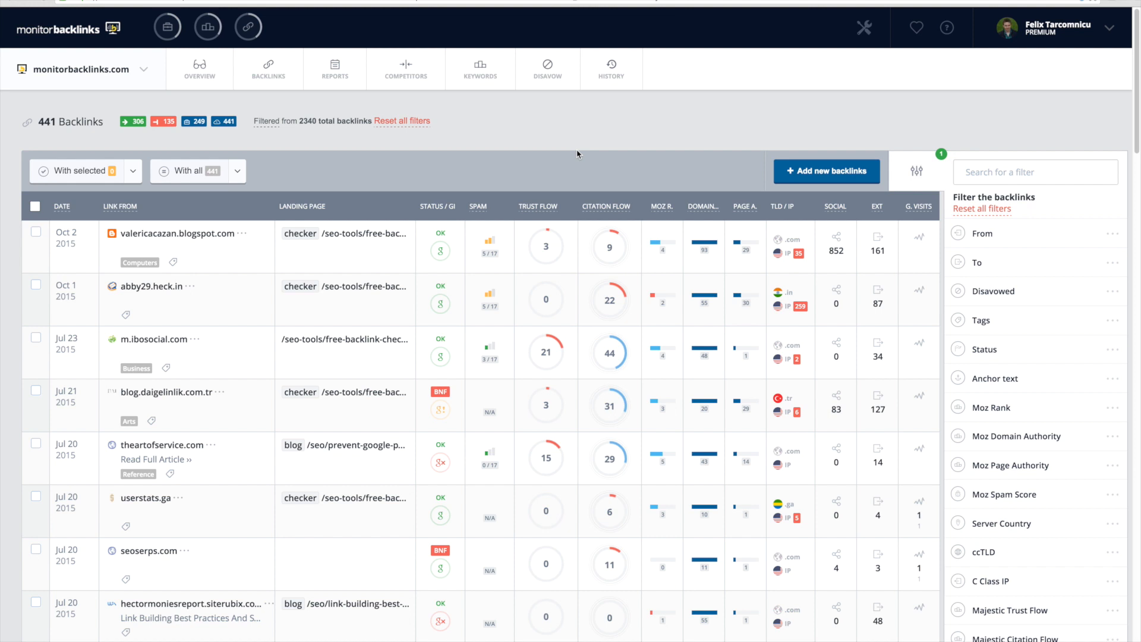
mouse_move(919, 192)
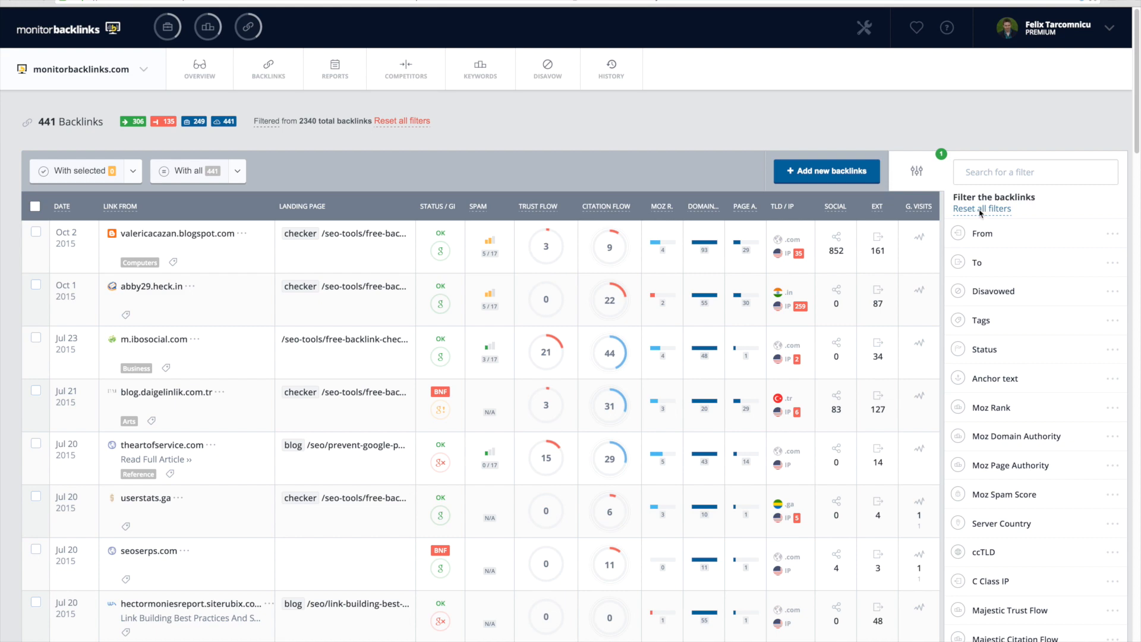
click(402, 122)
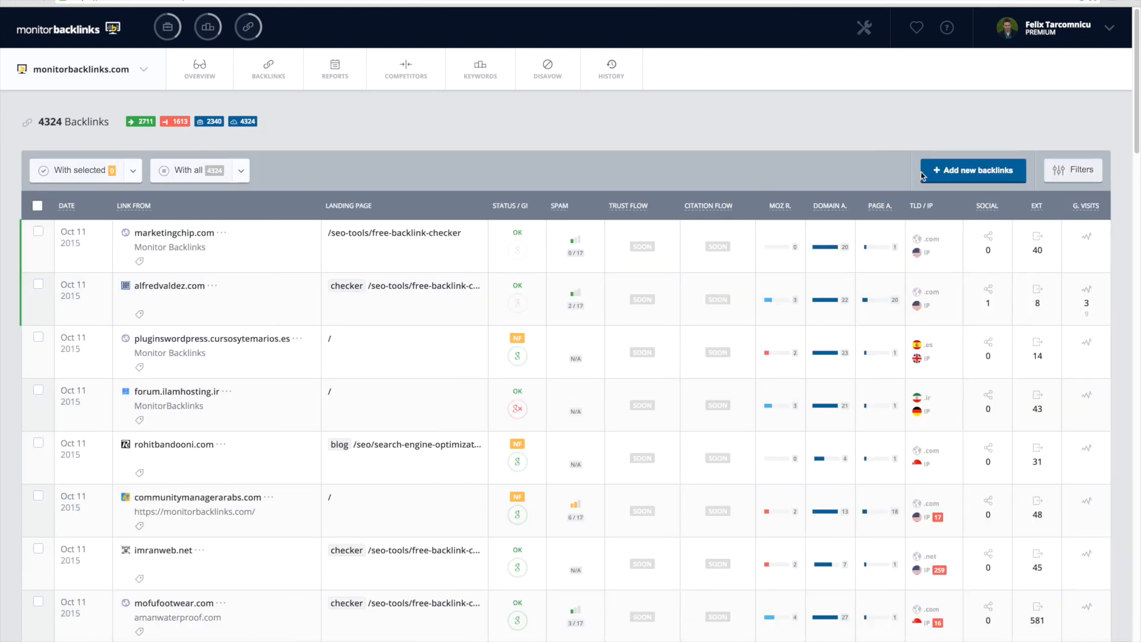
Step: Filter the backlinks by Status 'ok', leaving 2630 links
click(1073, 170)
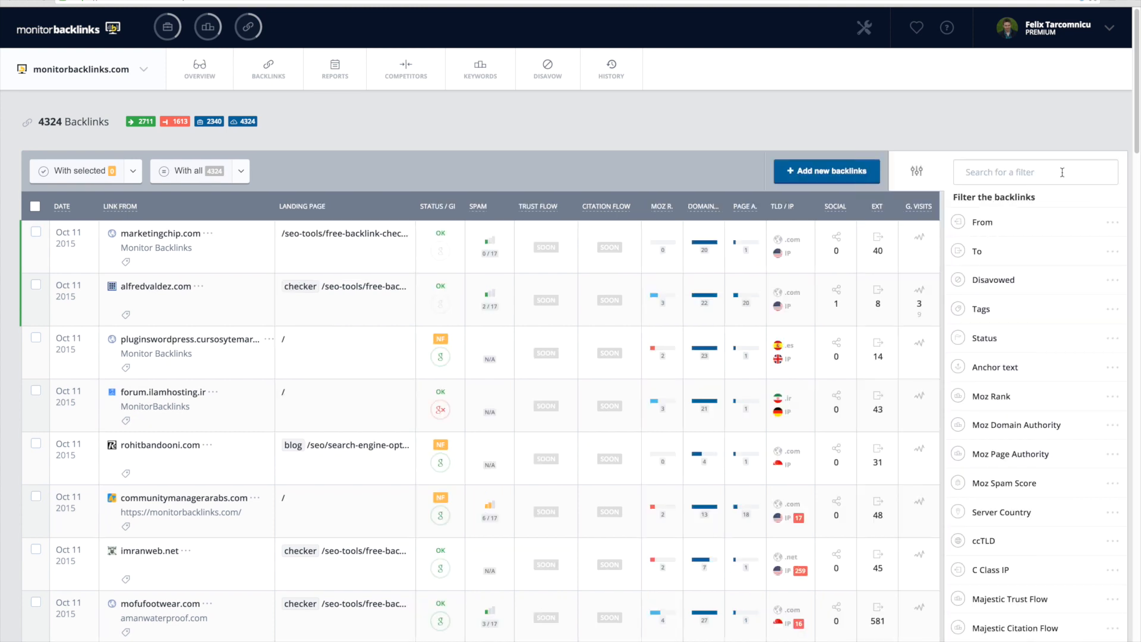
scroll(down, 3)
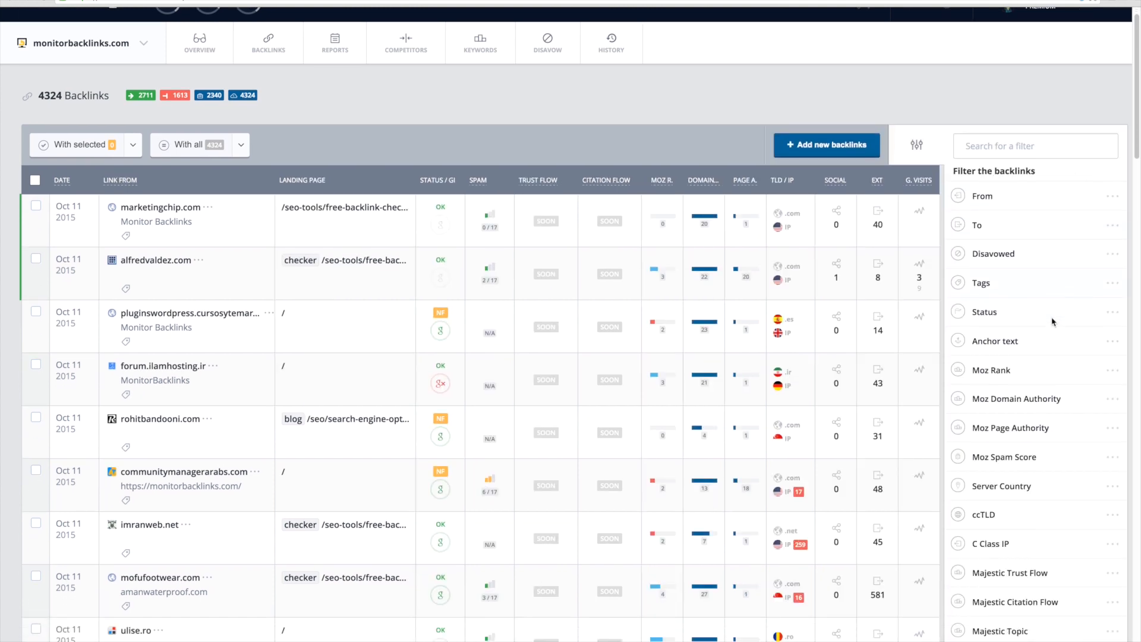
scroll(down, 3)
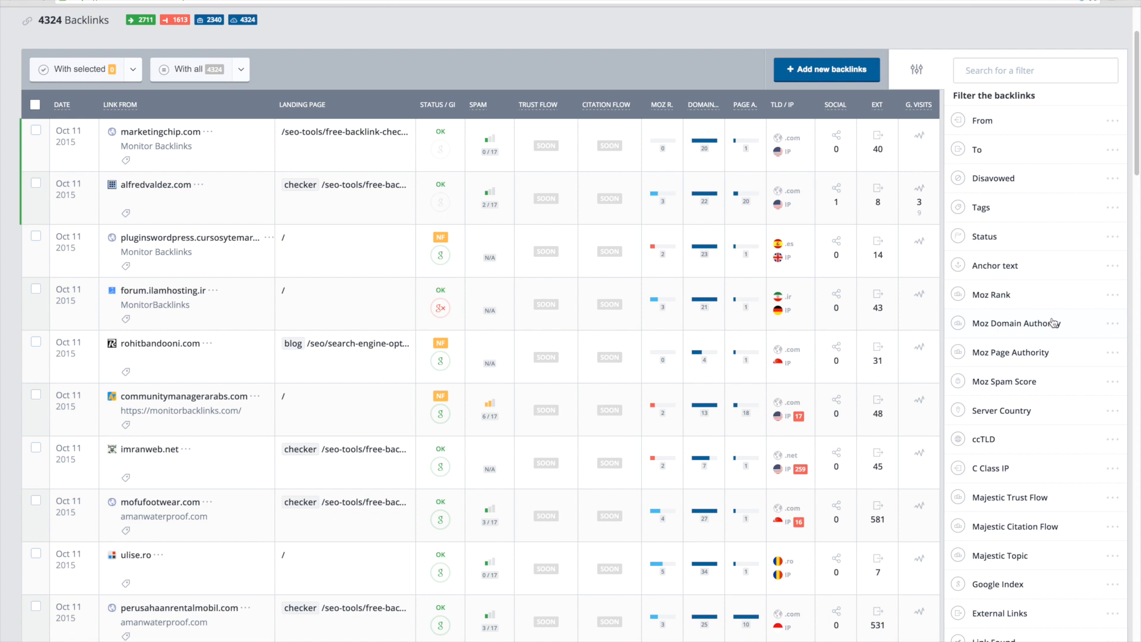
mouse_move(1041, 242)
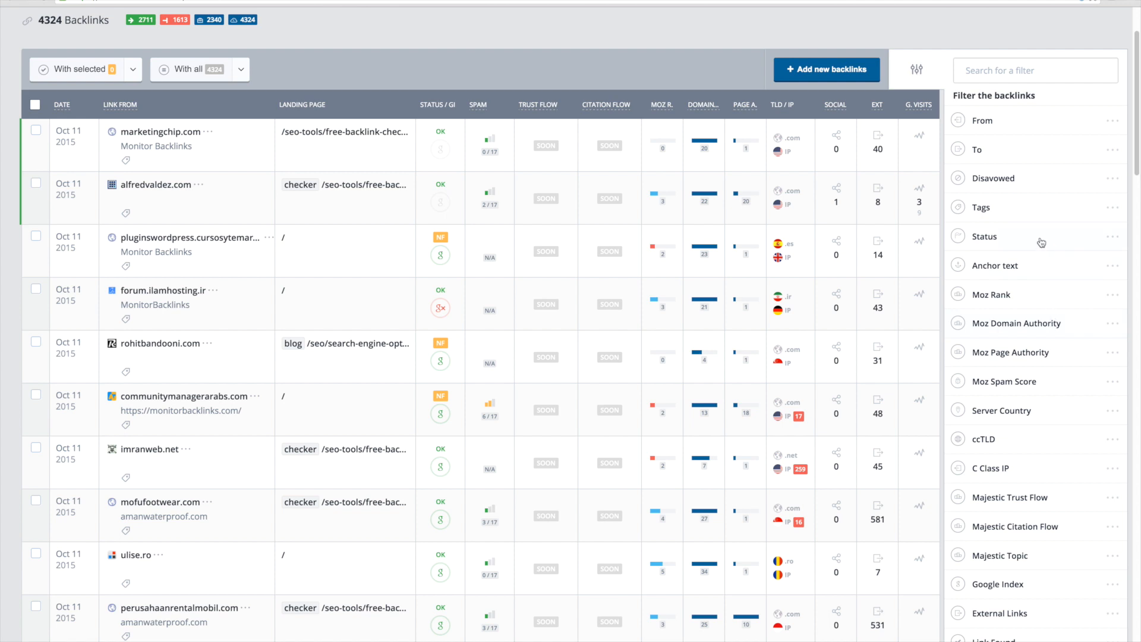
click(984, 236)
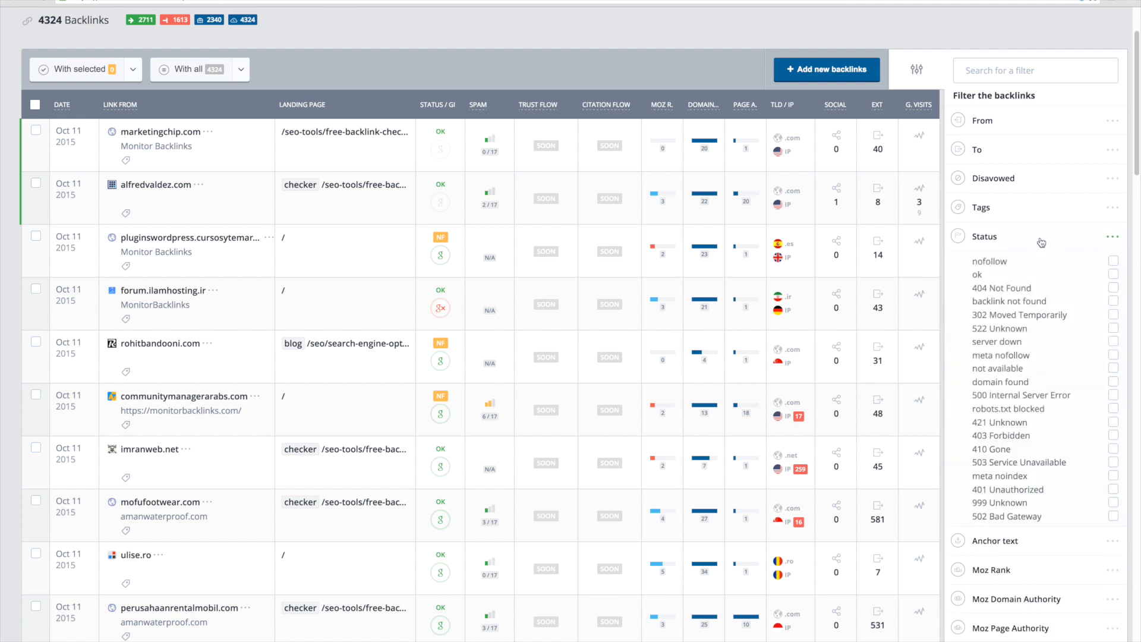
click(1112, 273)
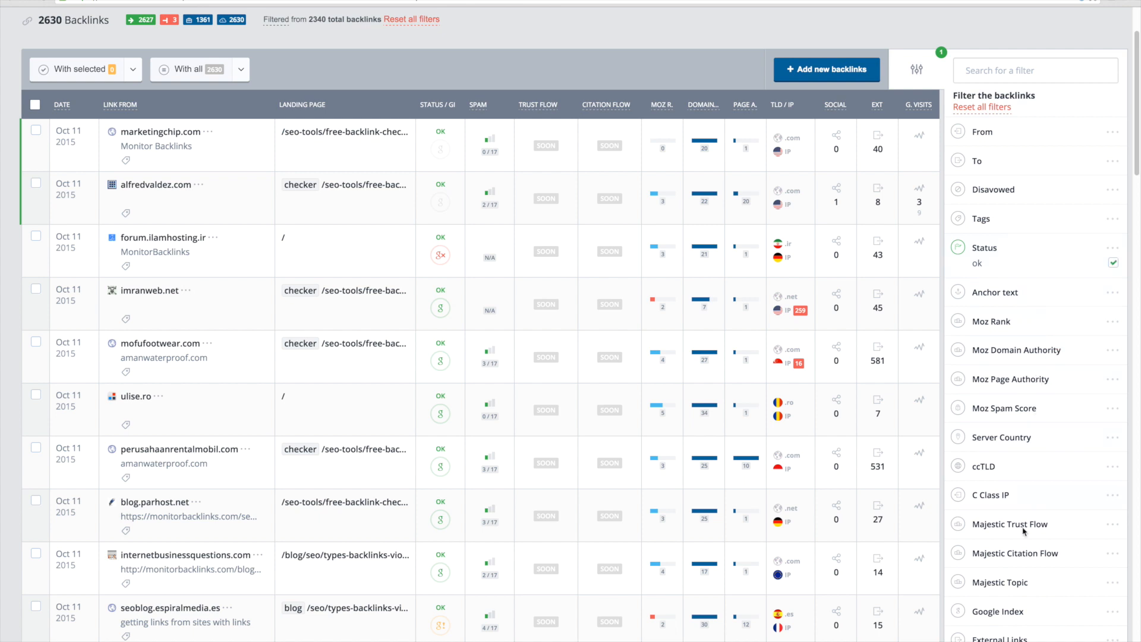
Step: Limit Majestic Trust Flow to lower than 10 and Moz Spam Score to higher than 5, leaving 401 links
click(1011, 525)
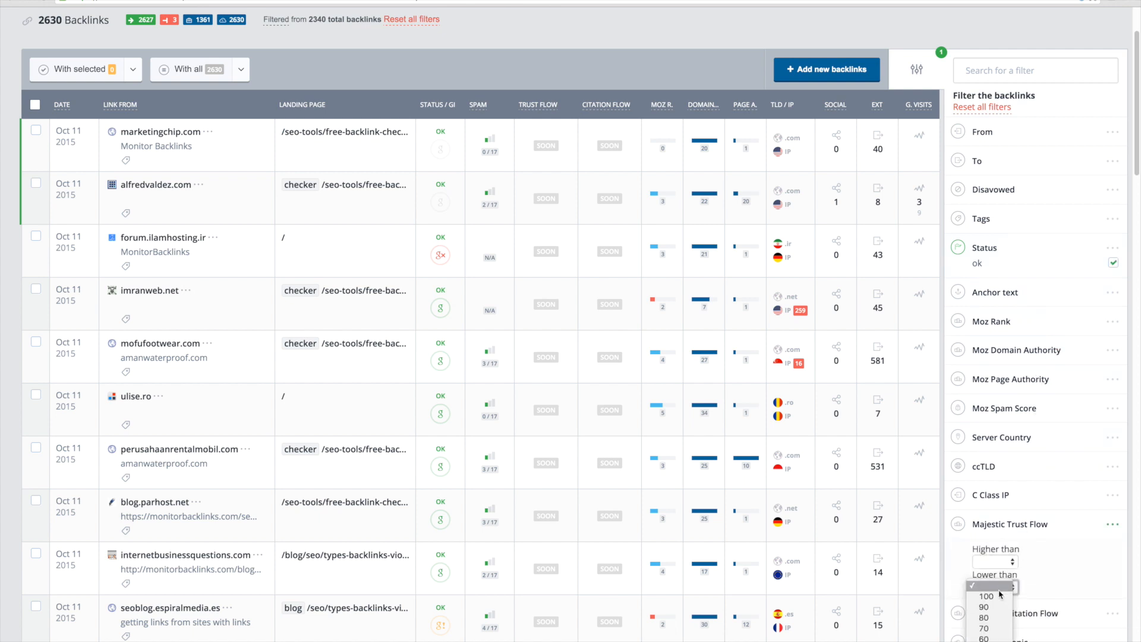
click(987, 588)
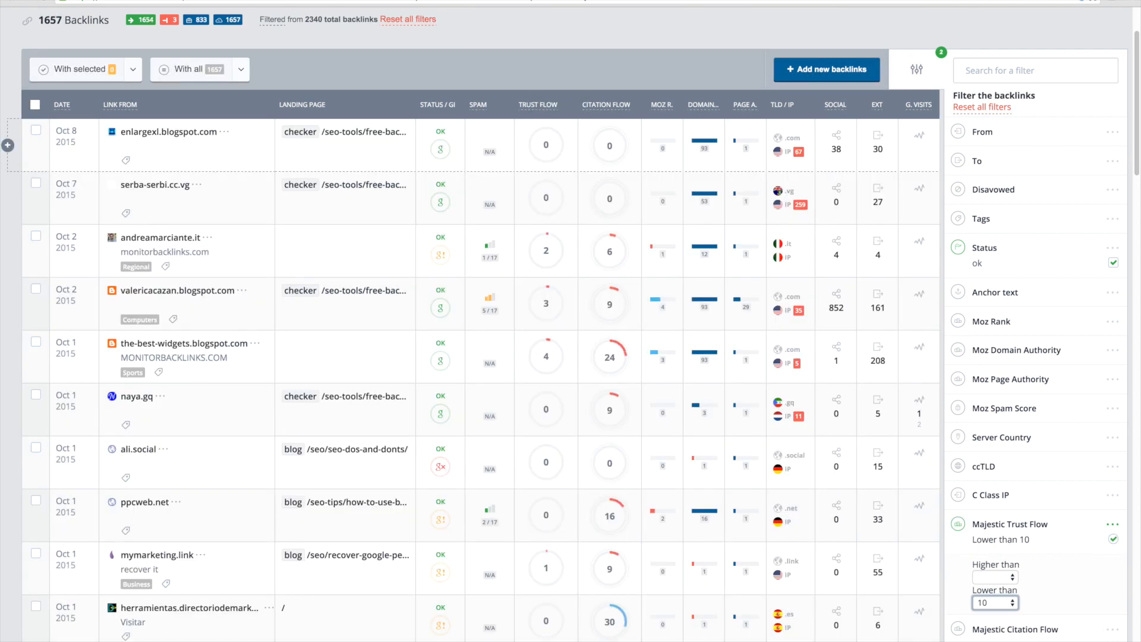
click(1003, 409)
text(5)
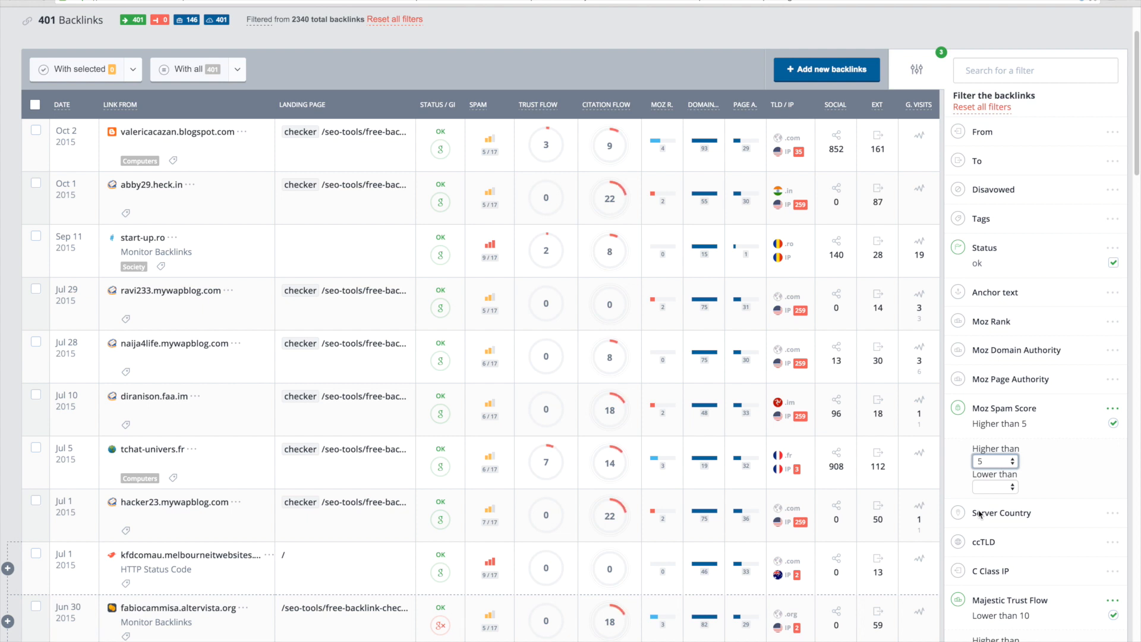
Step: Add a Moz Domain Authority lower than 20 filter, narrowing the list to 85 backlinks
click(1003, 409)
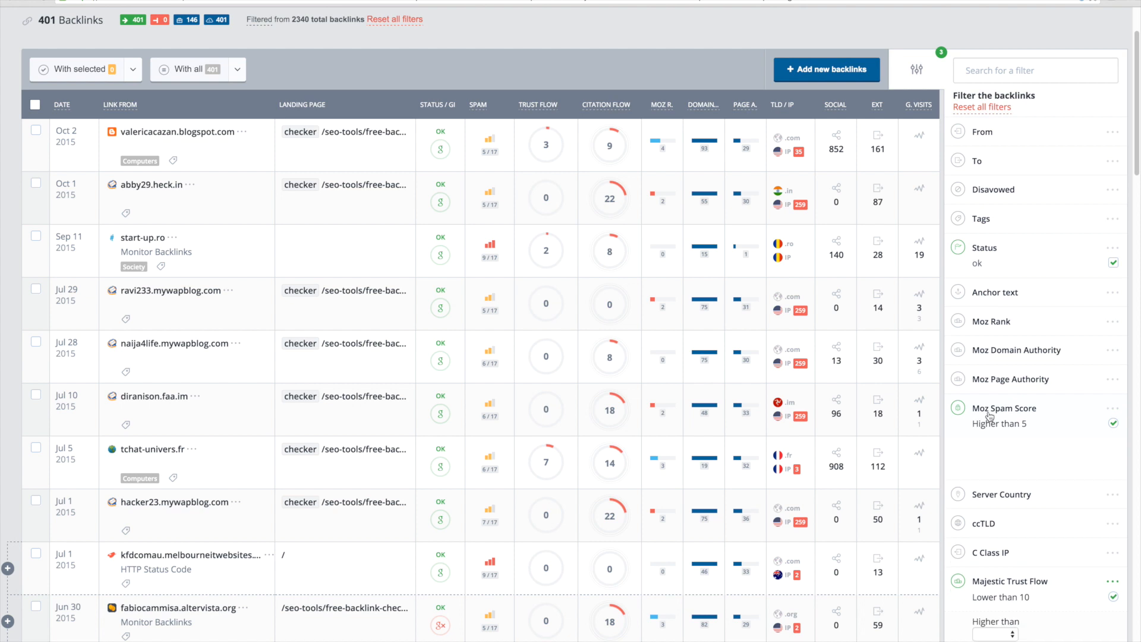
click(1017, 350)
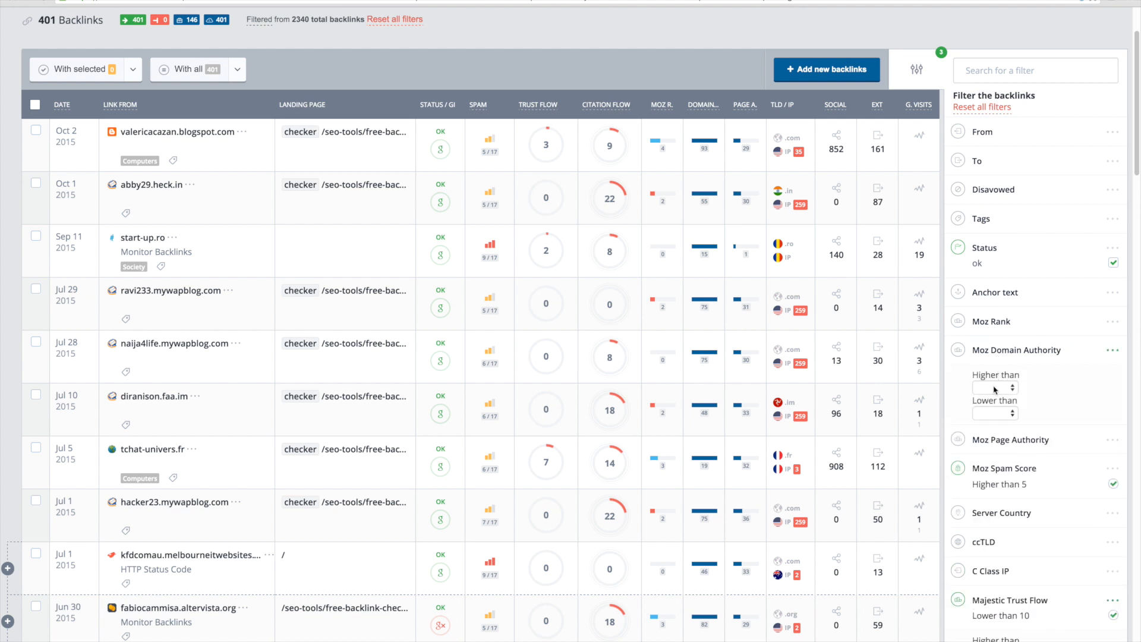
click(995, 414)
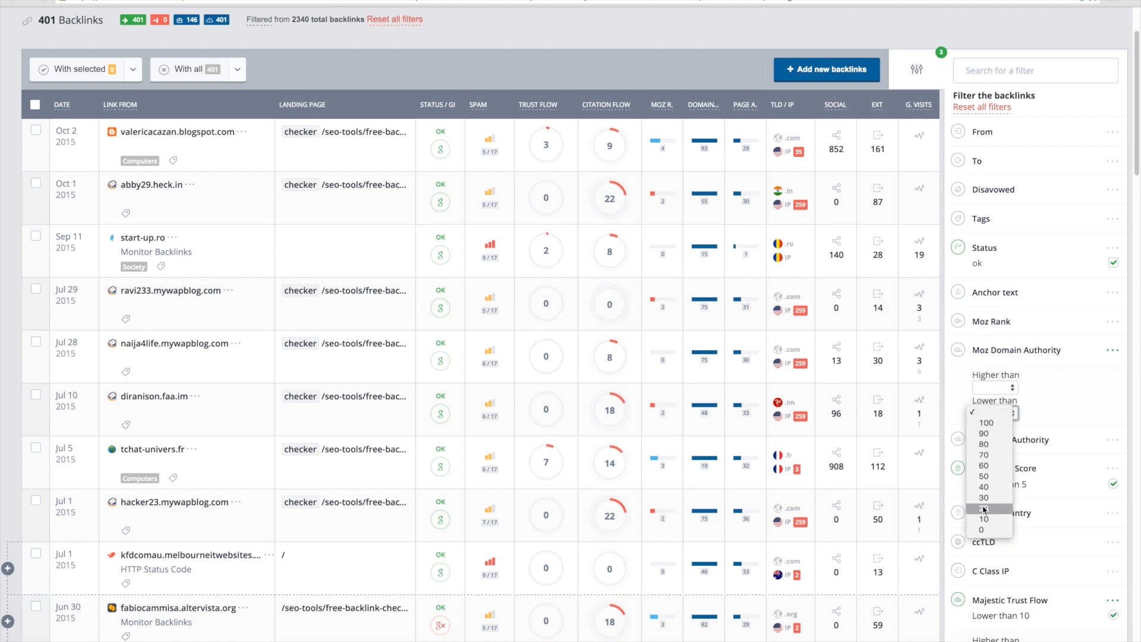
click(983, 508)
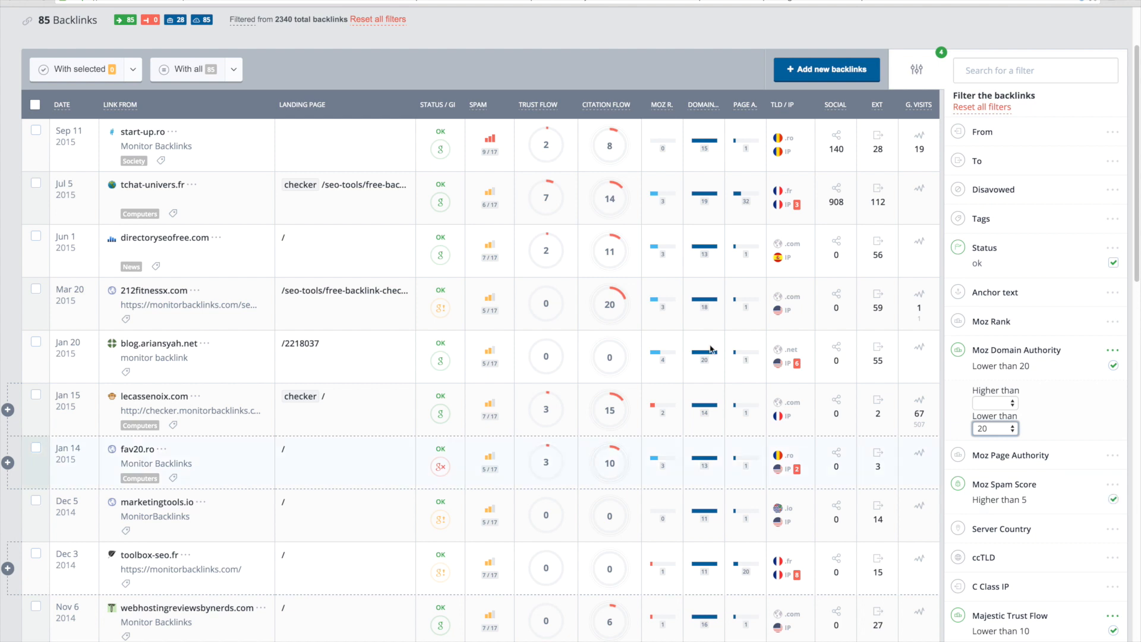
Step: Scroll down the 85 filtered backlinks to review older entries back to 2013
scroll(down, 3)
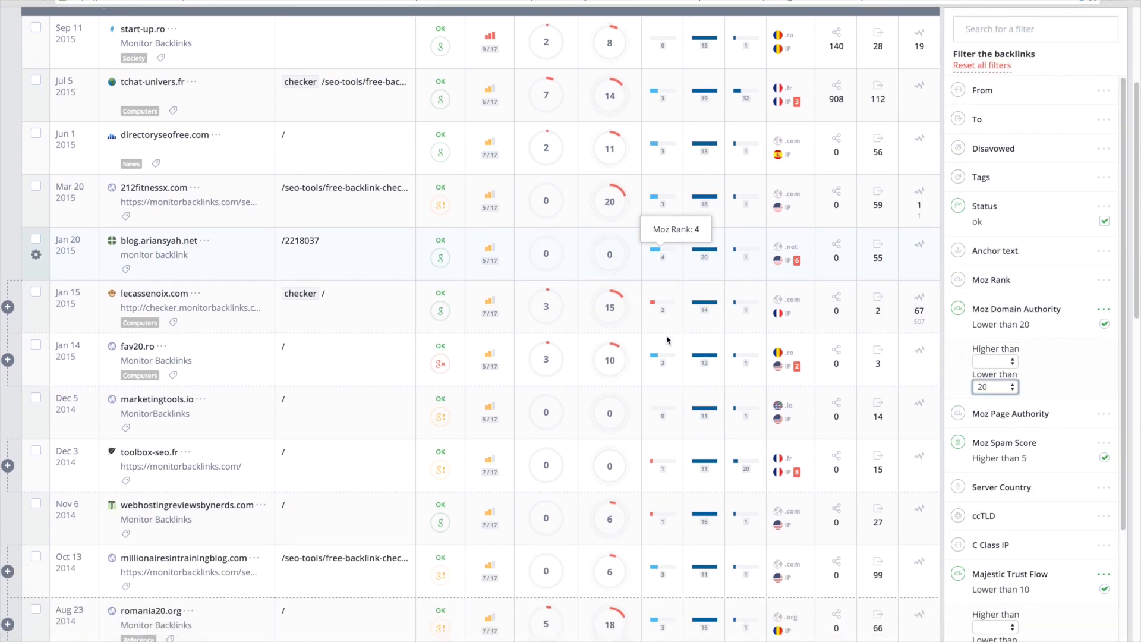
scroll(down, 3)
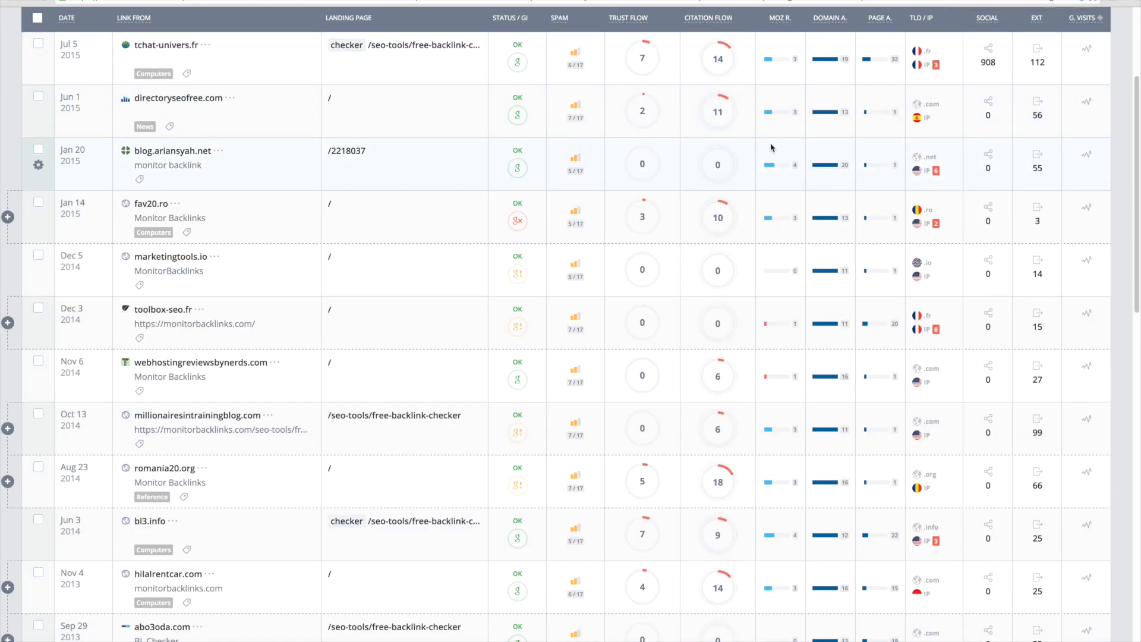
mouse_move(542, 180)
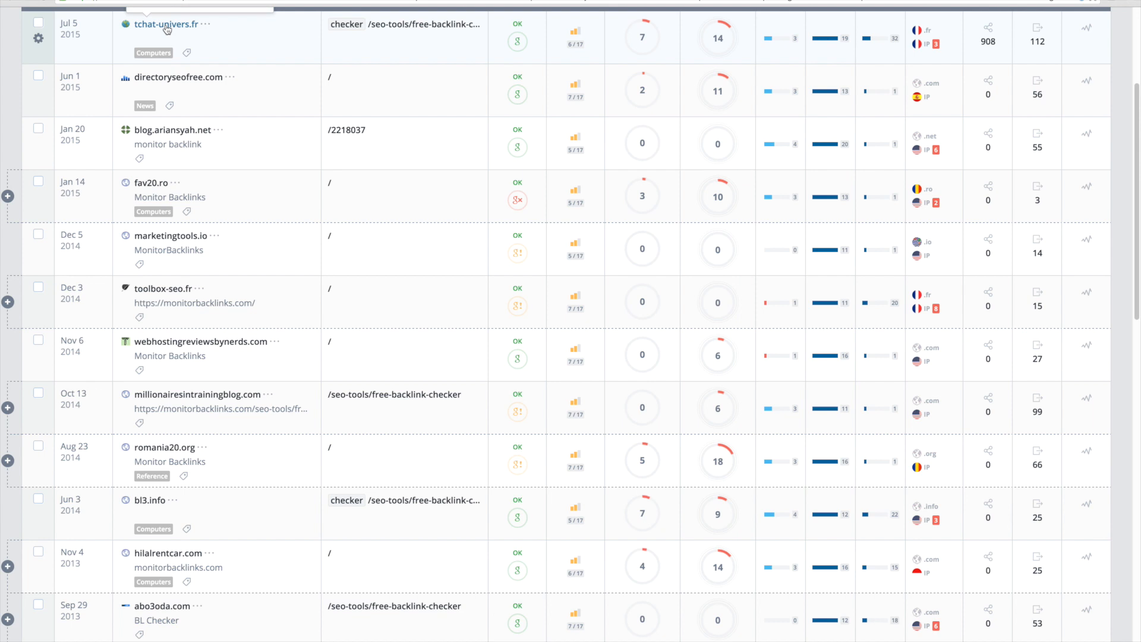
Step: Open the tchat-univers.fr linking site in a new browser tab
right_click(167, 27)
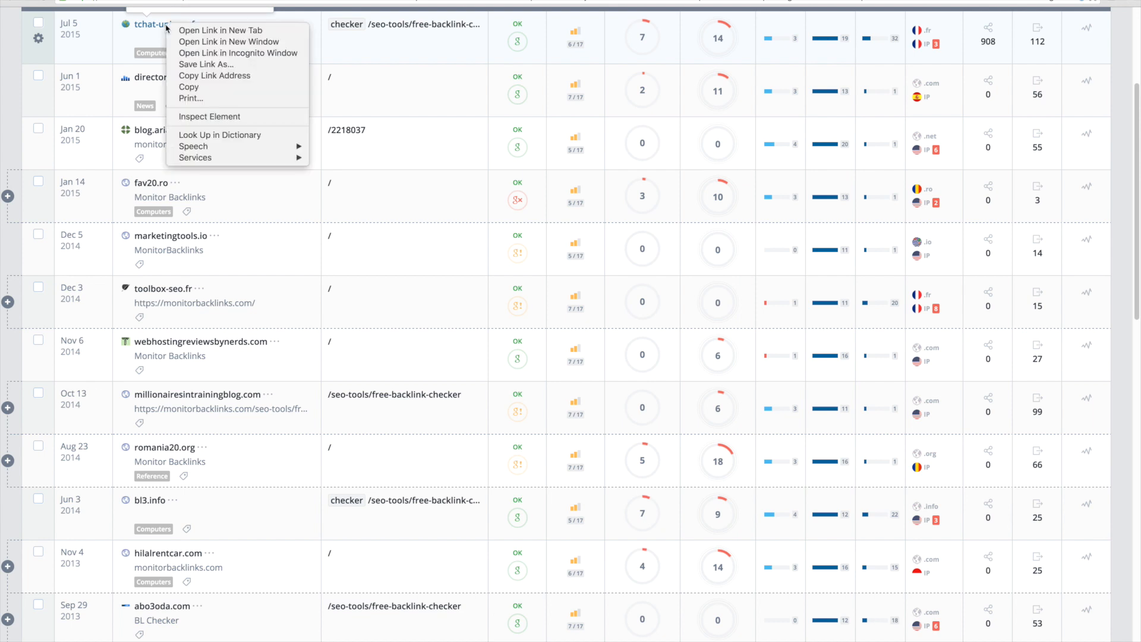
click(411, 51)
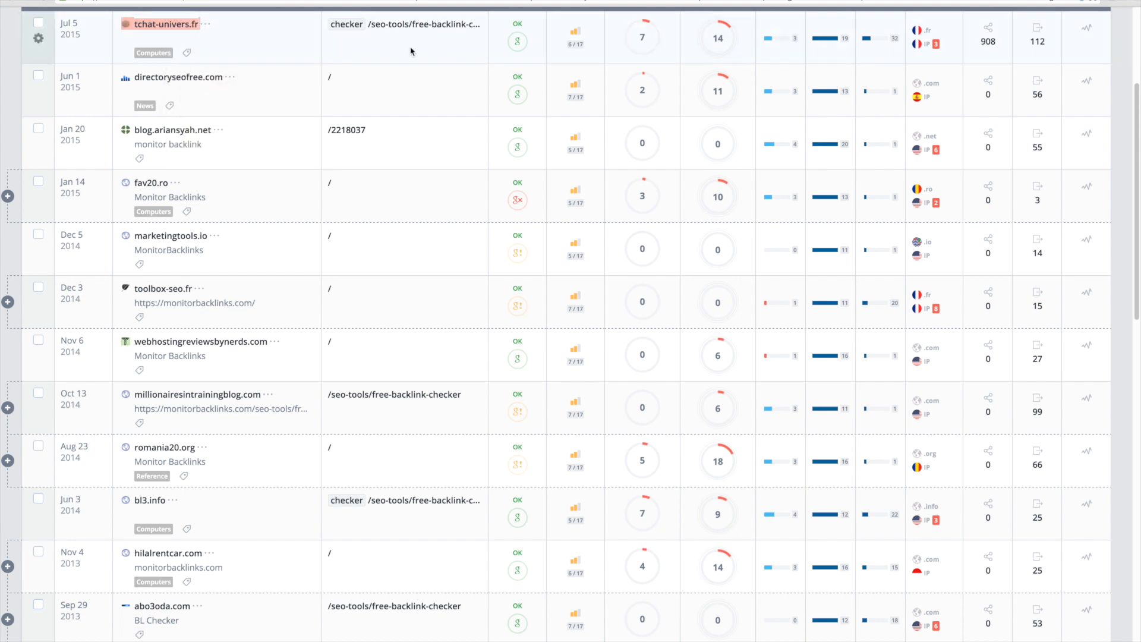
mouse_move(518, 42)
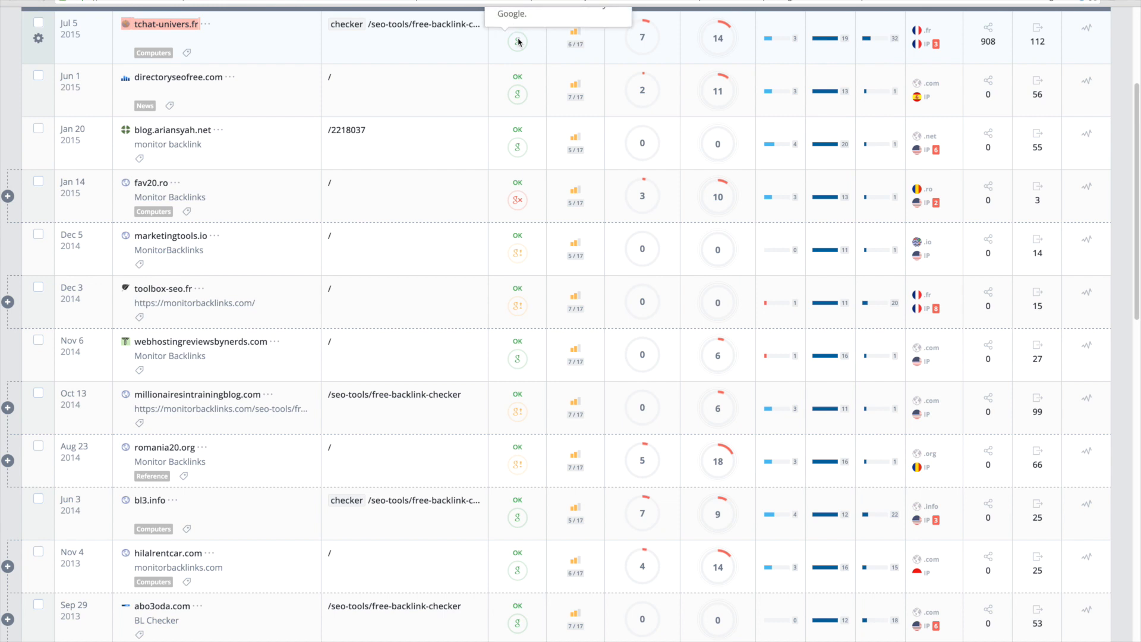
mouse_move(609, 56)
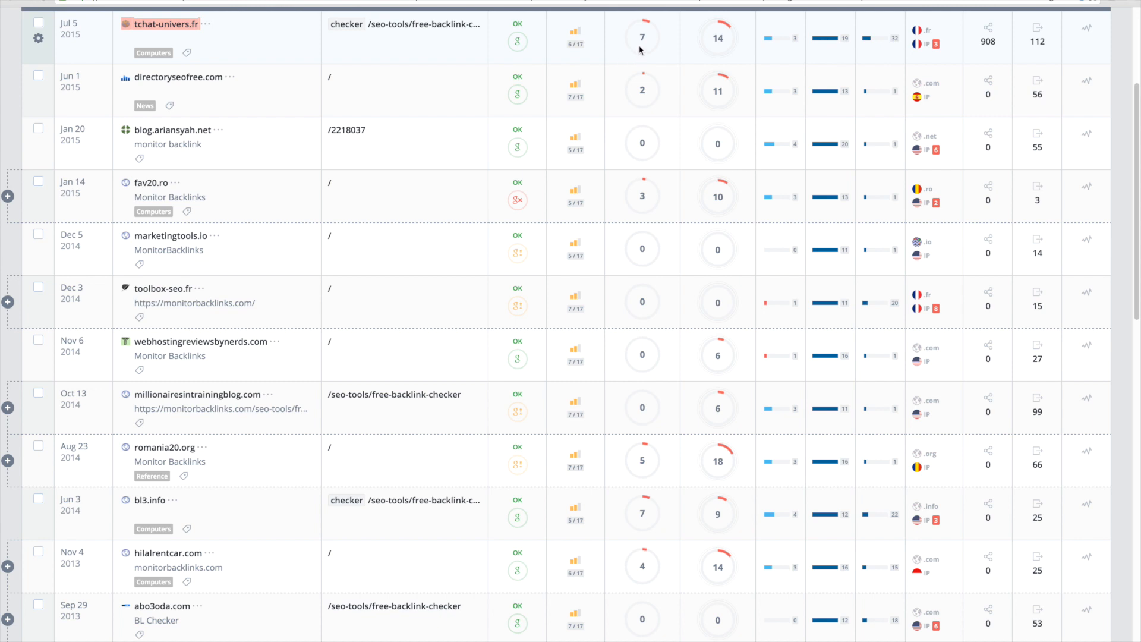
mouse_move(812, 29)
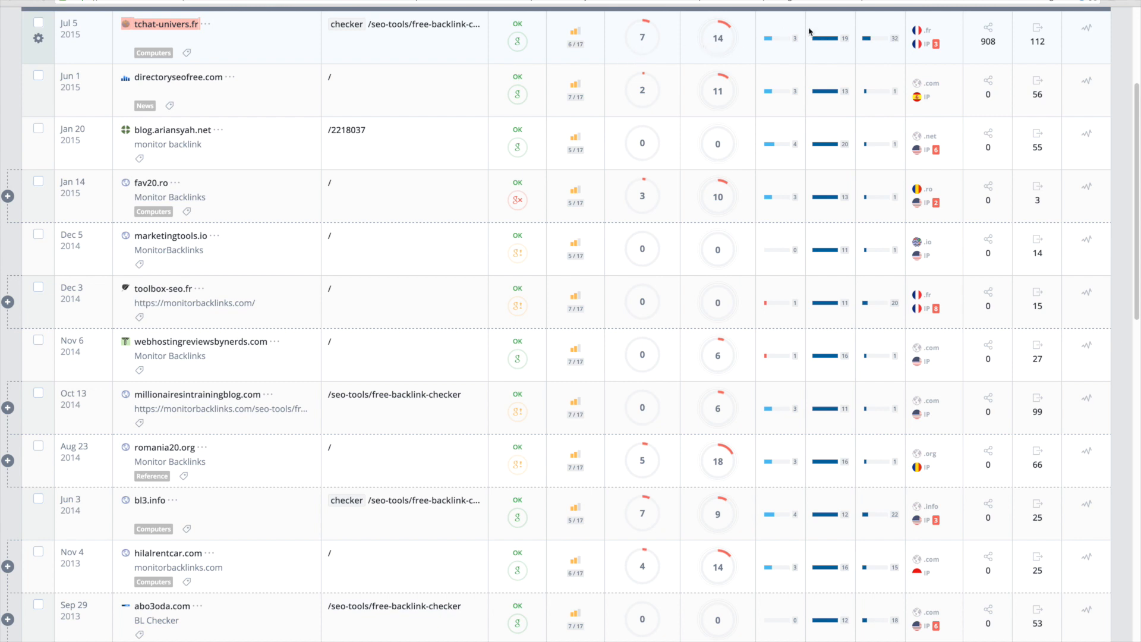
mouse_move(838, 38)
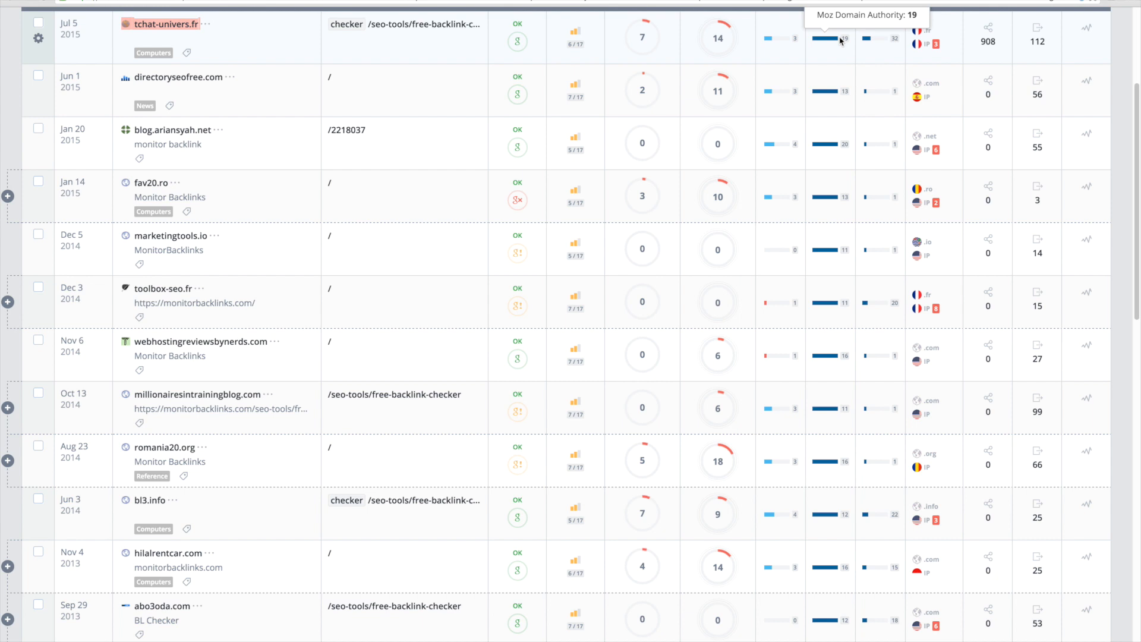
mouse_move(825, 39)
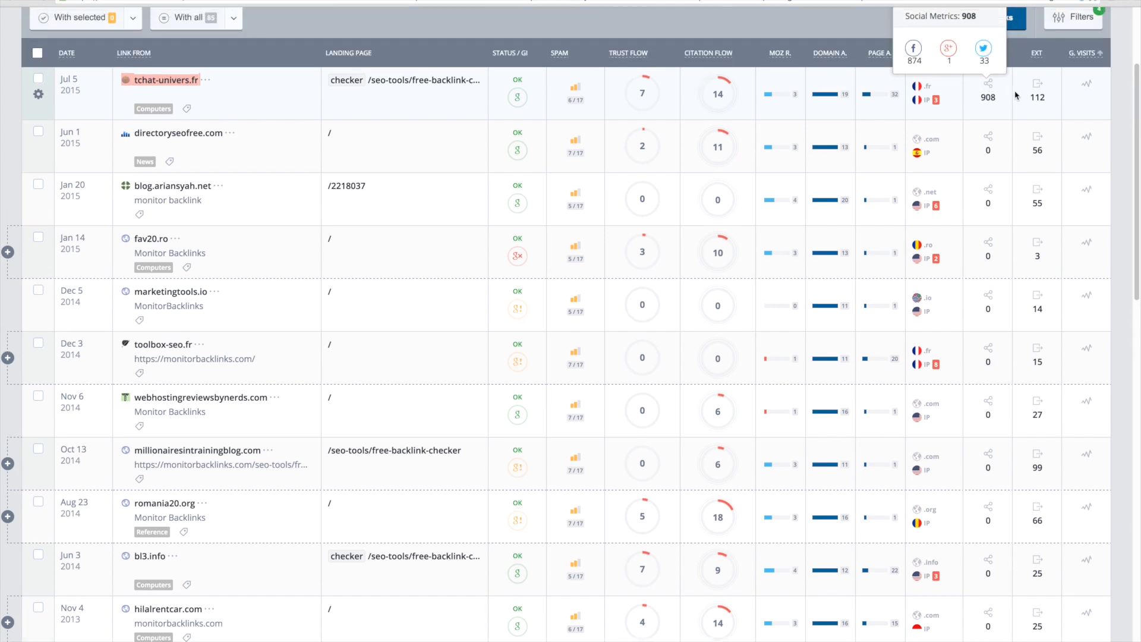
mouse_move(1039, 92)
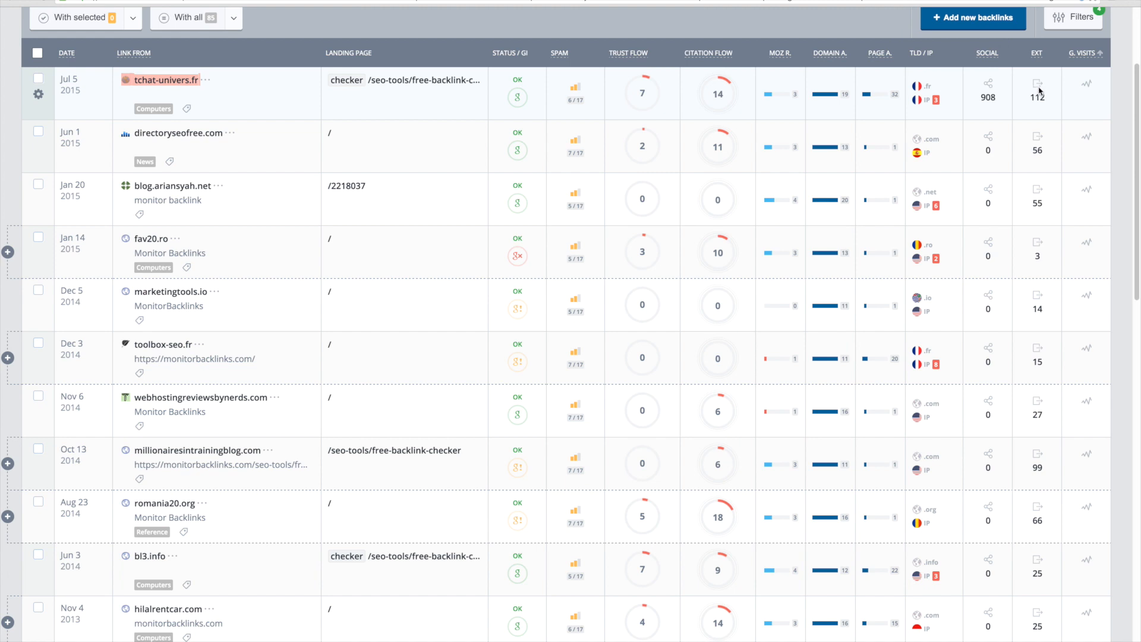
mouse_move(464, 63)
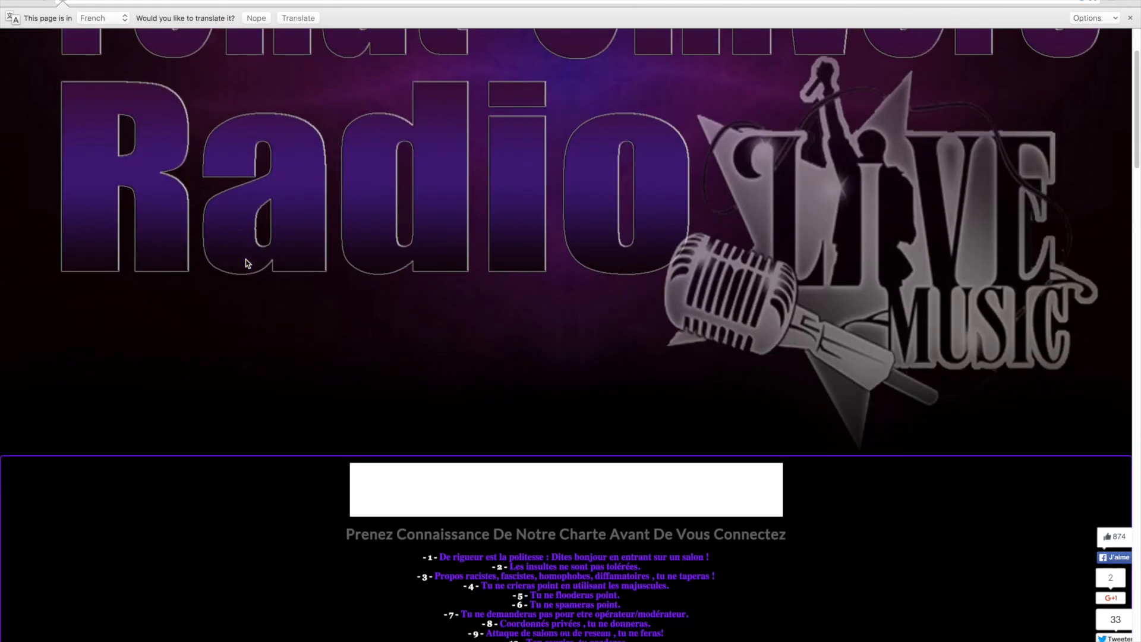
Step: Scroll down the tchat-univers.fr chat radio page to judge its quality
scroll(down, 3)
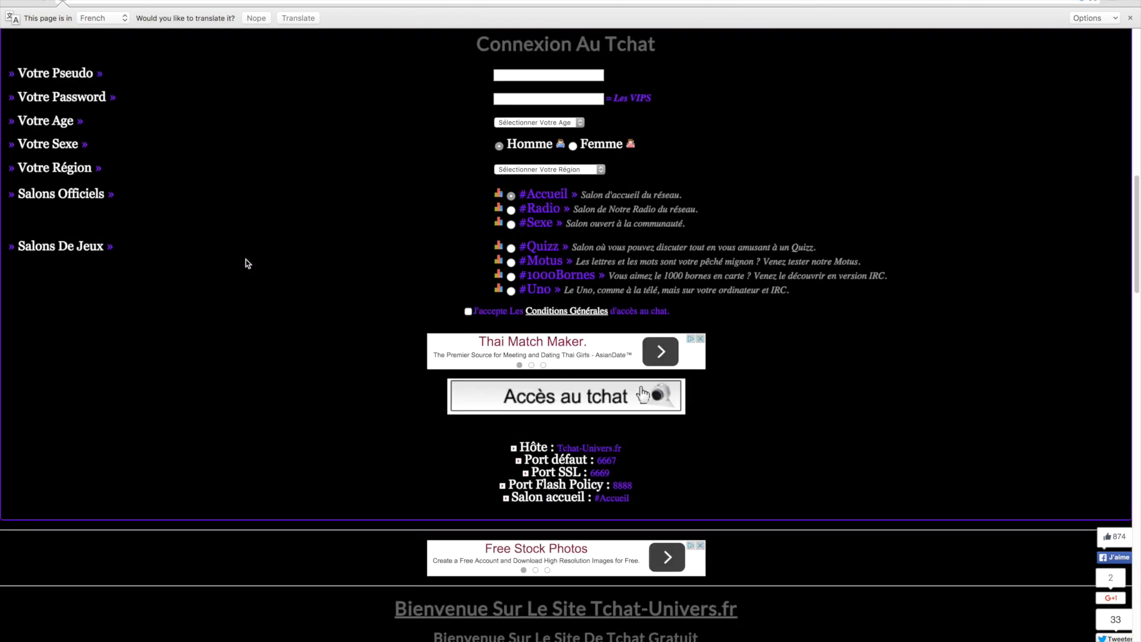
scroll(down, 3)
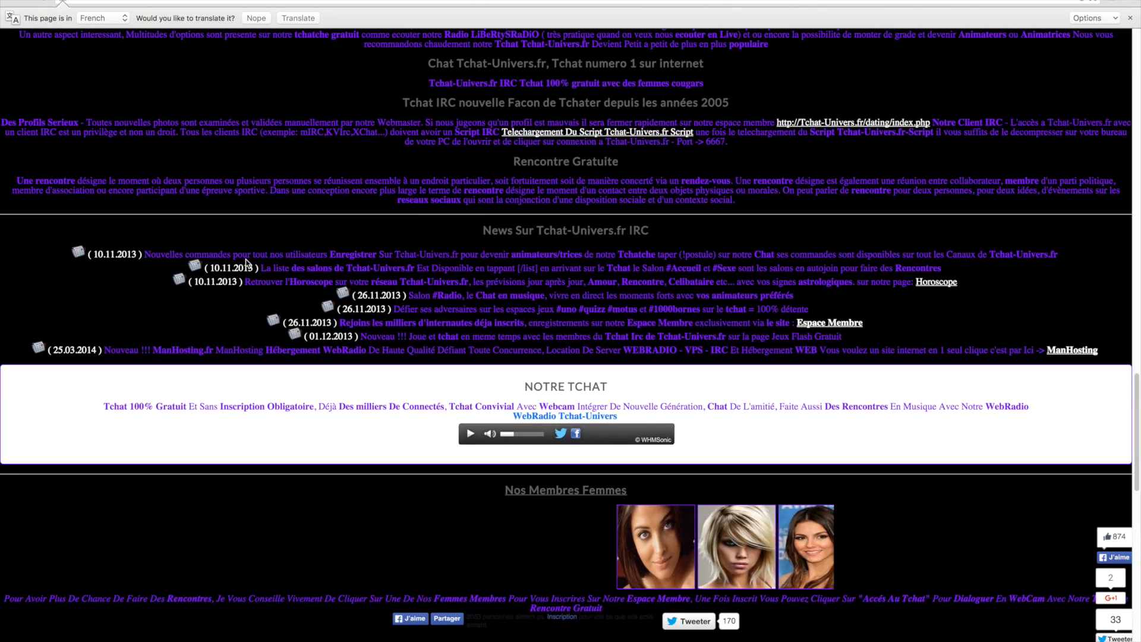
scroll(down, 3)
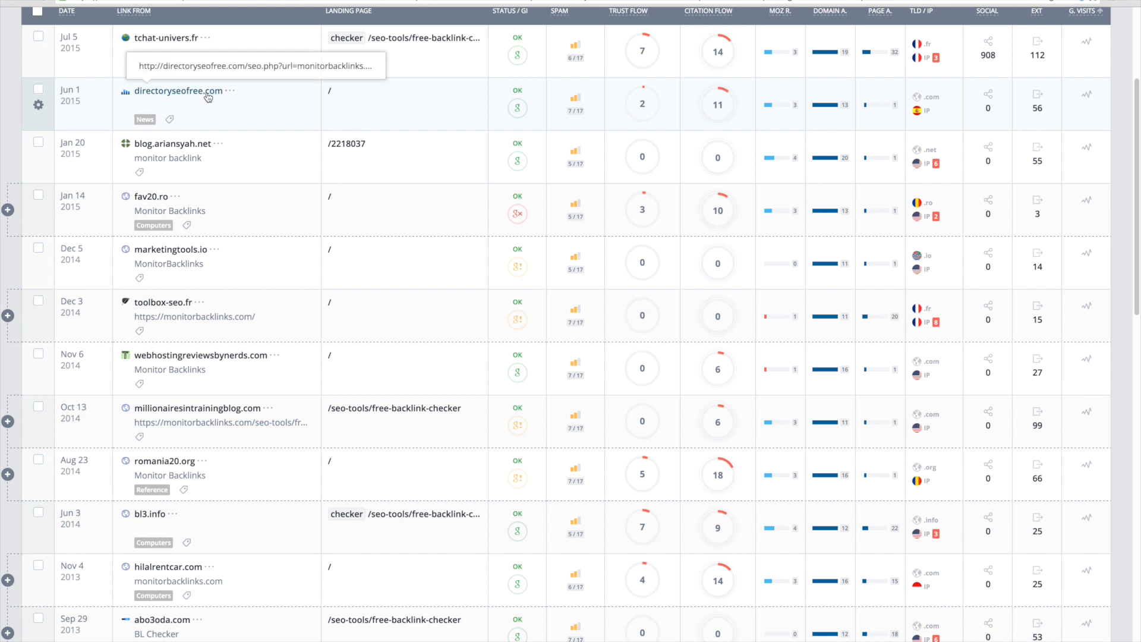
Step: Open the directoryseofree.com linking page in a new tab
right_click(207, 96)
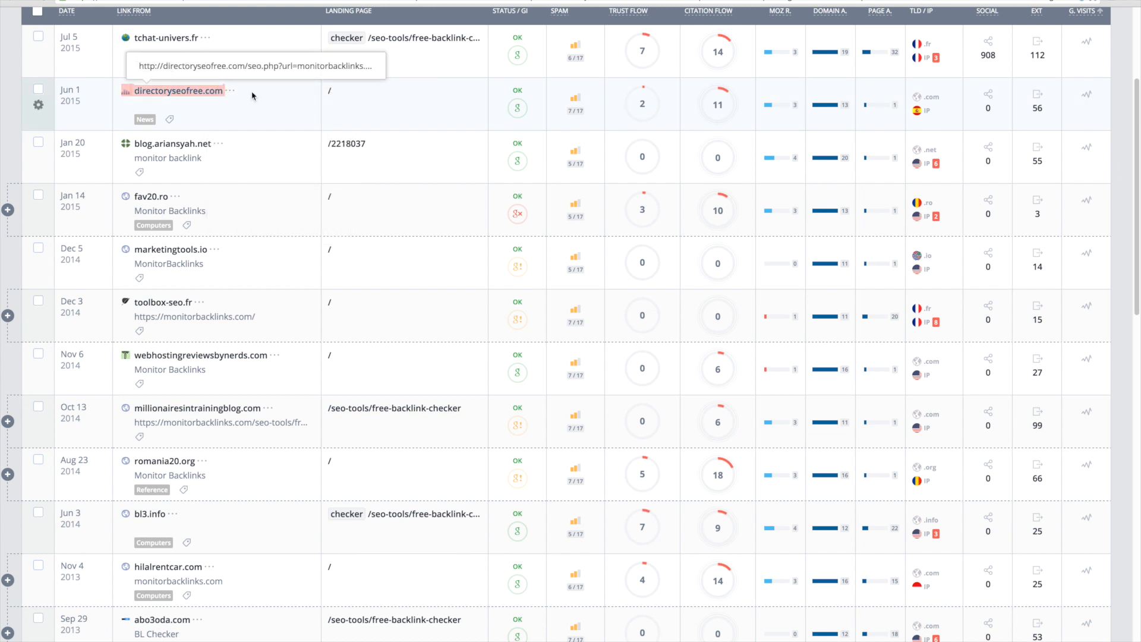
mouse_move(302, 103)
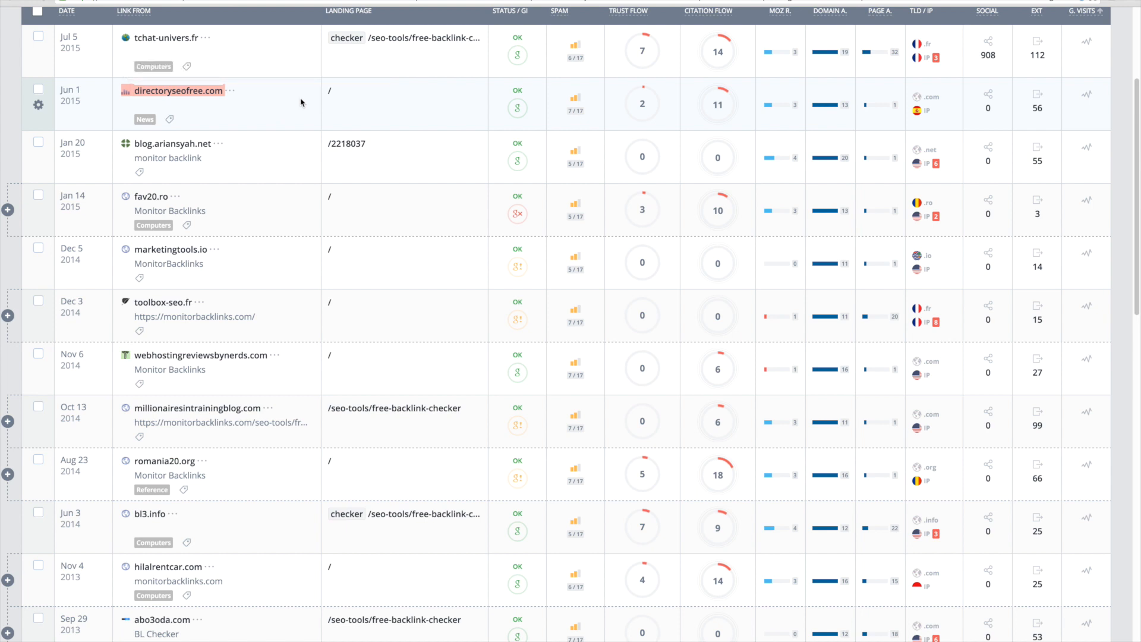
mouse_move(526, 111)
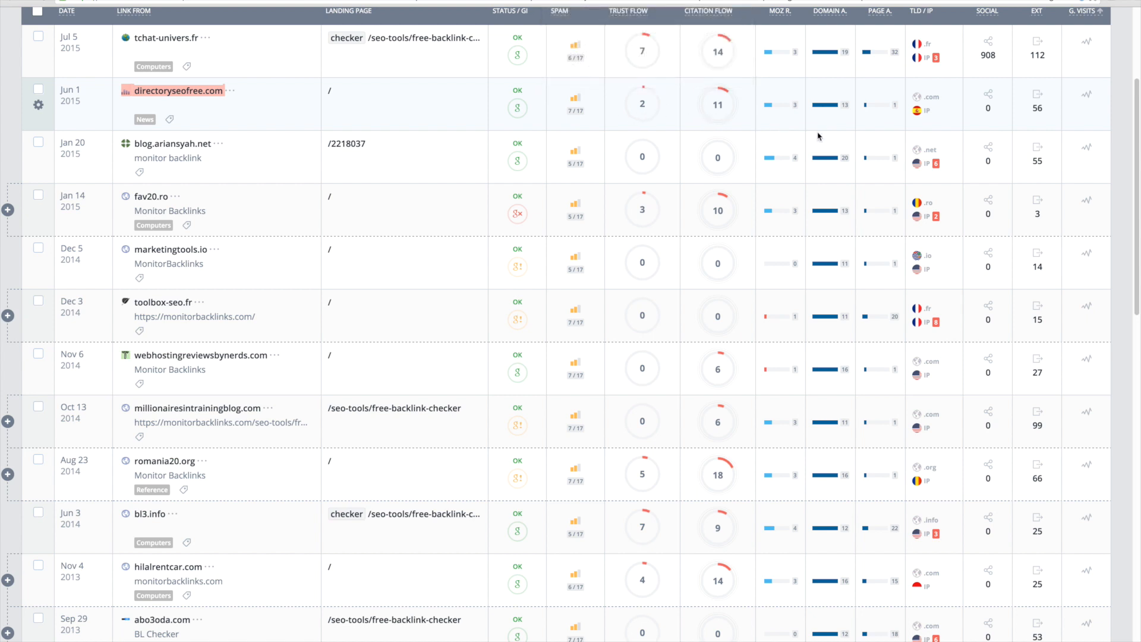
mouse_move(837, 109)
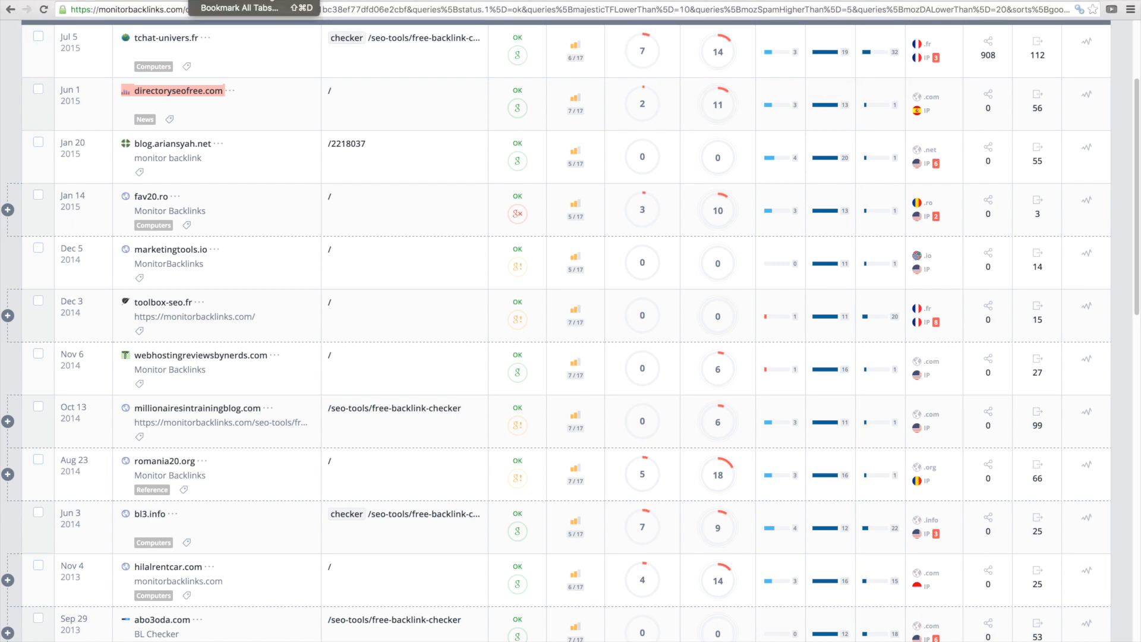
click(171, 90)
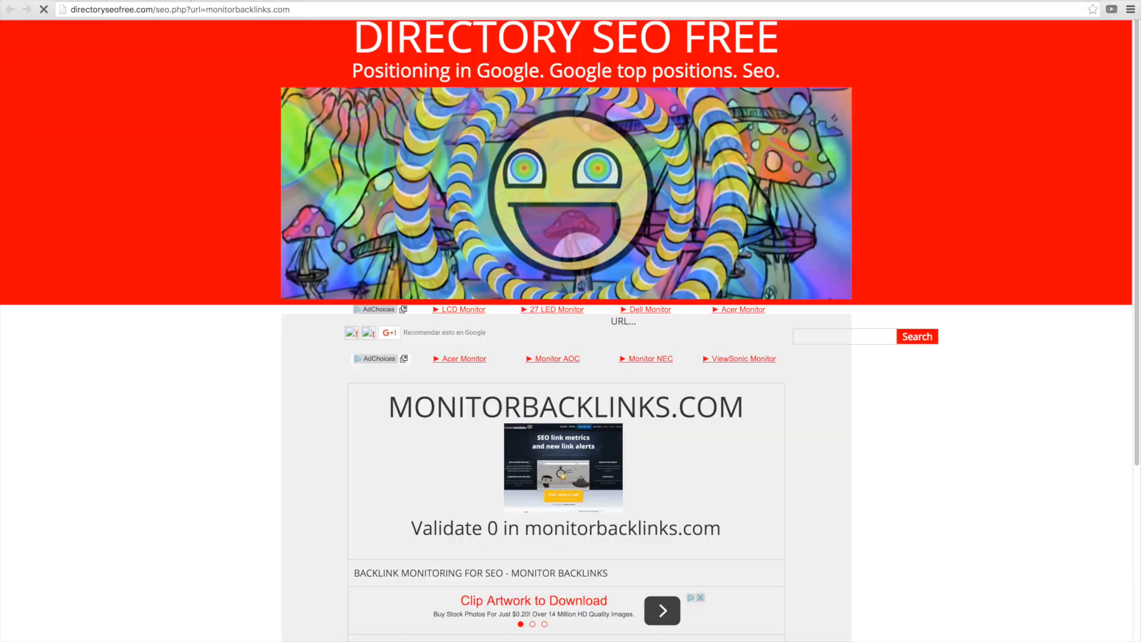
scroll(down, 3)
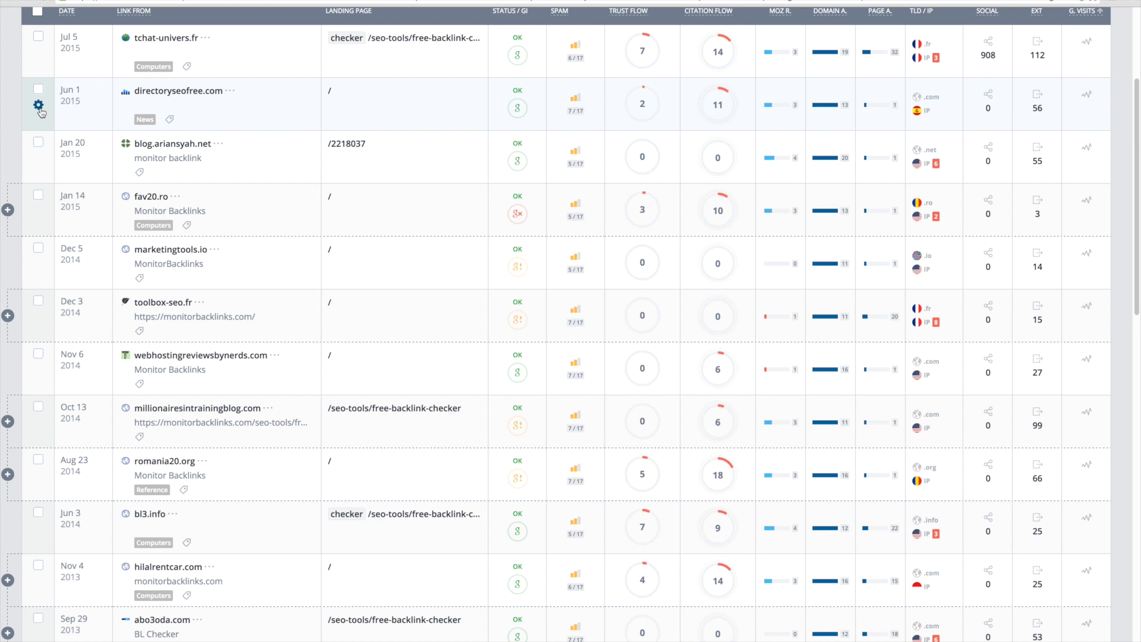
Step: Disavow the whole directoryseofree.com domain from its row's gear menu
click(37, 105)
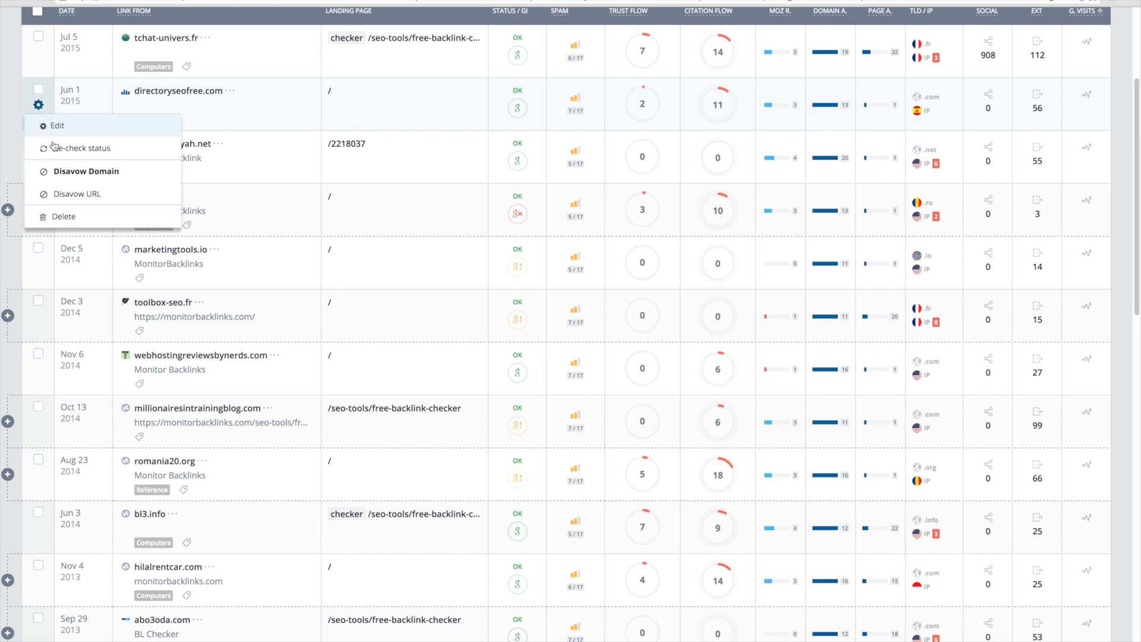
click(86, 171)
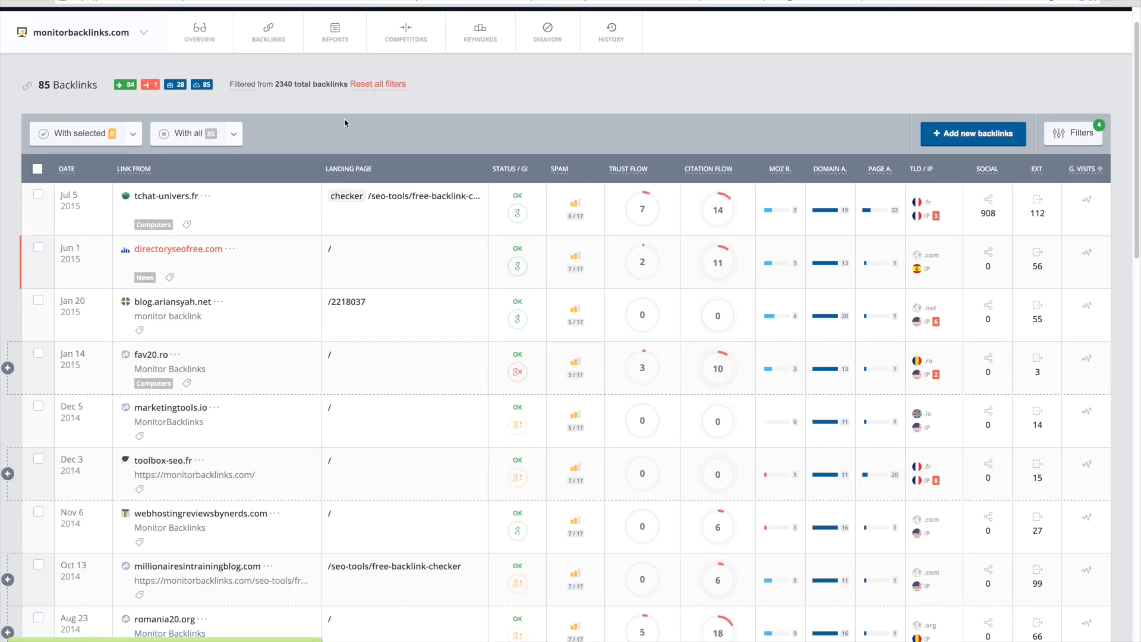
mouse_move(164, 253)
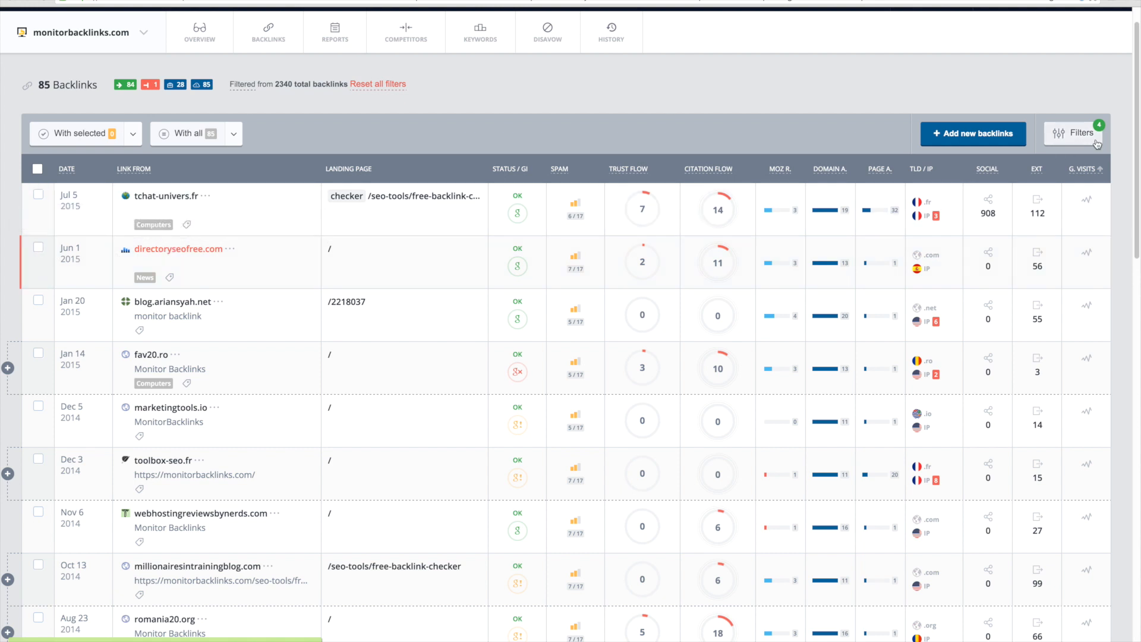
Step: Reopen the filters, then go to the Disavow rules page listing five domain rules
click(1079, 133)
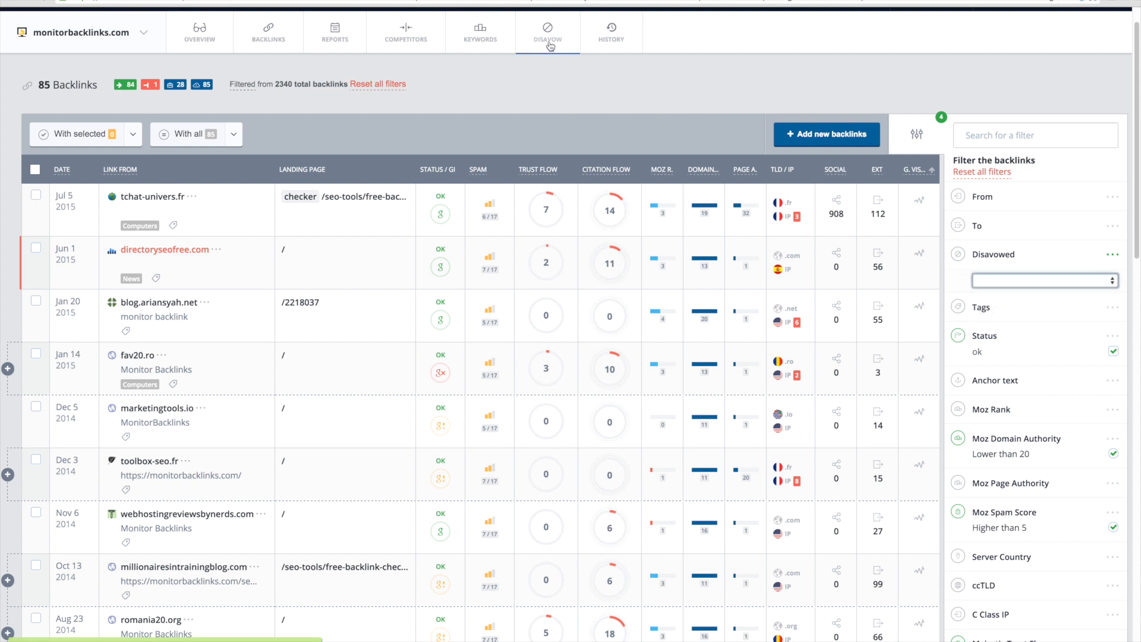
mouse_move(551, 45)
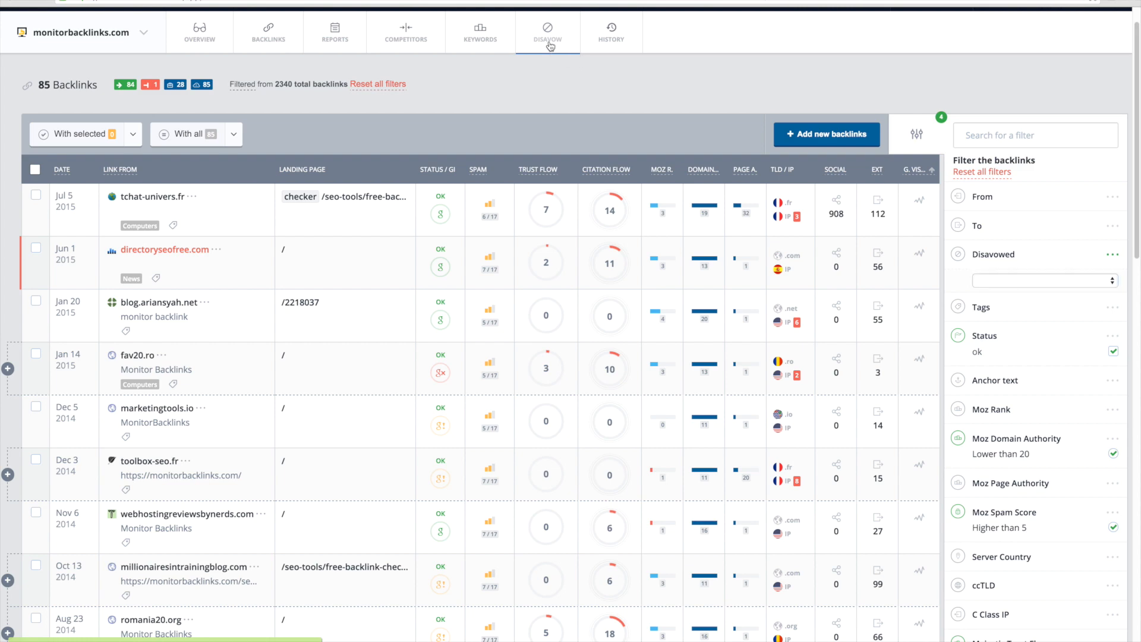
click(546, 31)
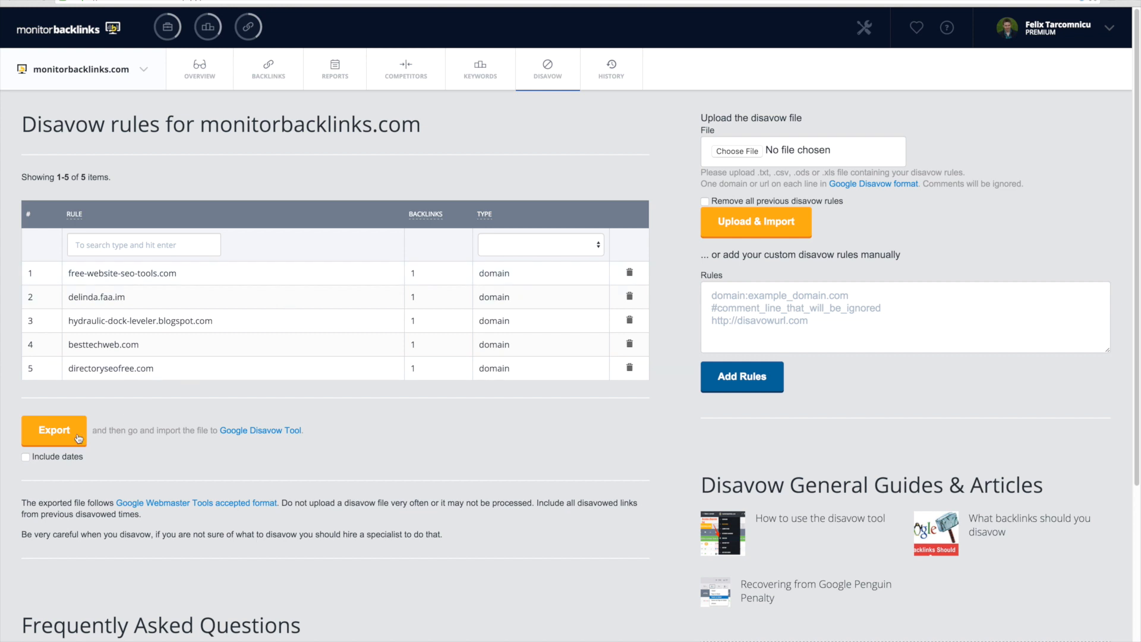
mouse_move(54, 438)
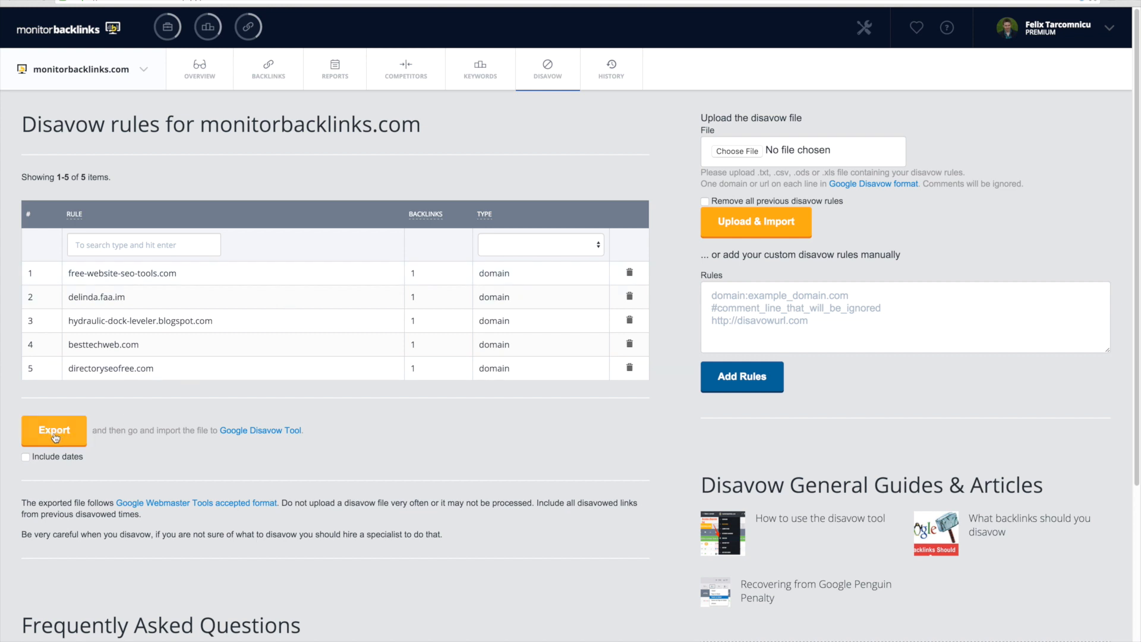
mouse_move(572, 282)
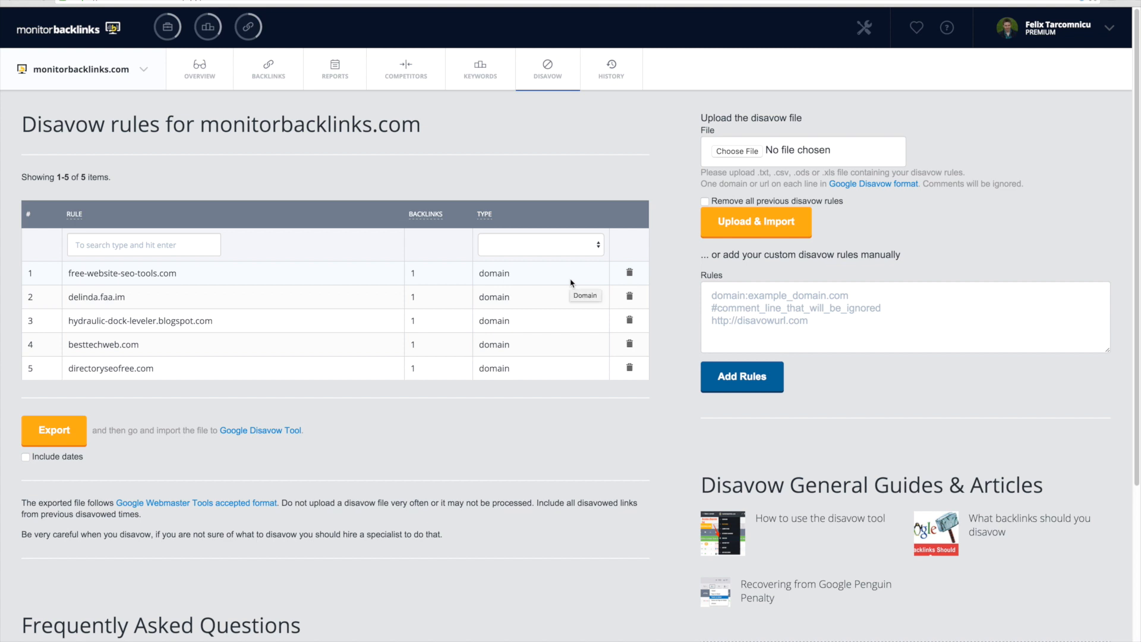
mouse_move(744, 153)
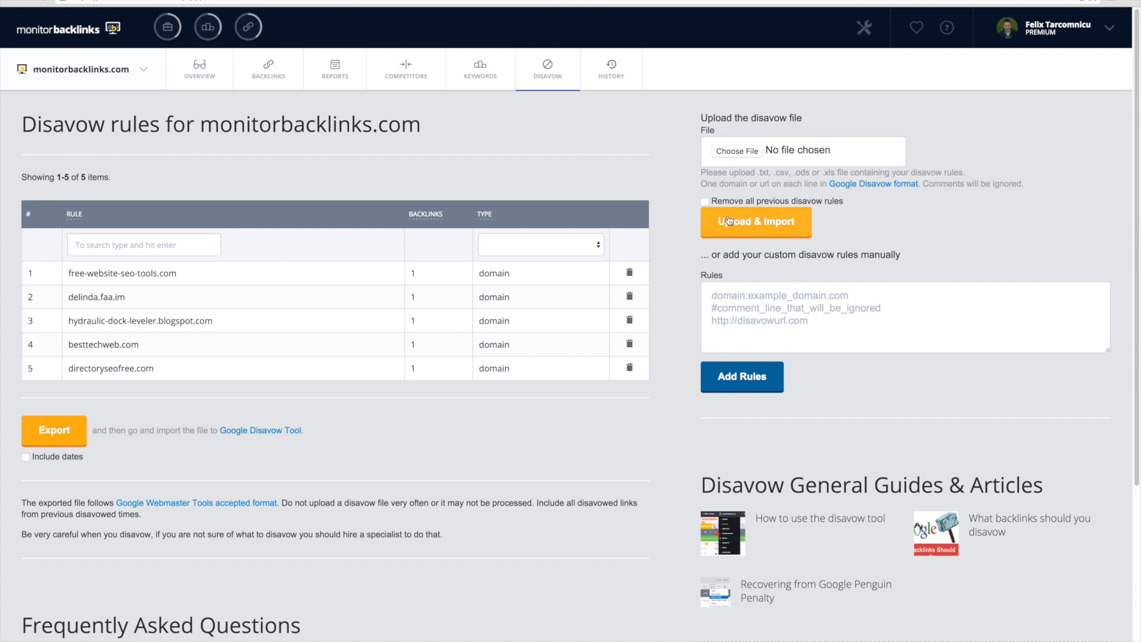
mouse_move(749, 223)
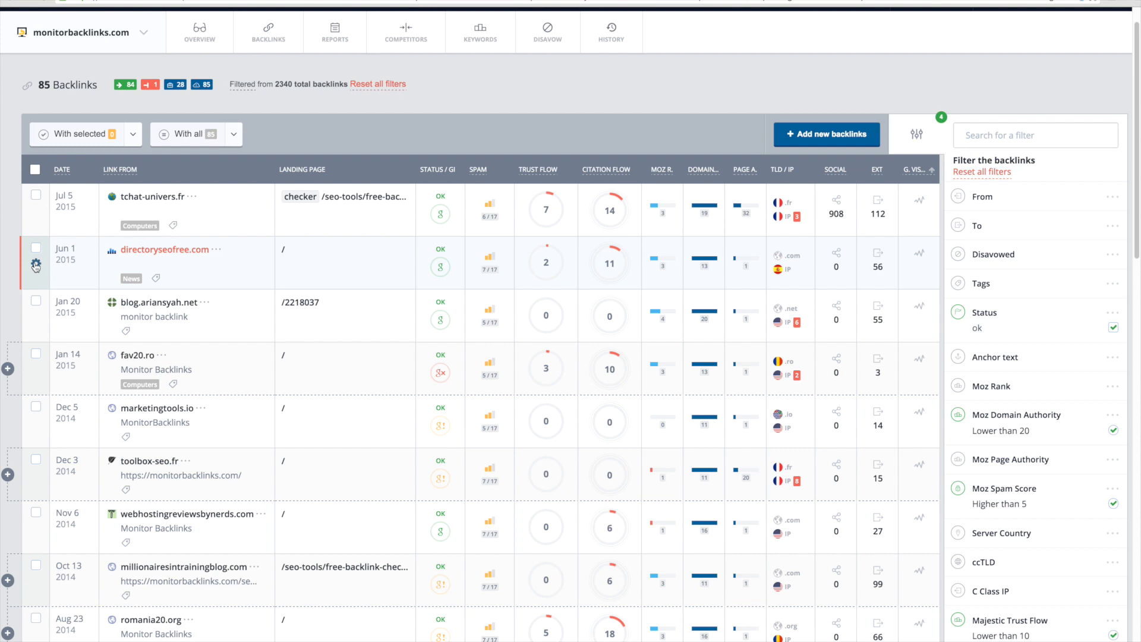
Step: Add a 'removal request' tag to the directoryseofree.com backlink and save the edit
click(35, 266)
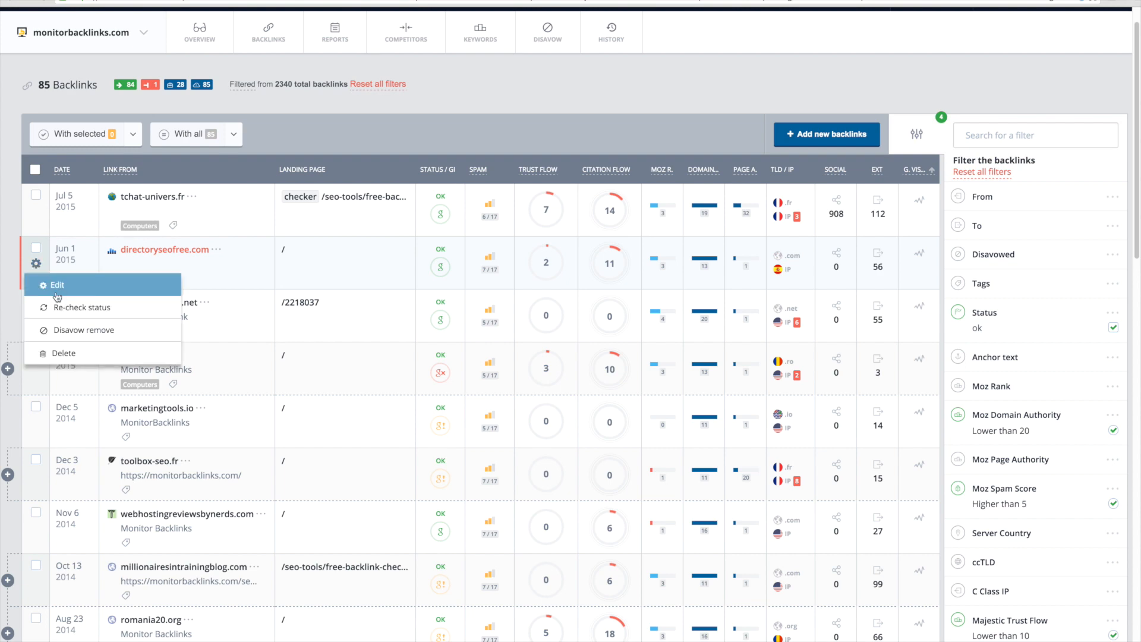
click(57, 285)
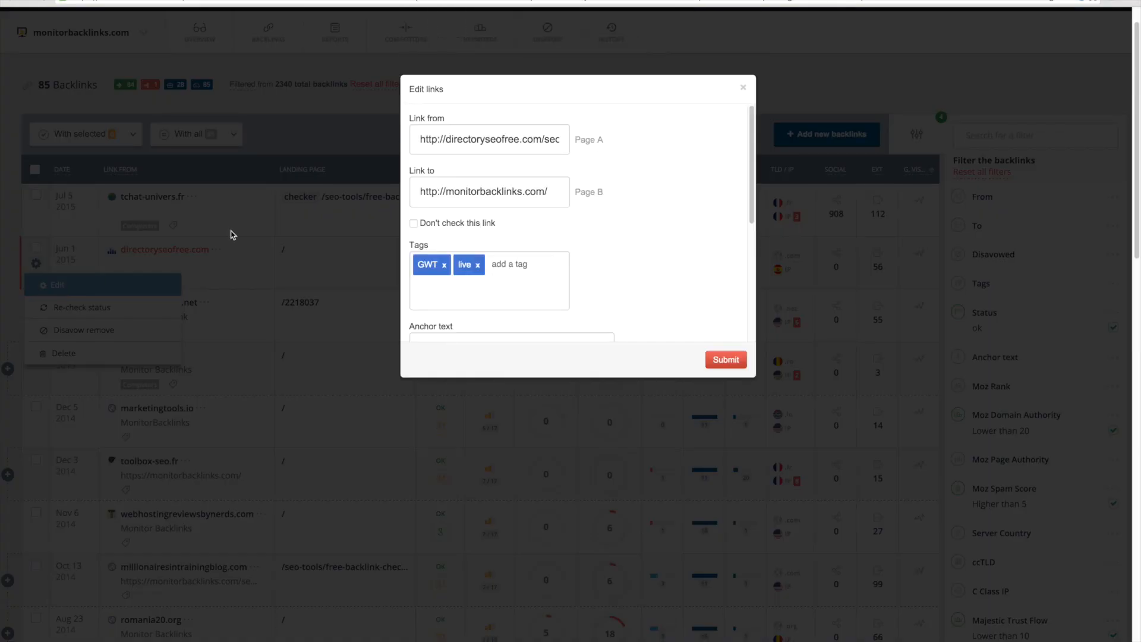
scroll(down, 3)
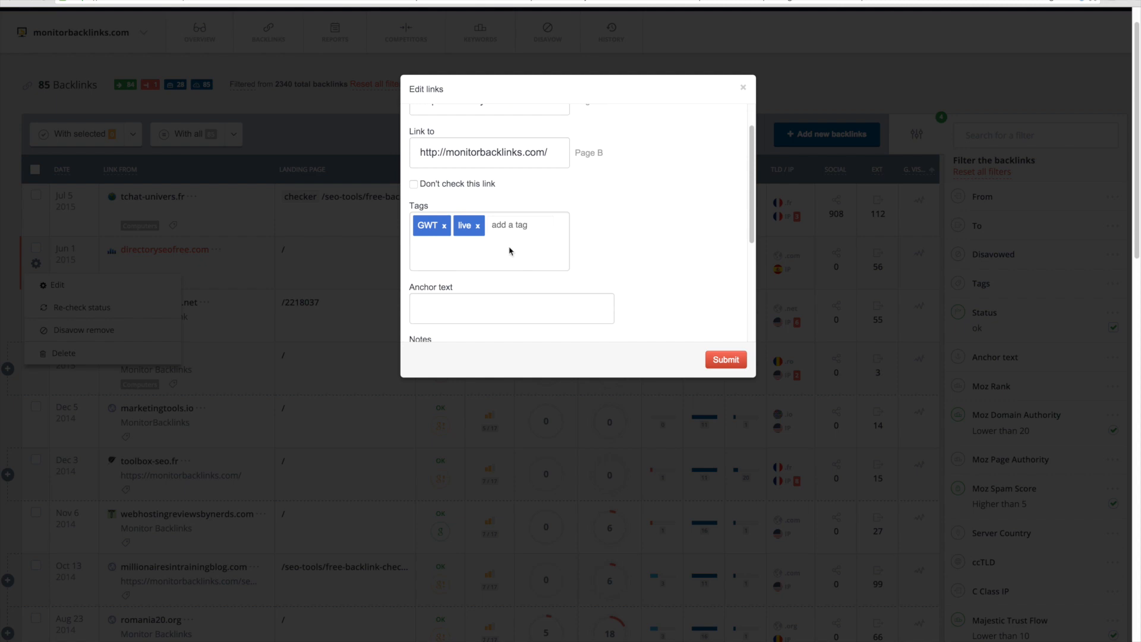
click(520, 225)
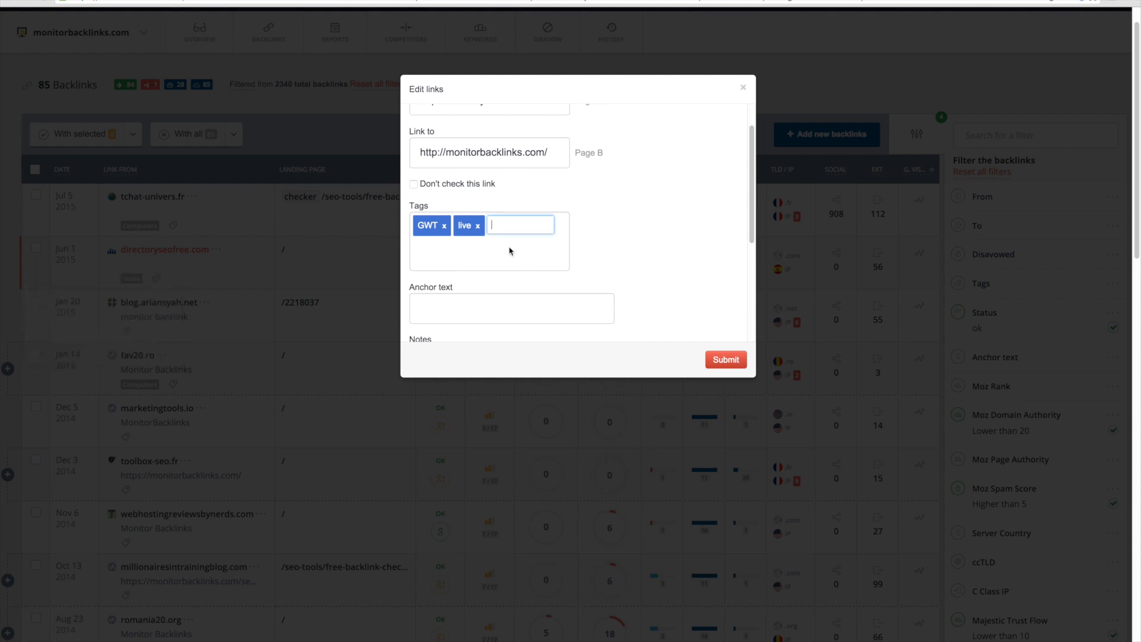
text(remov)
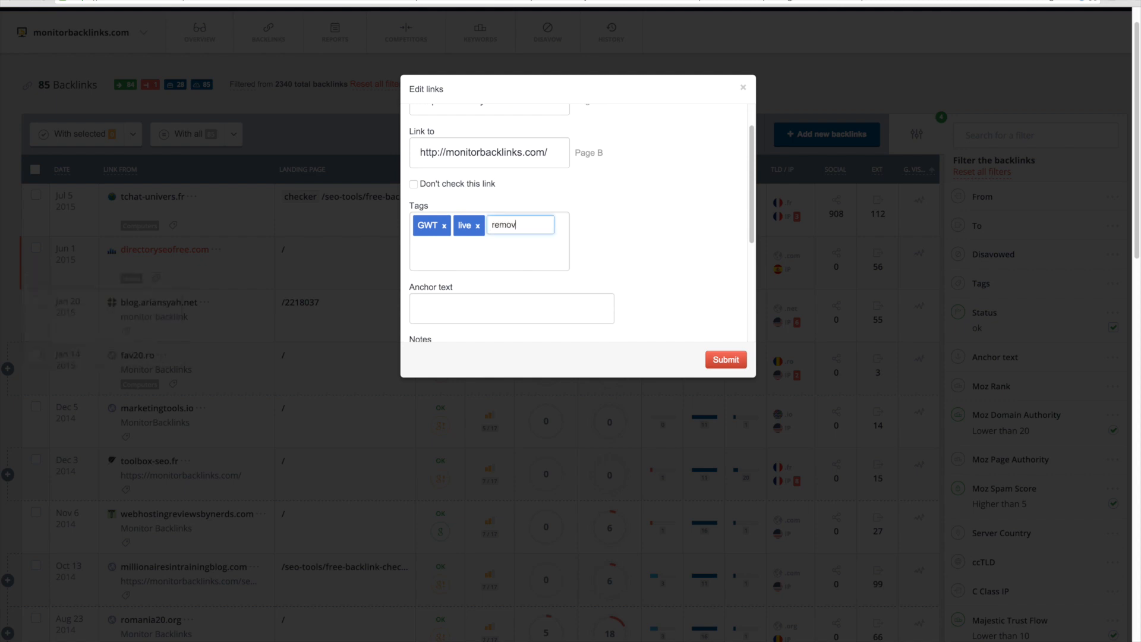
key(Enter)
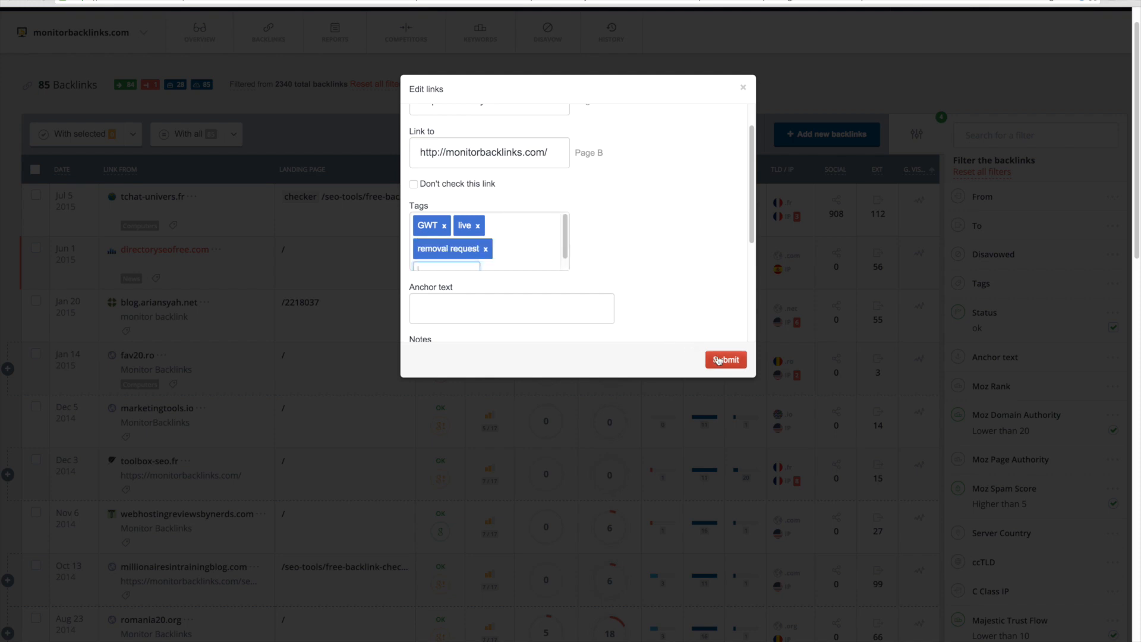
click(725, 359)
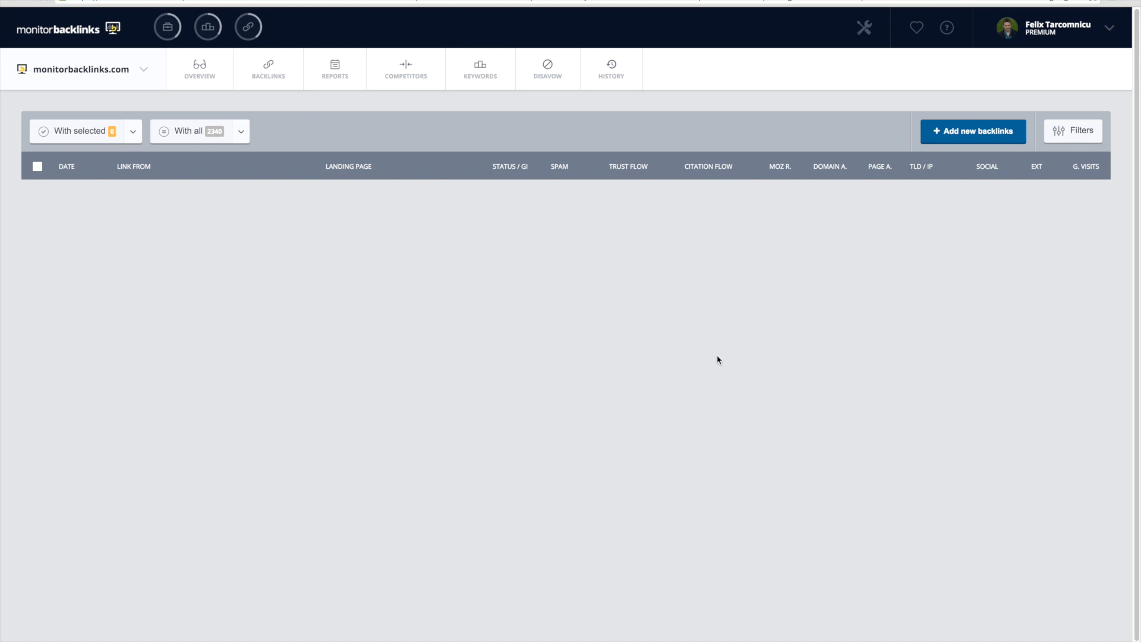
click(1072, 130)
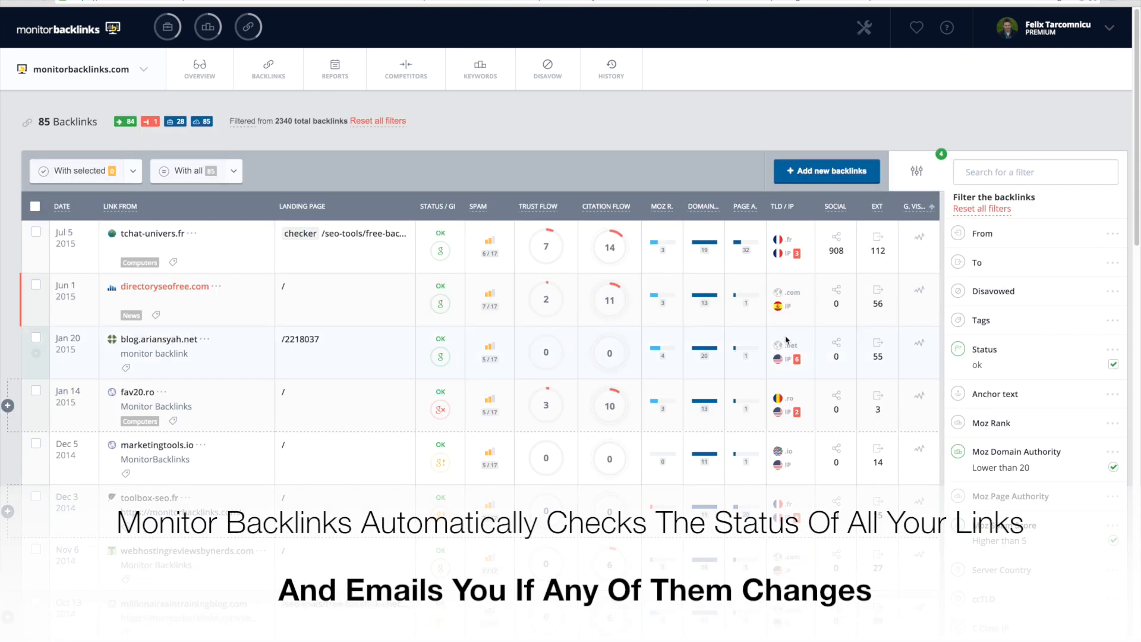
Step: Expand the Tags filter and reset all filters to show all 4324 backlinks
click(982, 321)
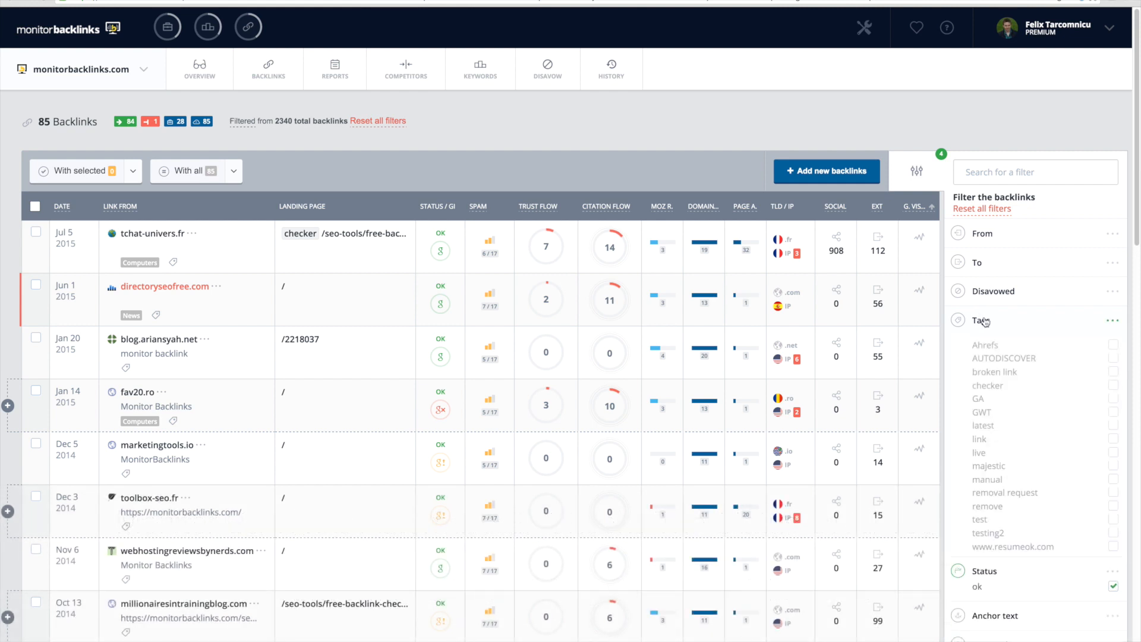
scroll(down, 3)
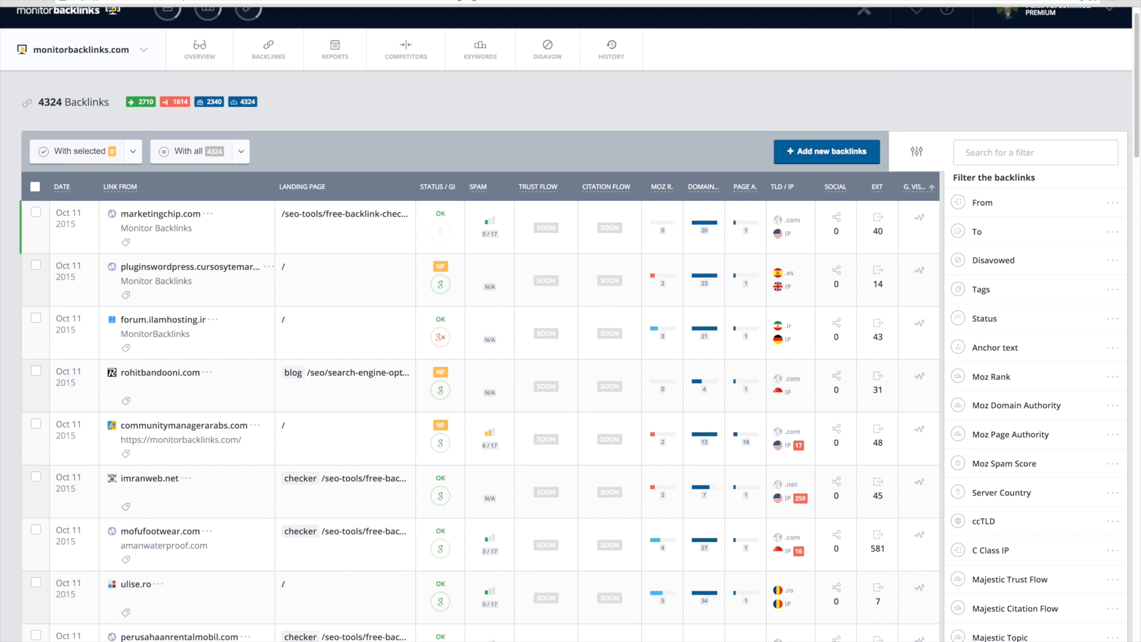
Step: Filter the backlinks by Google Index down to 37 links and switch to Reports
scroll(down, 3)
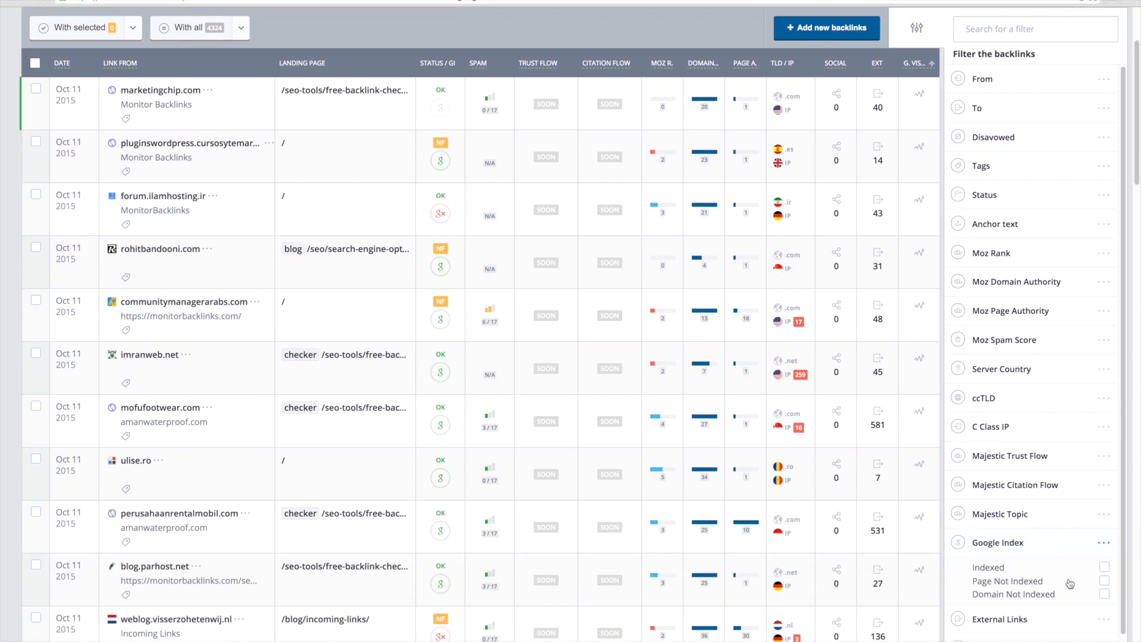
mouse_move(1104, 596)
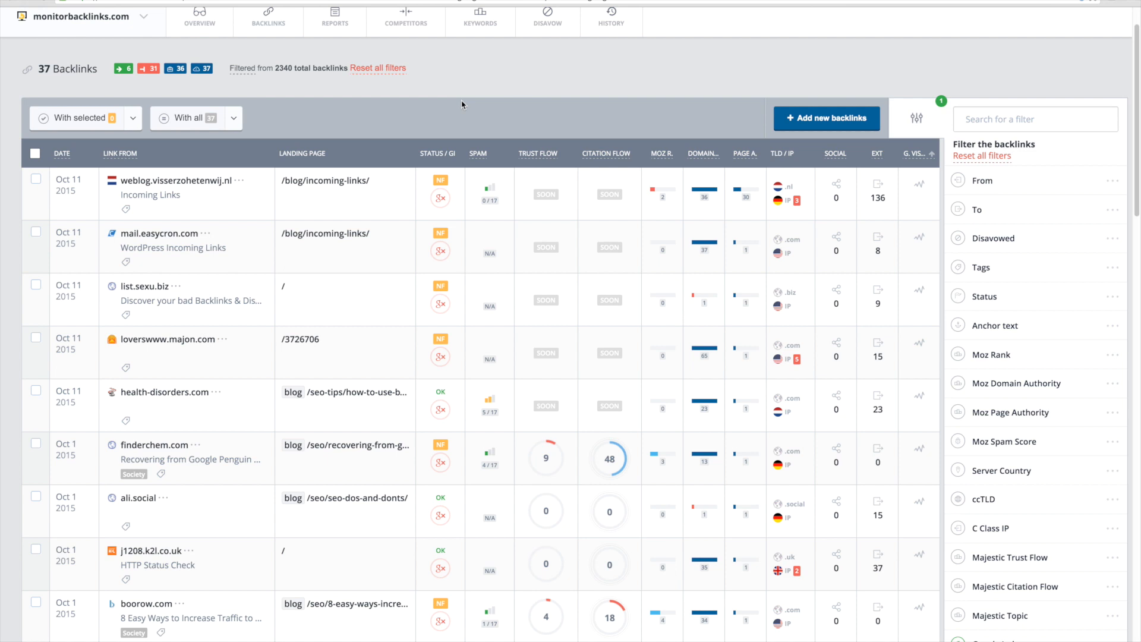
mouse_move(1011, 378)
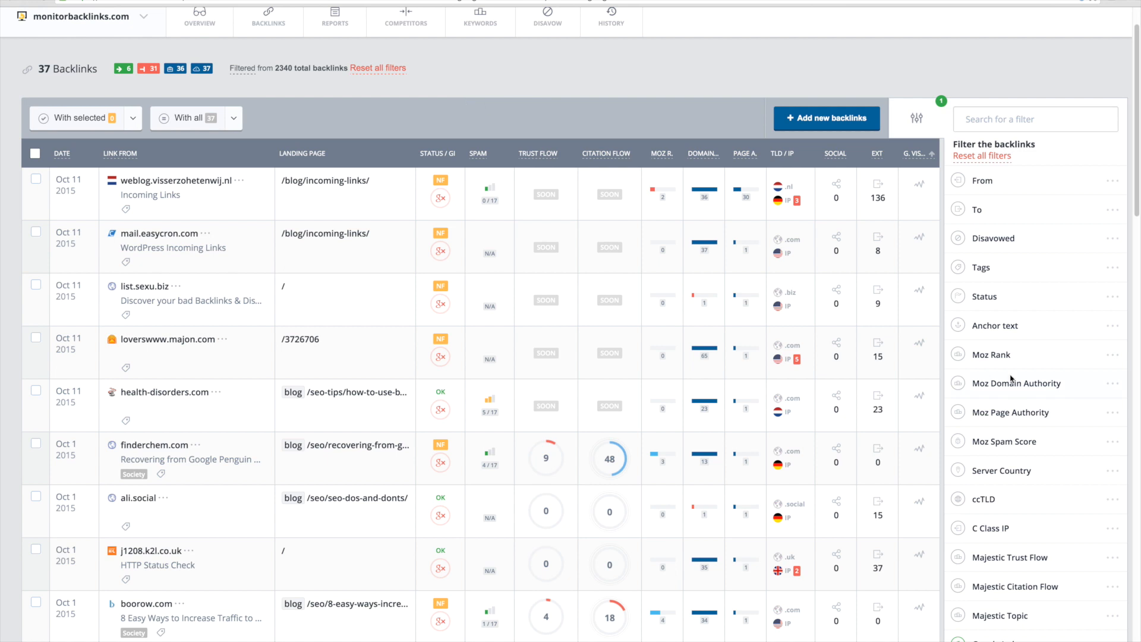
scroll(down, 3)
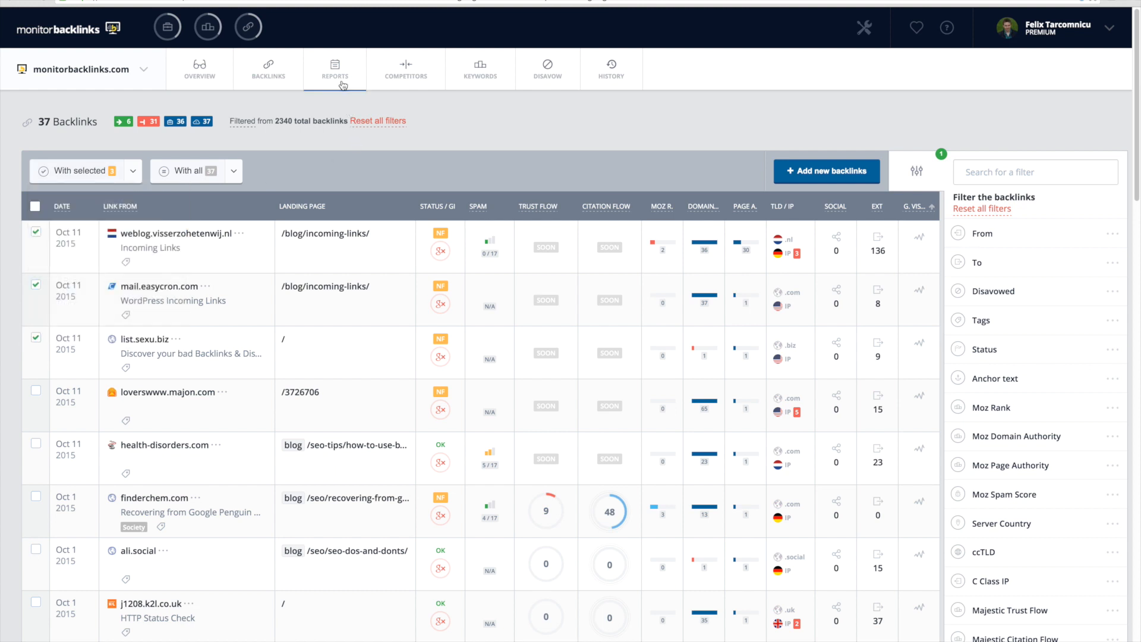
click(335, 67)
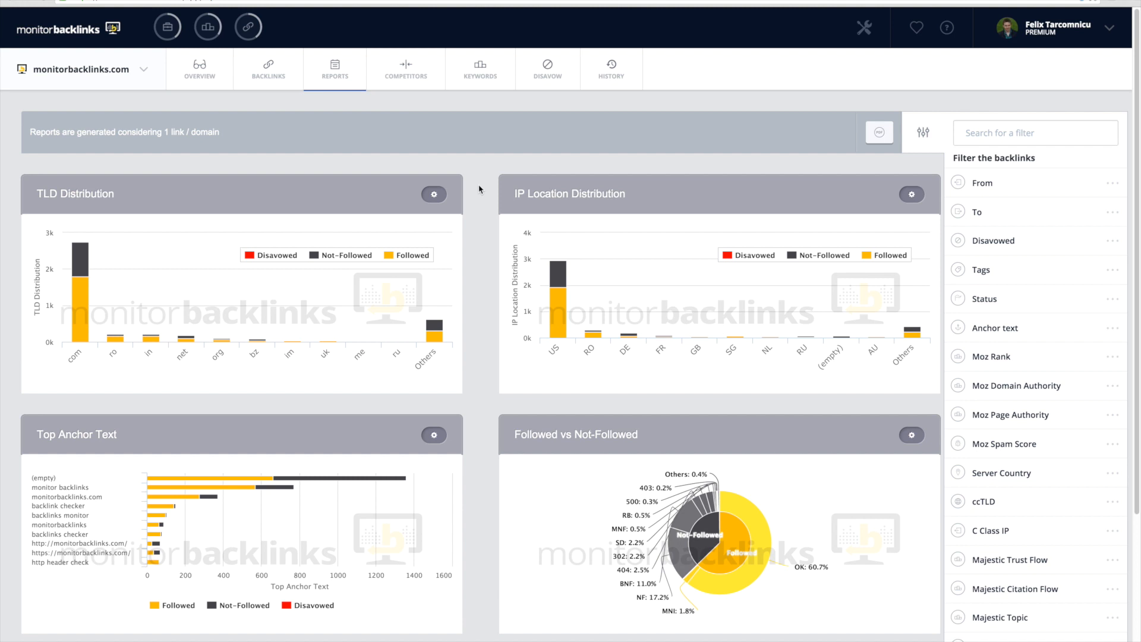
mouse_move(1032, 337)
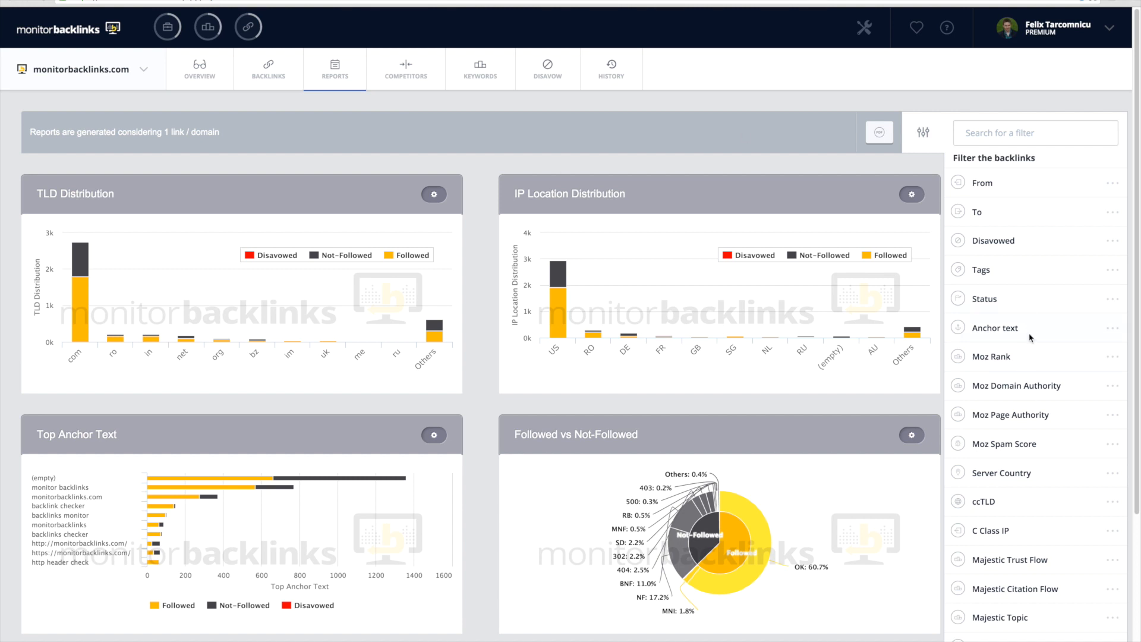
Step: Limit the Reports charts to links with Status ok
click(984, 300)
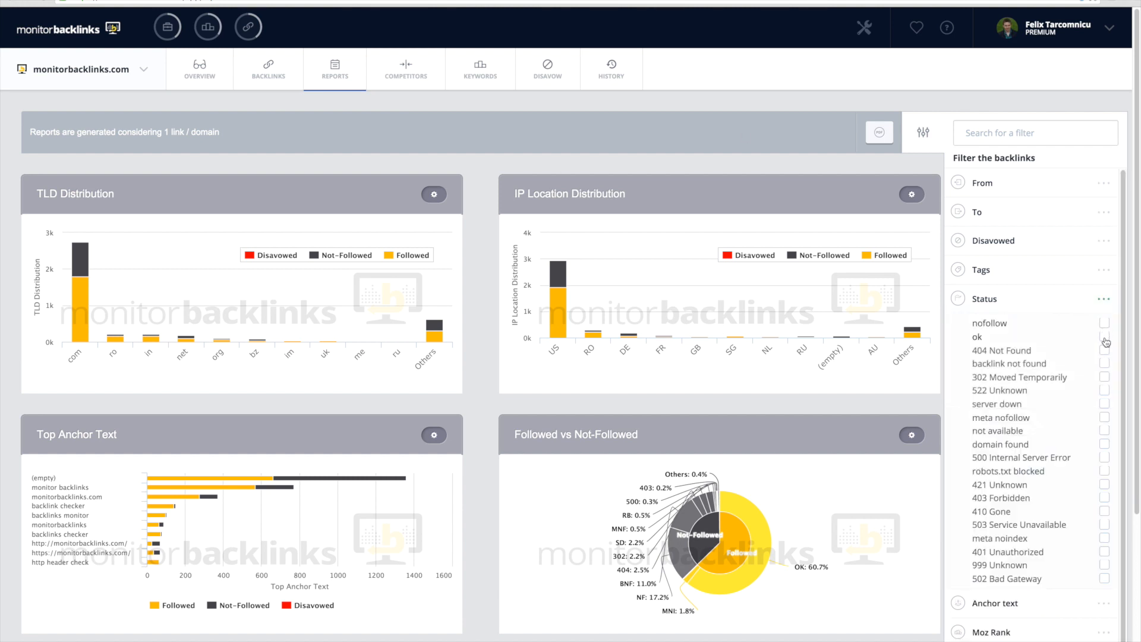
click(1104, 340)
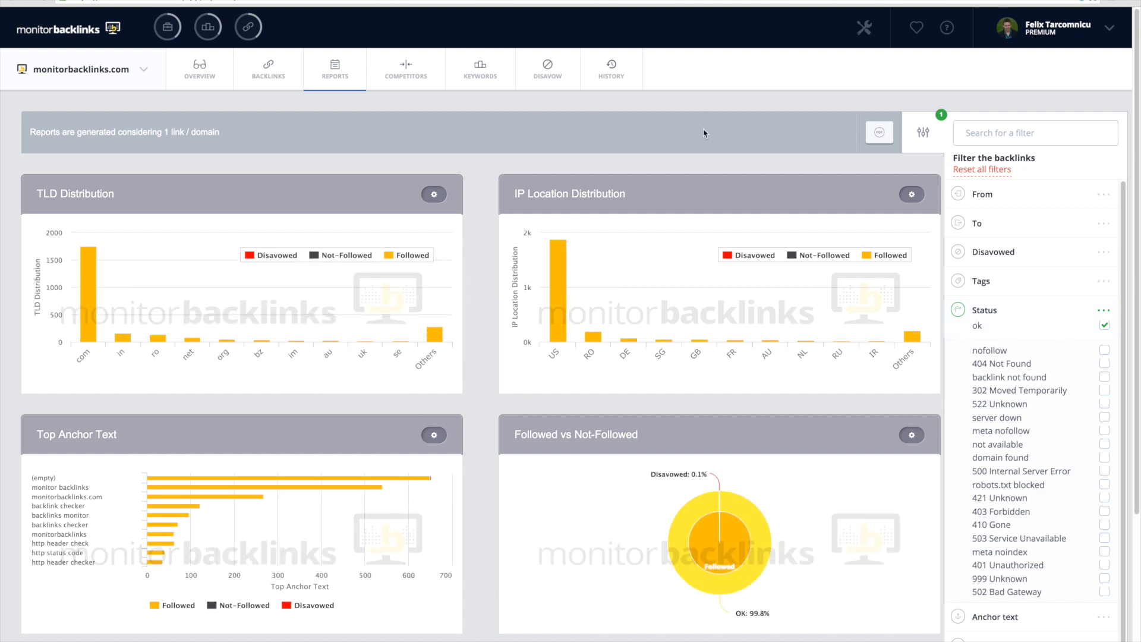
scroll(down, 3)
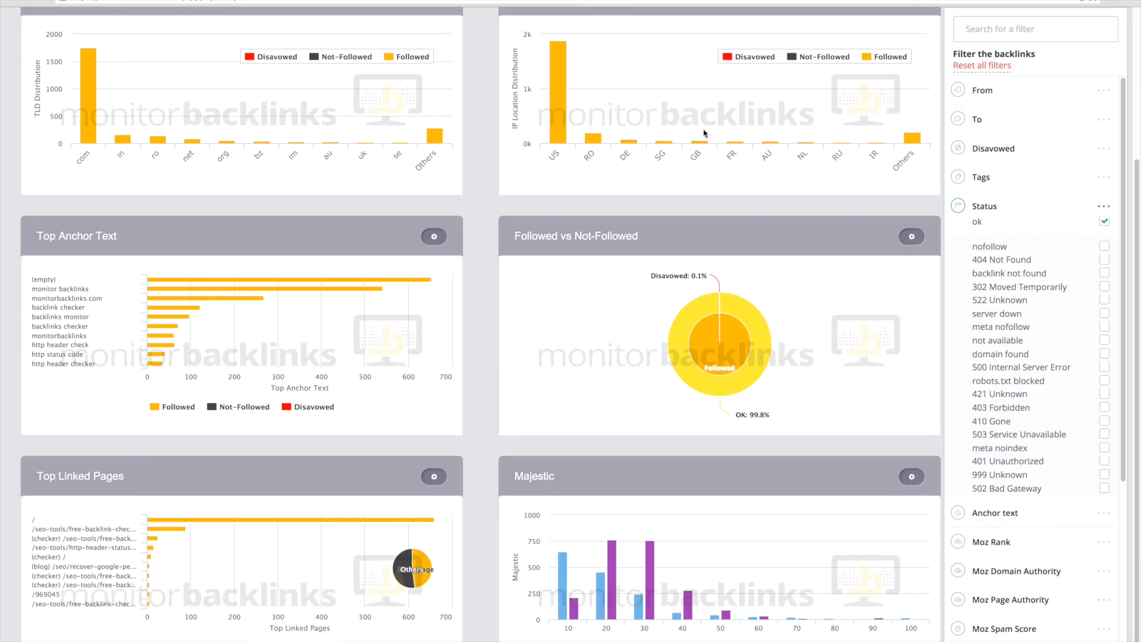
scroll(down, 3)
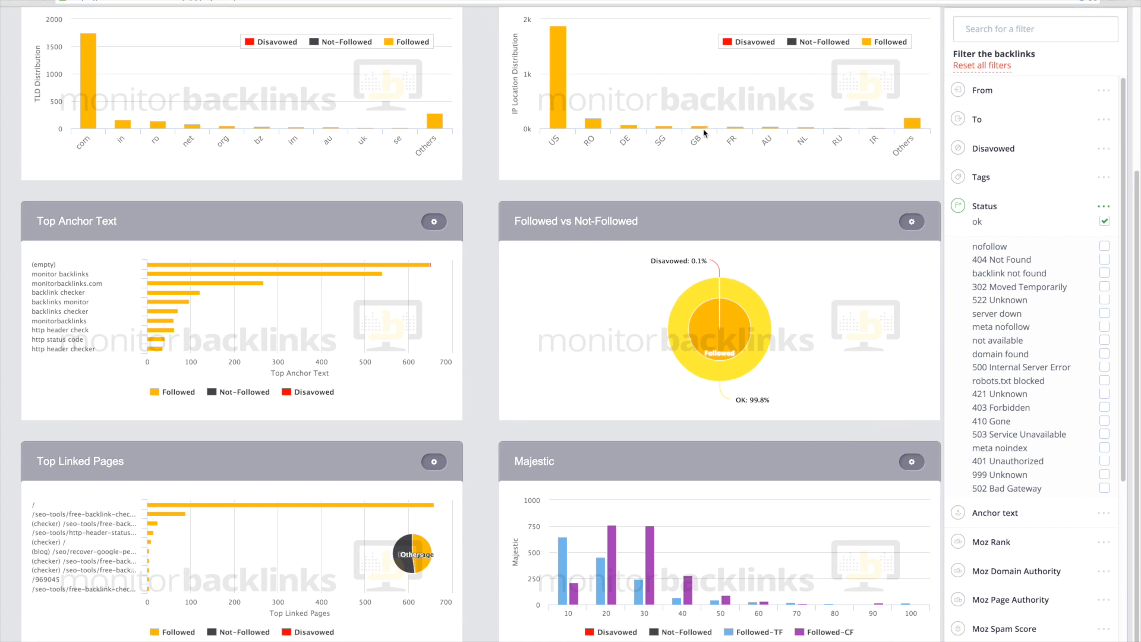
mouse_move(991, 145)
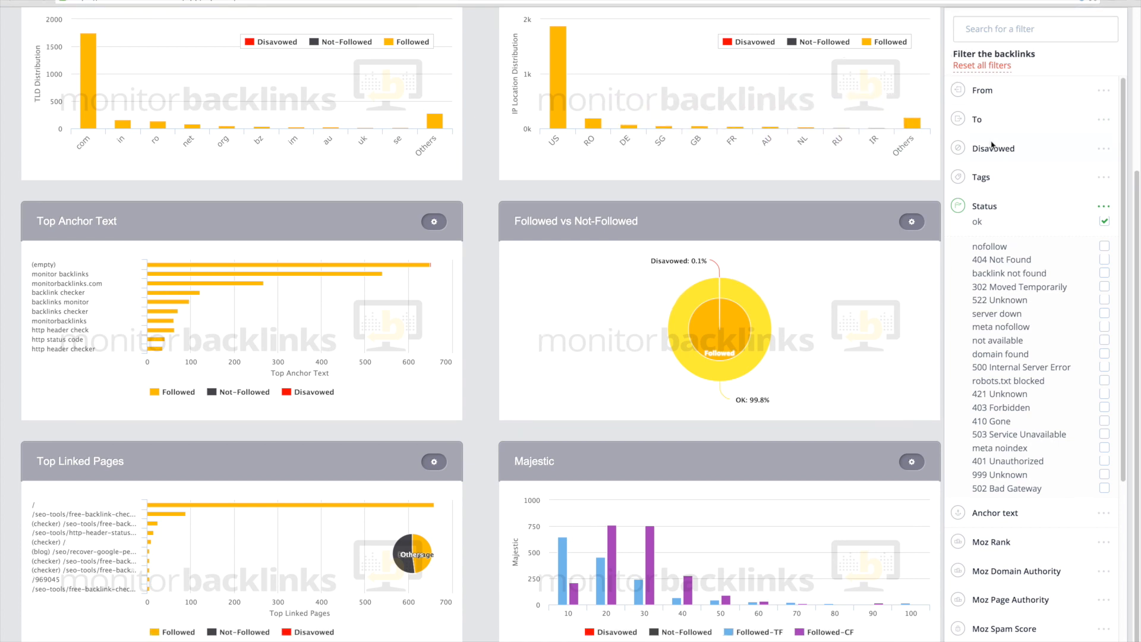
Step: Add the Disavowed filter so the charts show only disavowed links
click(994, 148)
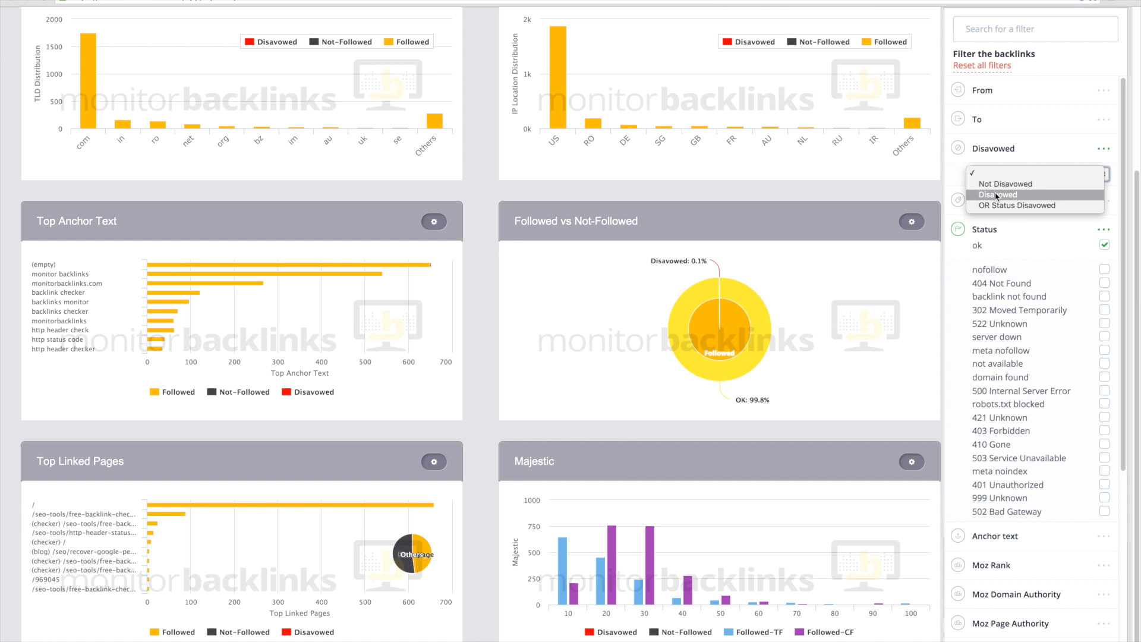
click(996, 195)
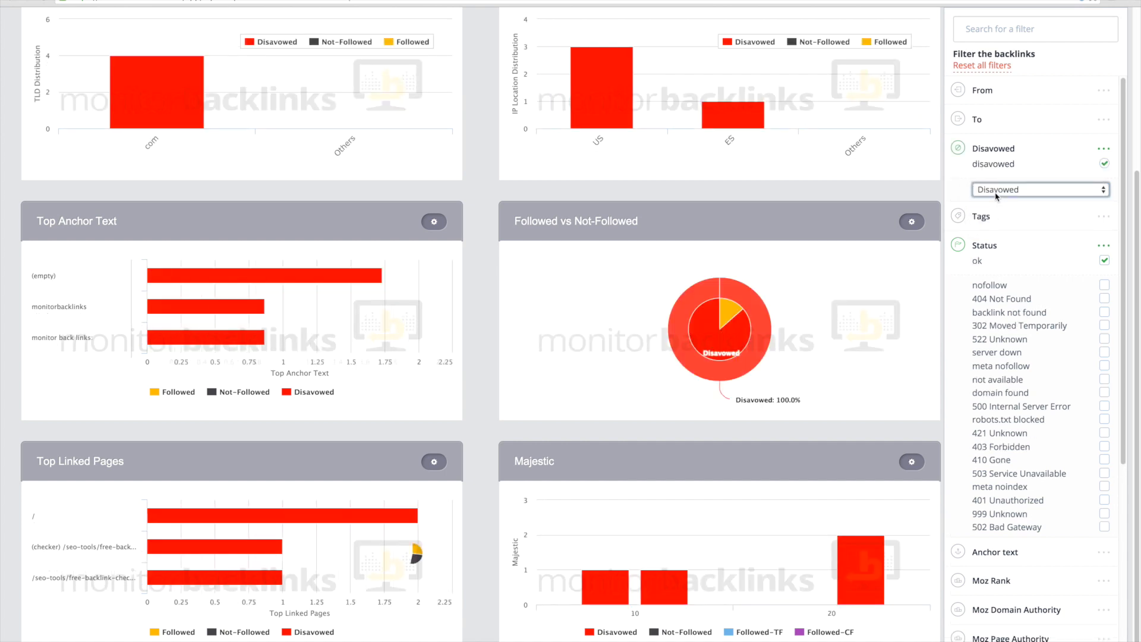